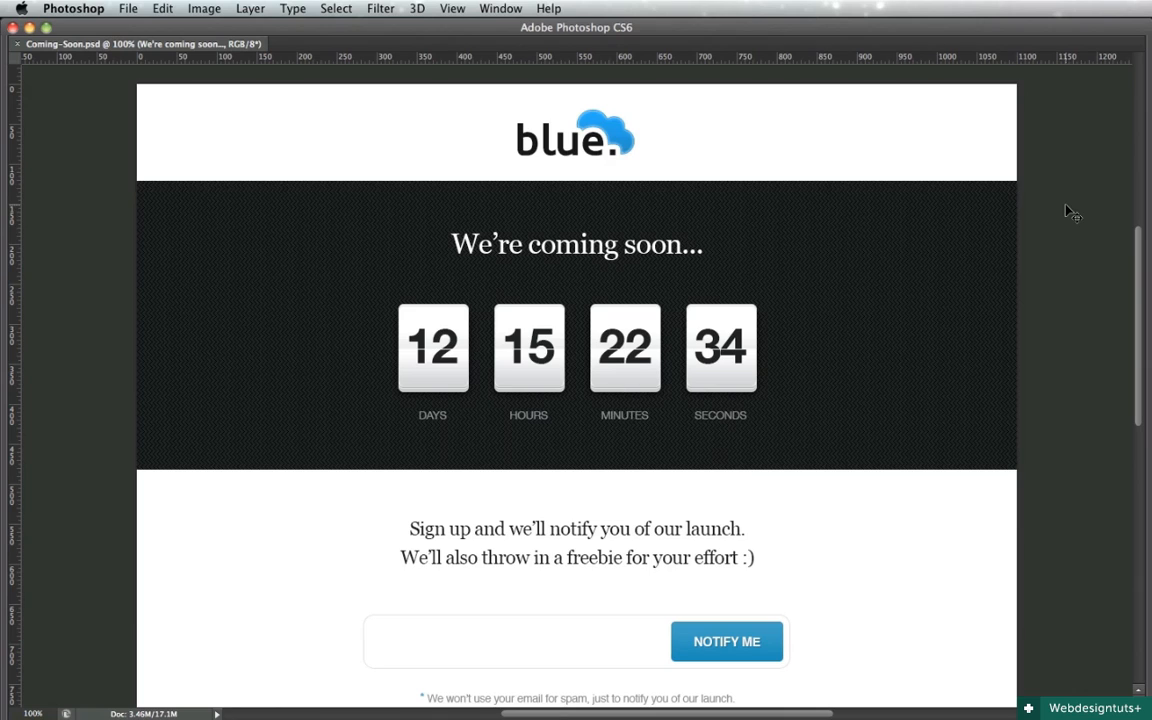
mouse_move(806, 445)
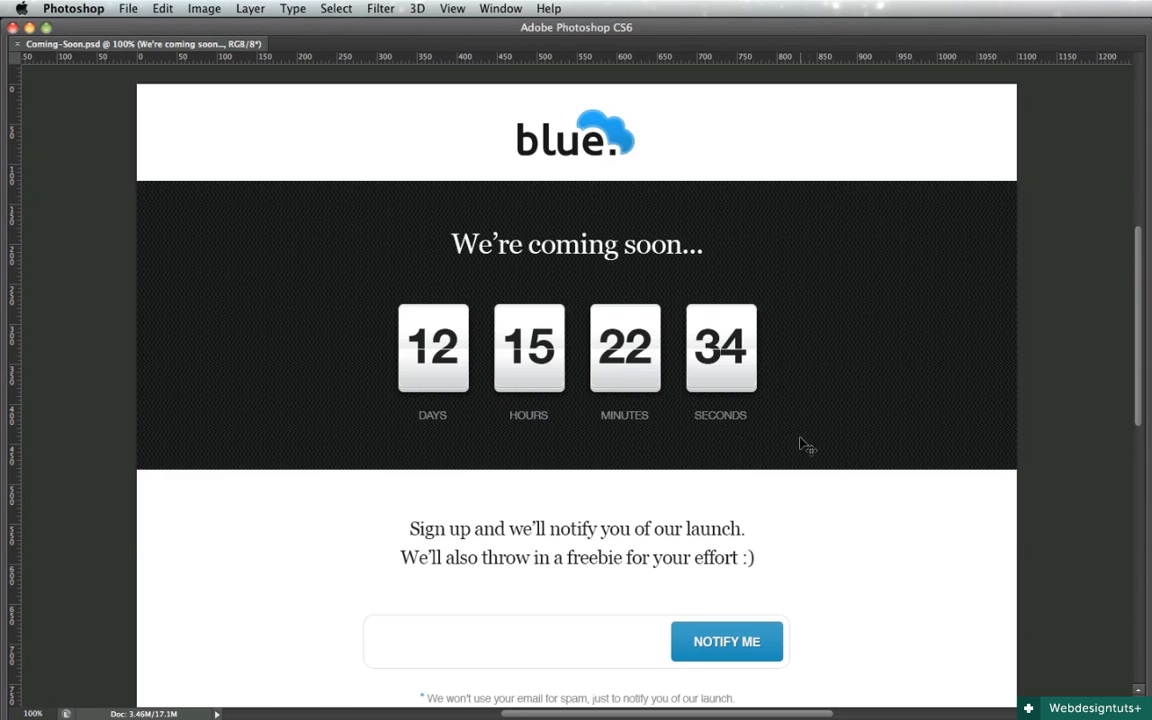
mouse_move(885, 415)
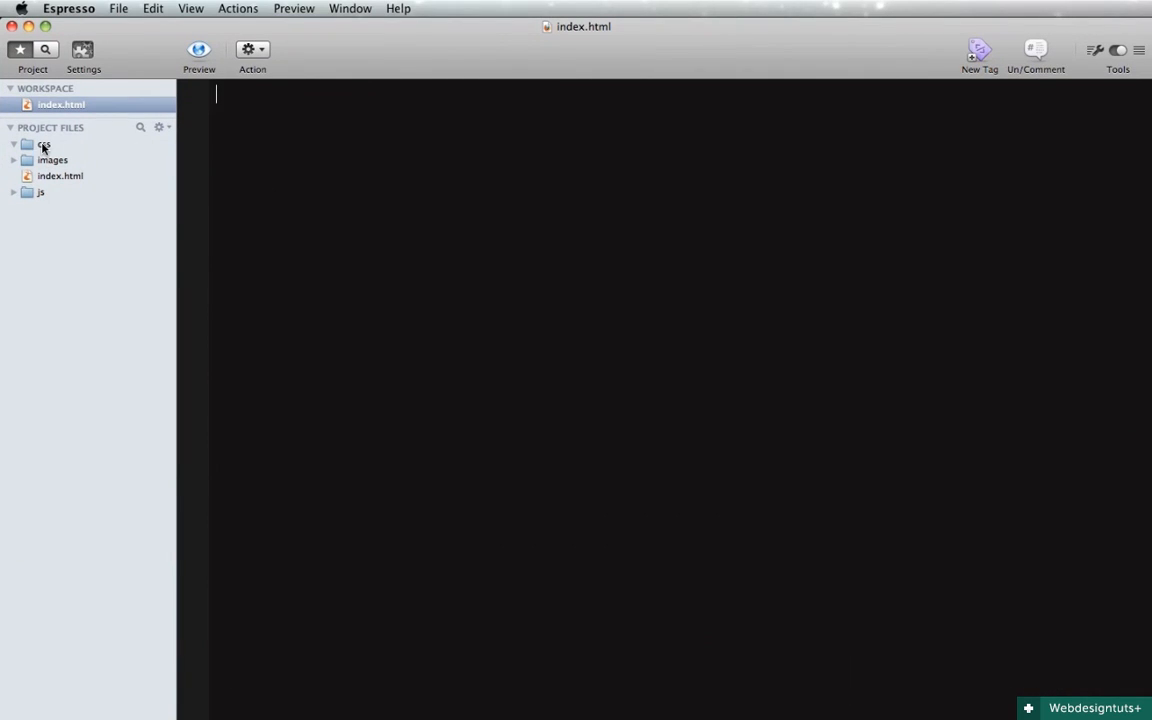
mouse_move(46, 145)
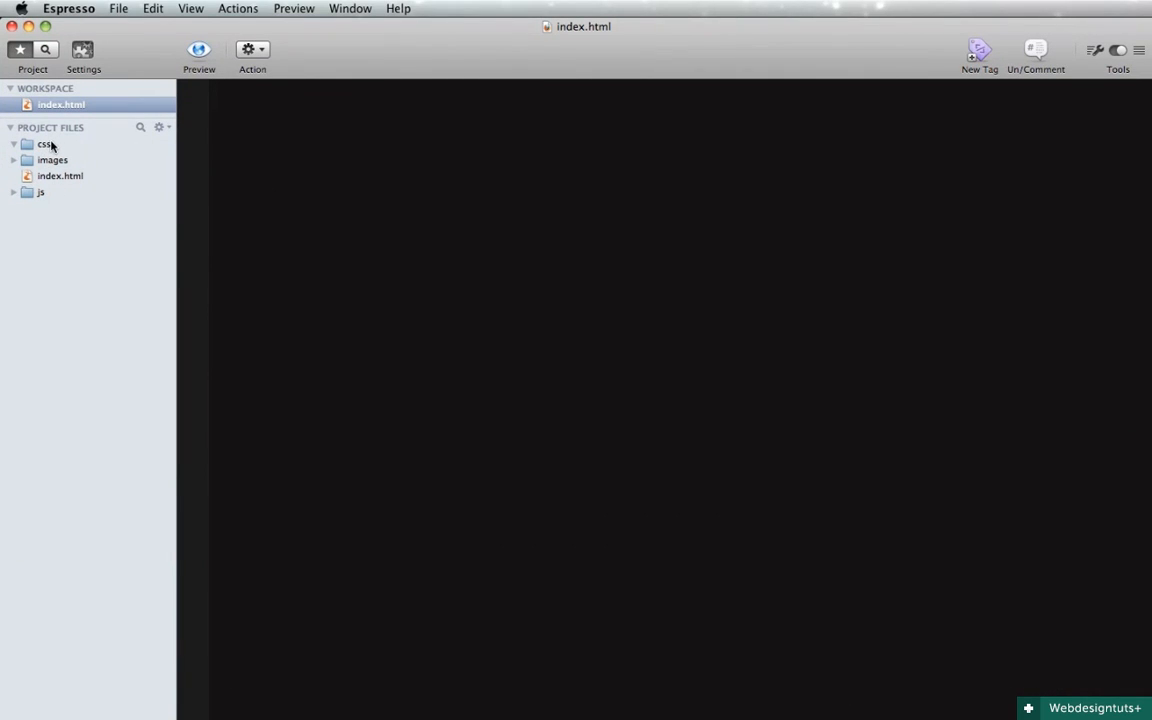
mouse_move(54, 194)
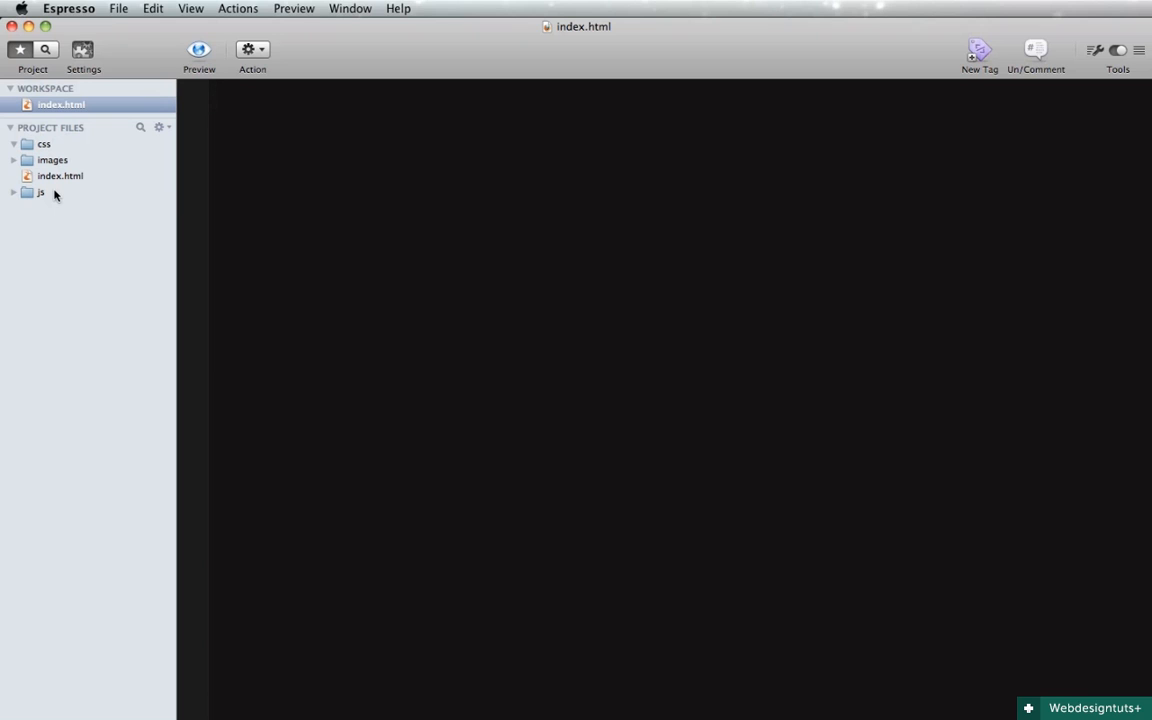
Open index.html from the Project Files sidebar to load the HTML5 boilerplate
left_click(60, 175)
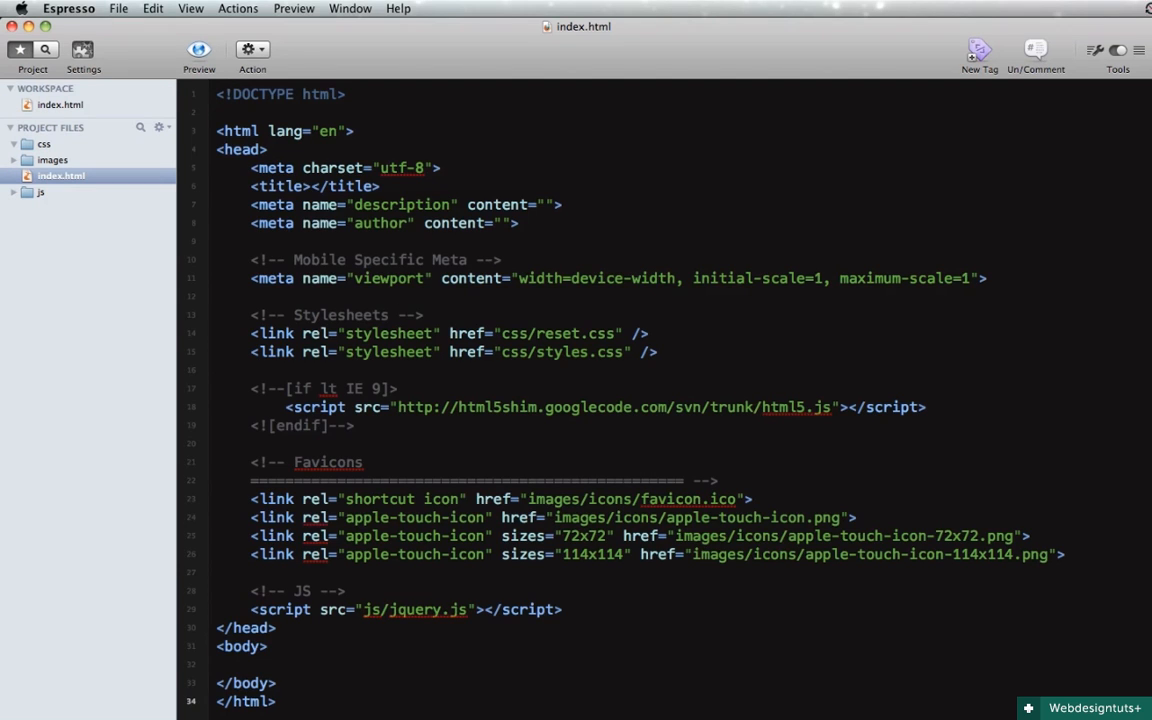
Delete the favicon links and set the page title to 'Coming Soon Page'
left_click(277, 701)
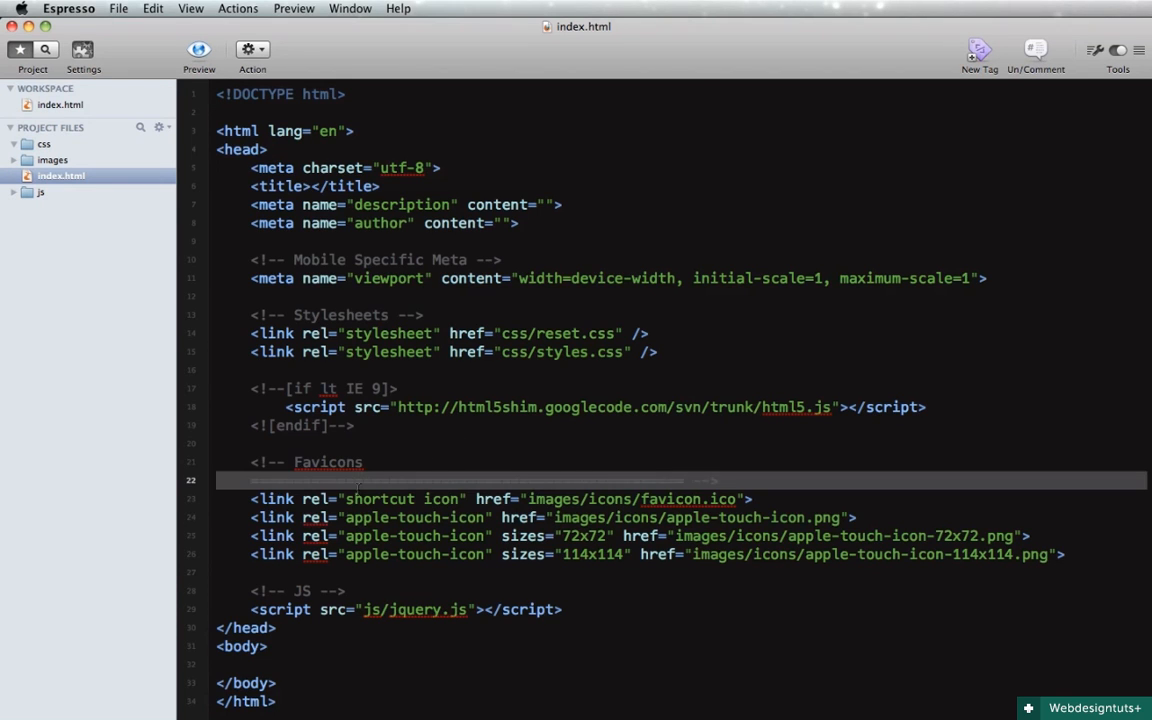
left_click(328, 462)
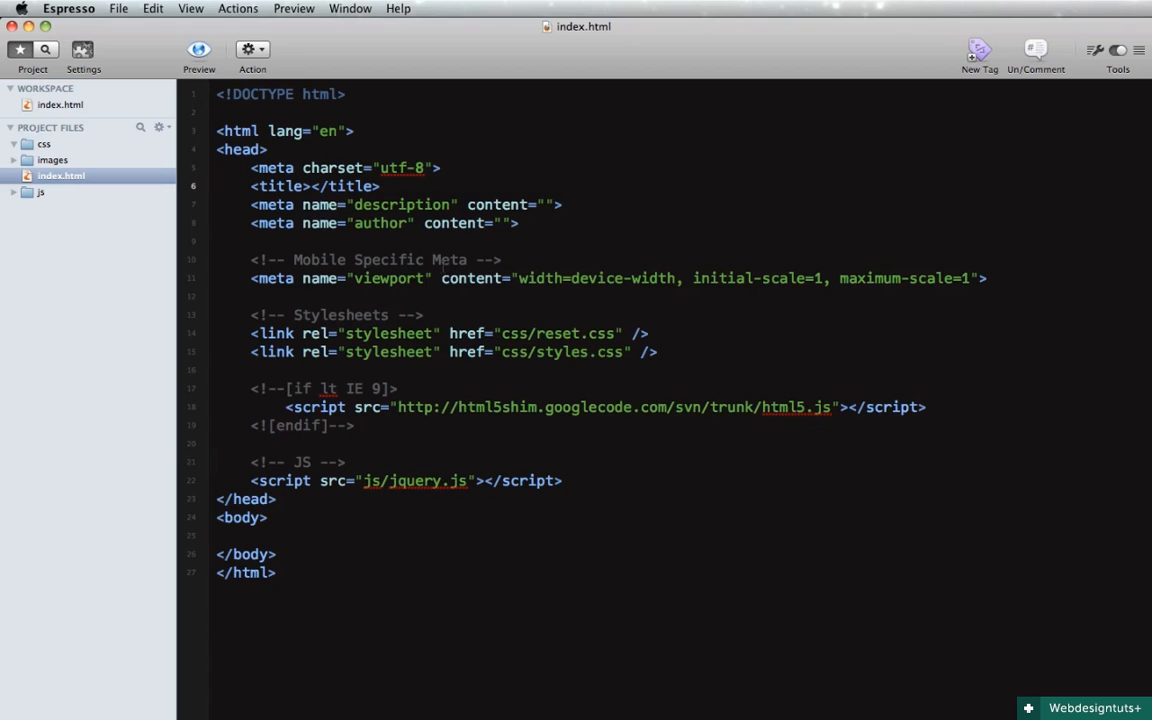
type("Coming Soon Pa")
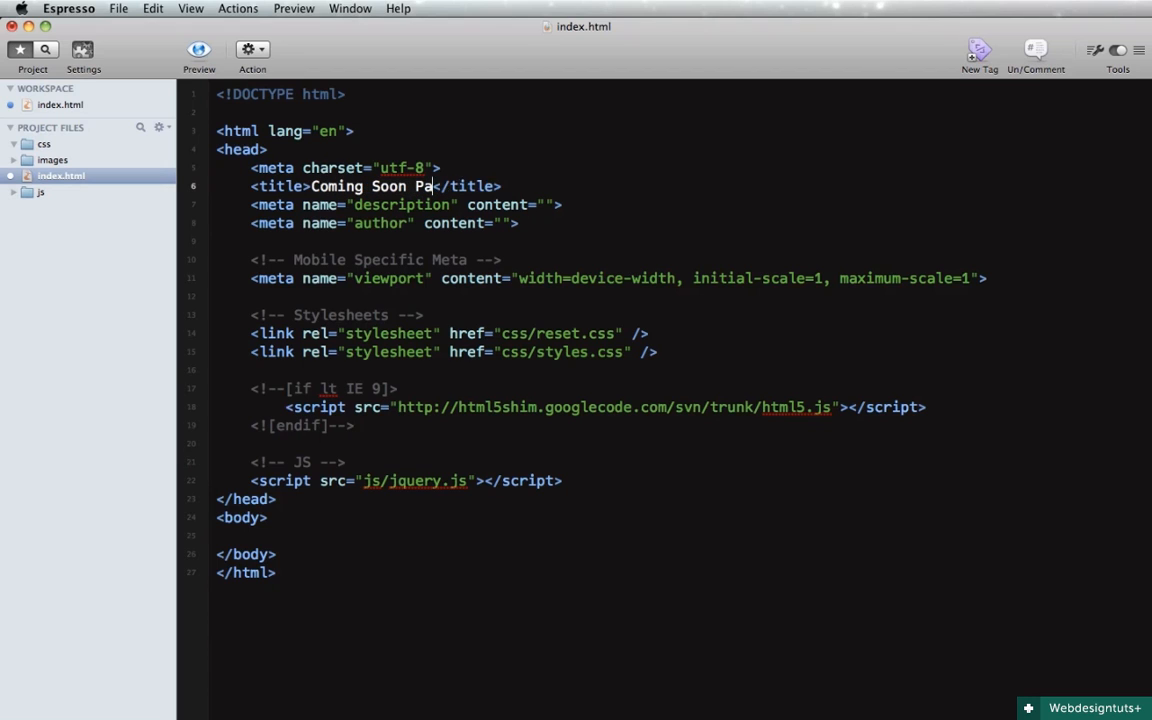
type("ge")
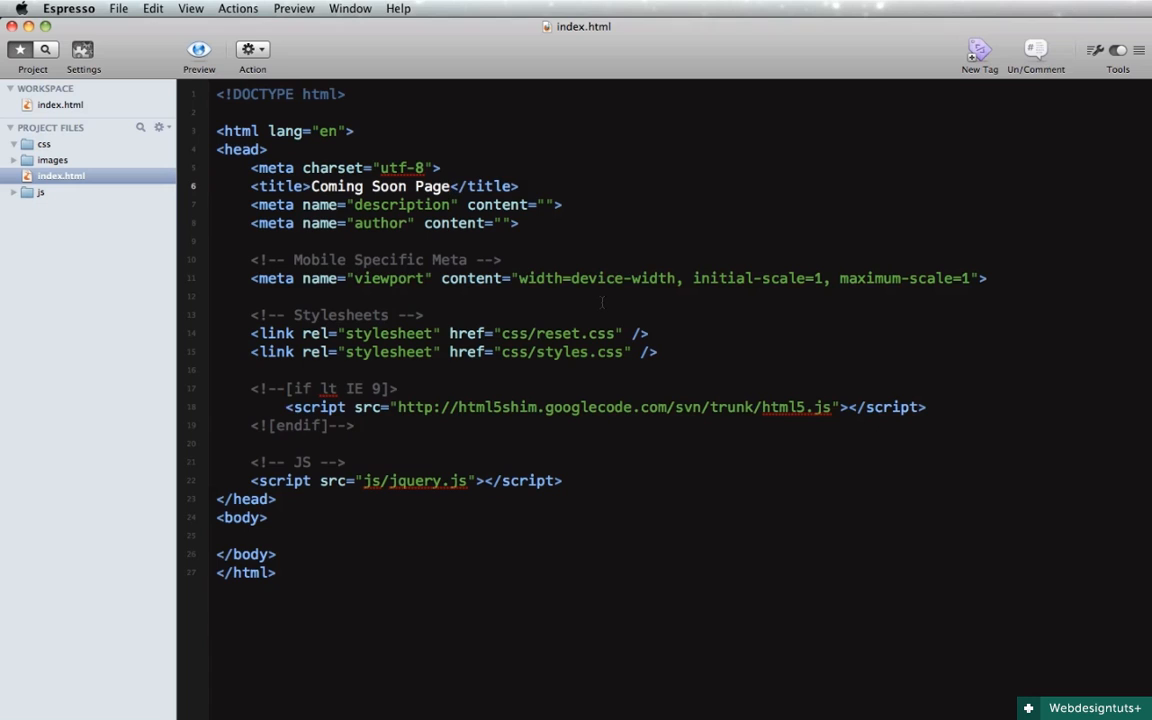
Comment out the jQuery script line
left_click(449, 186)
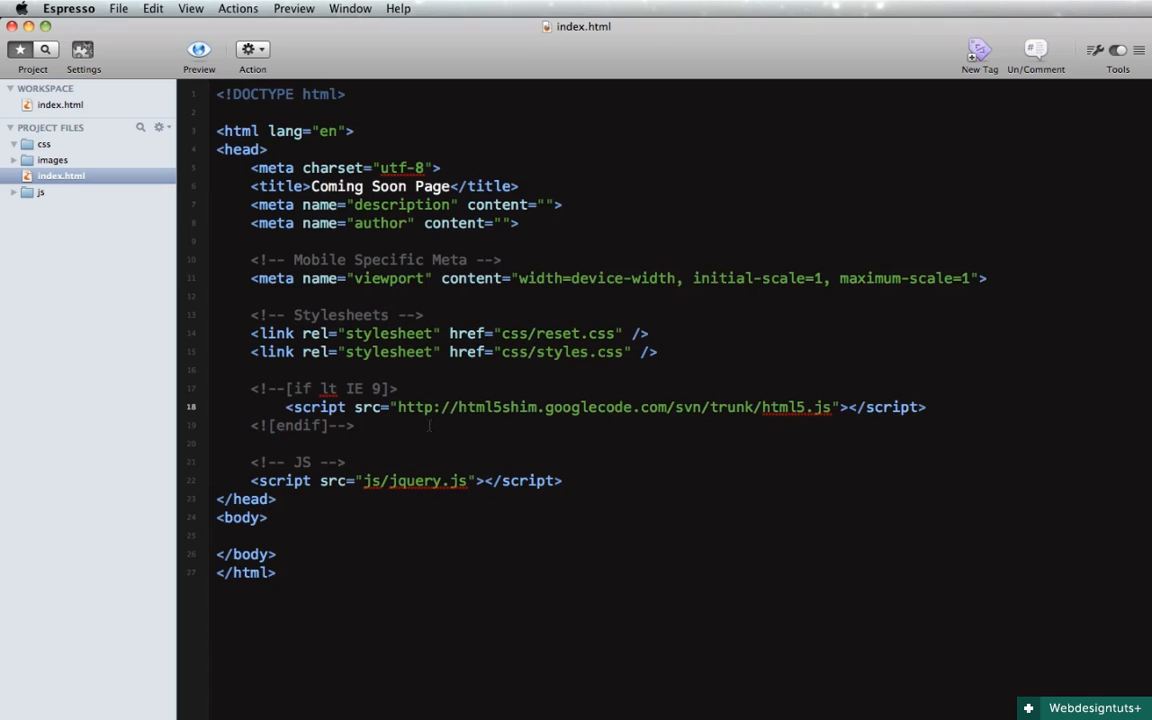
left_click(430, 407)
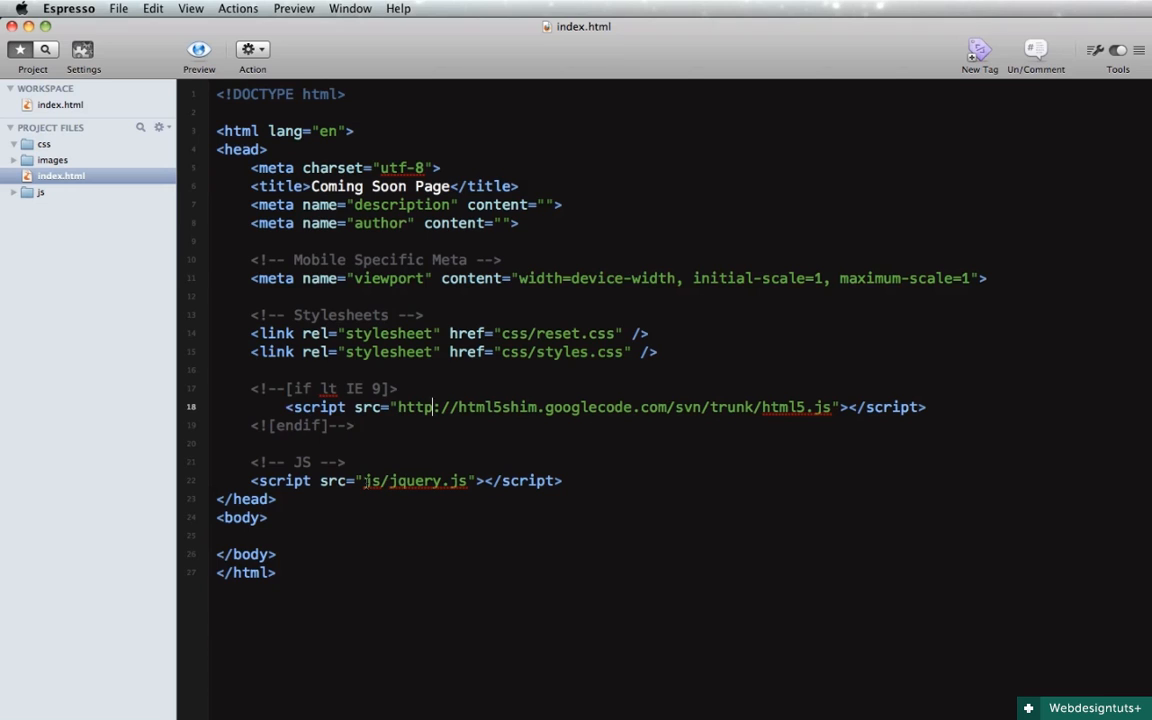
double_click(414, 481)
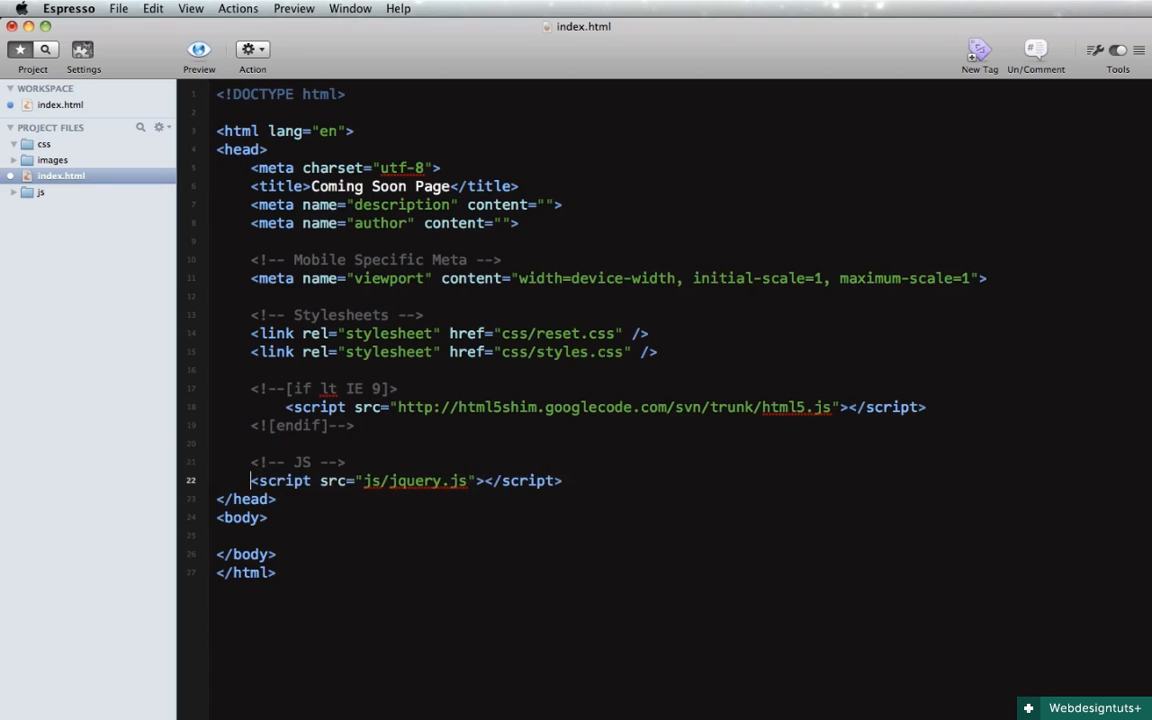
left_click(1035, 55)
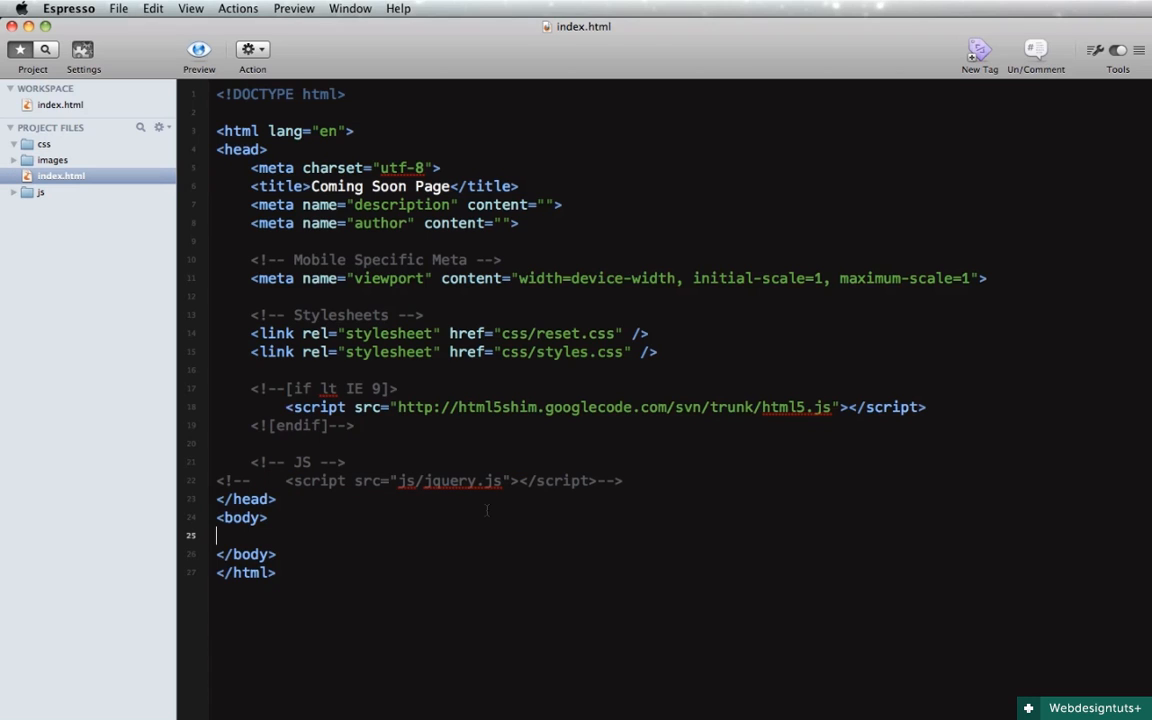
Add a LOGO section with a header element given the container class
key("Return")
type("<!-- LOGO -->")
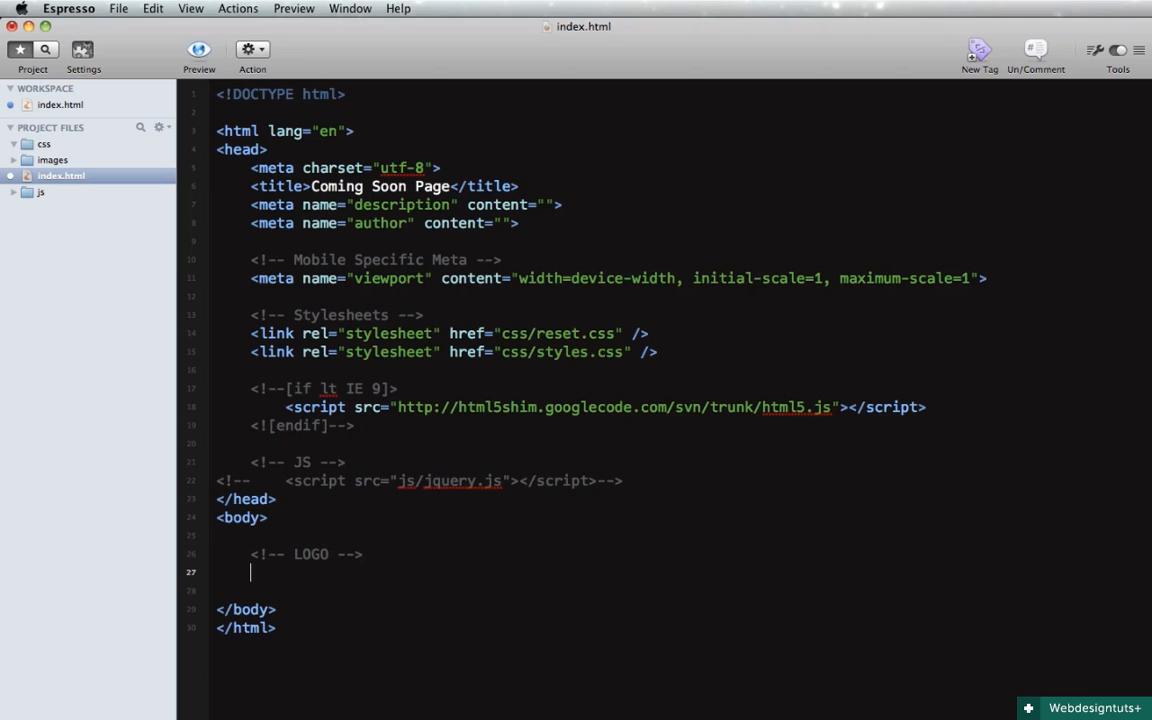
type("header")
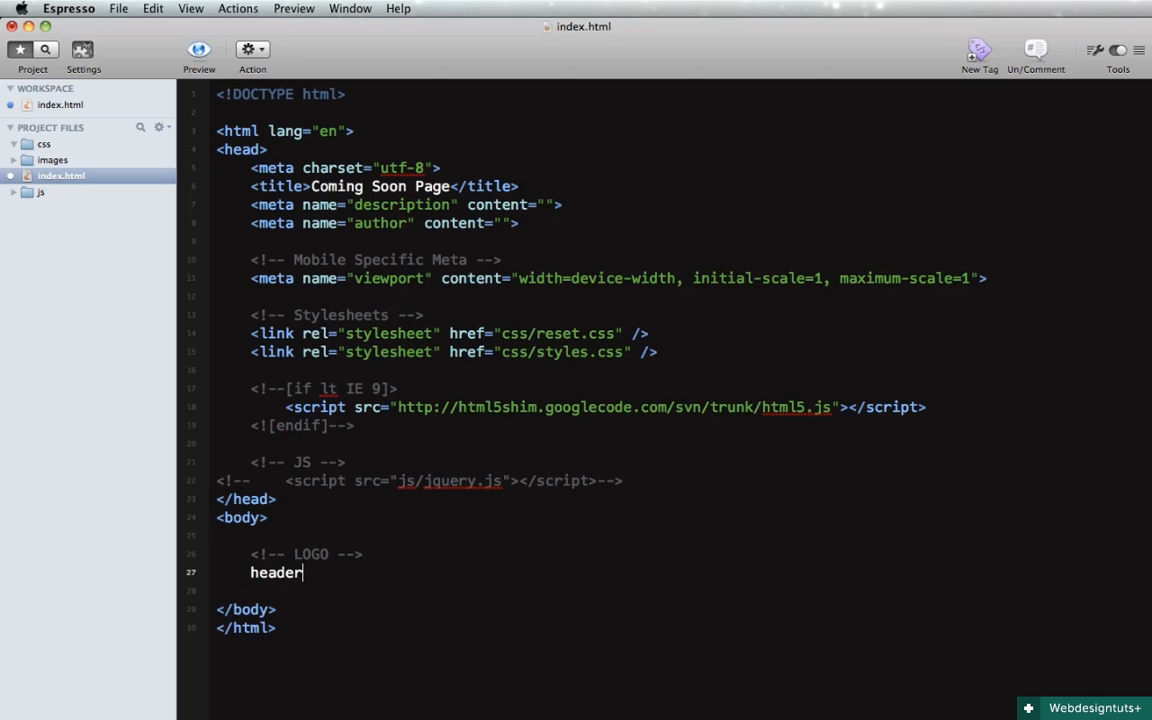
type("#")
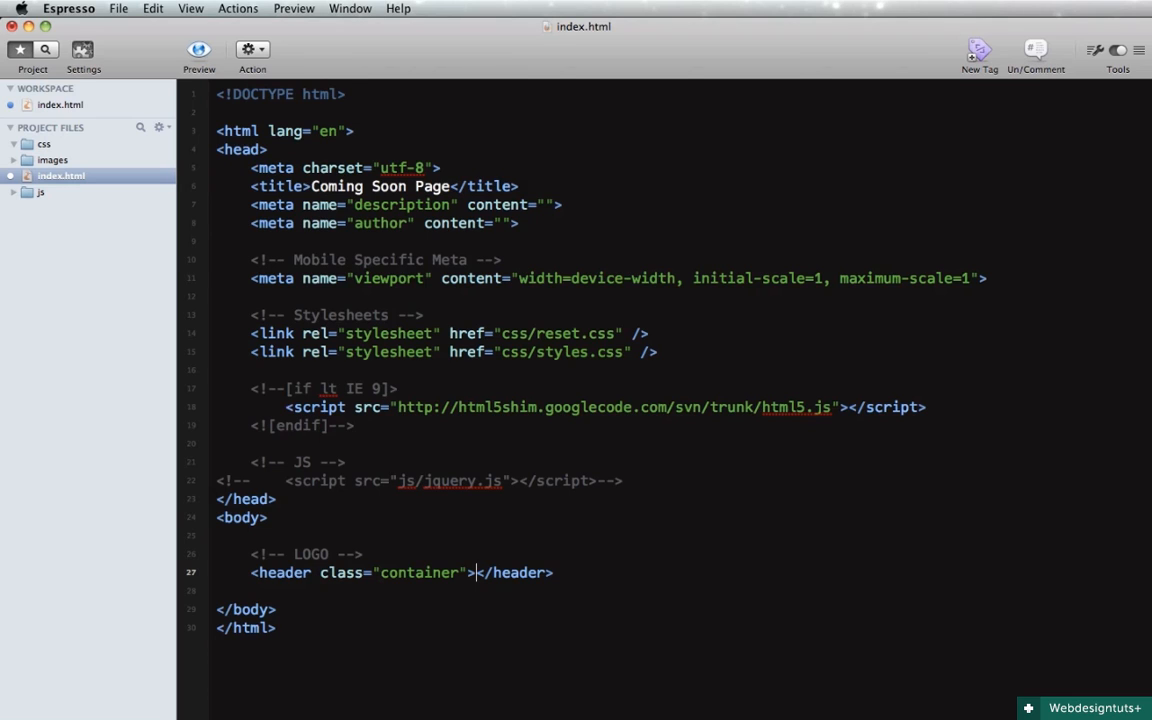
key("Return")
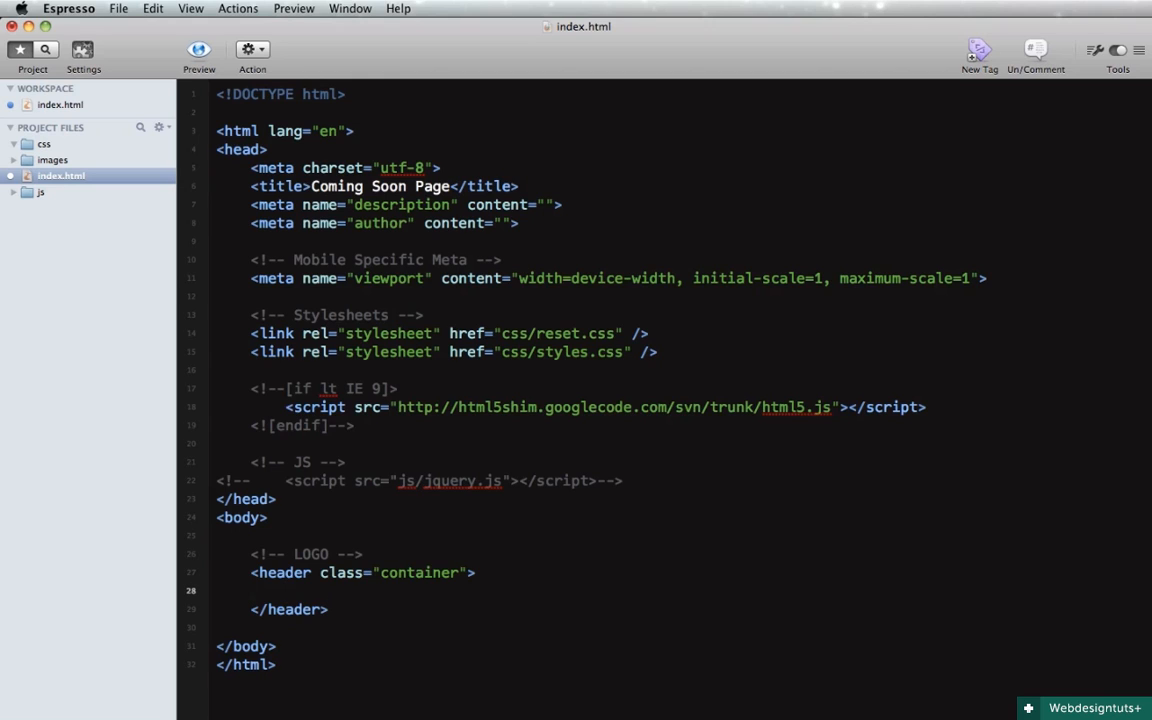
Inside the header, link index.html around images/logo.png with alt 'Coming Soon Page'
type("a")
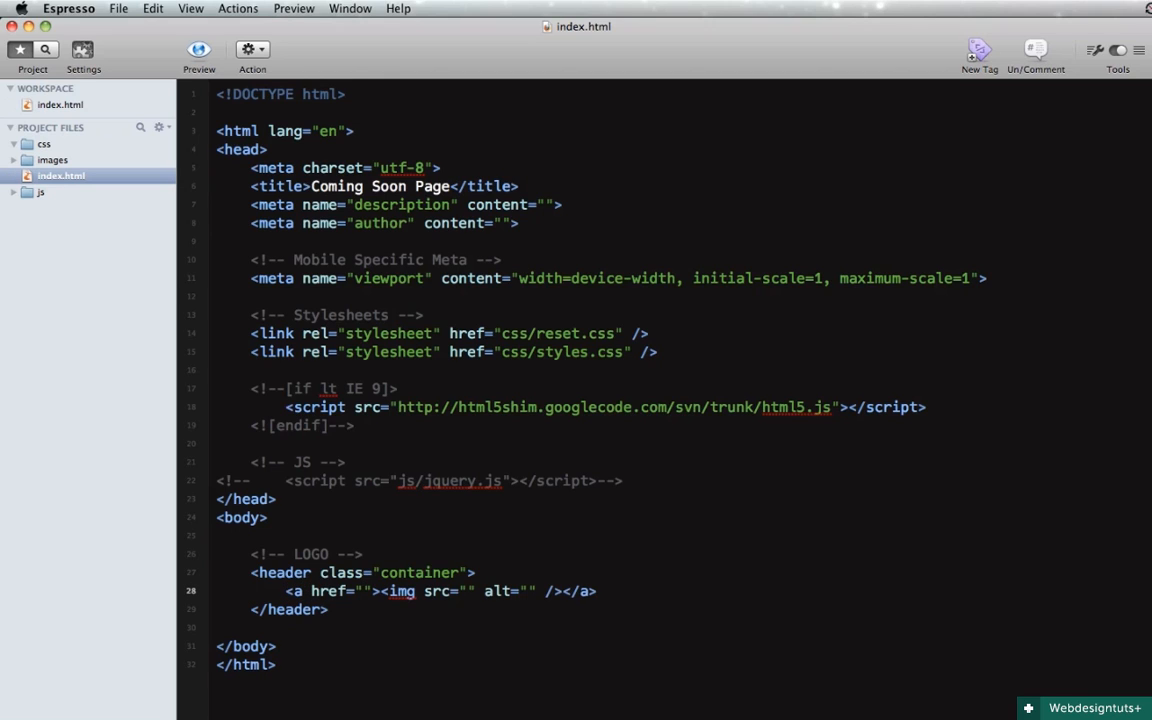
type("index.html")
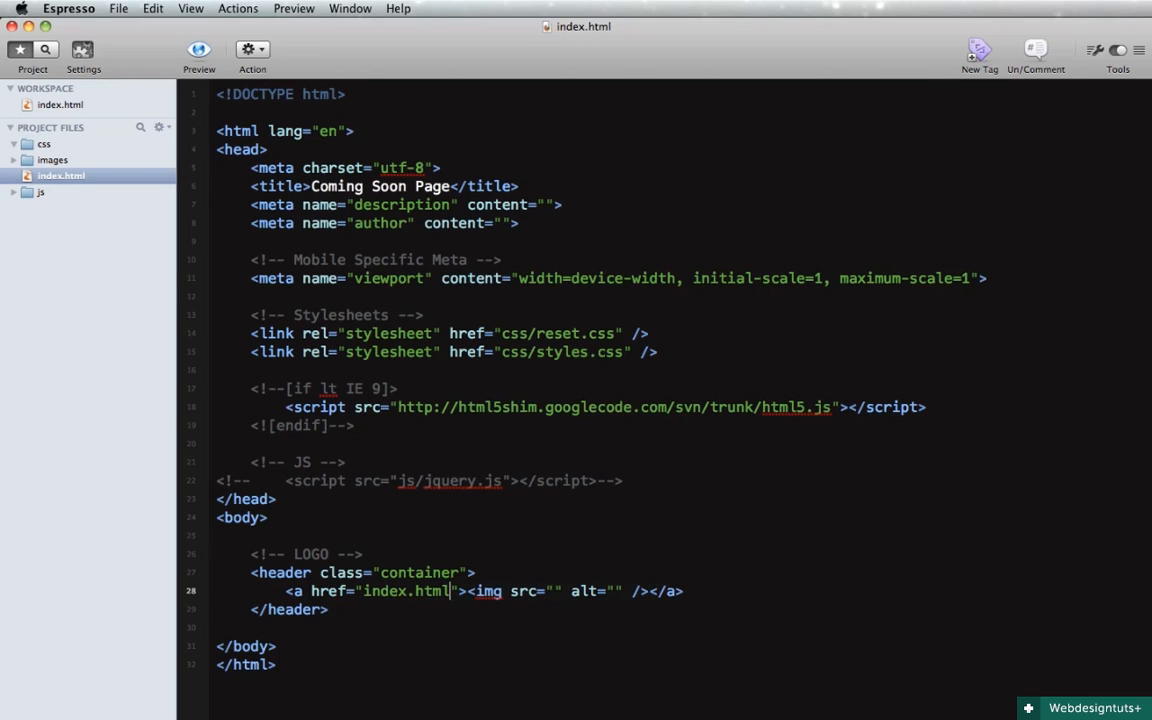
left_click(553, 590)
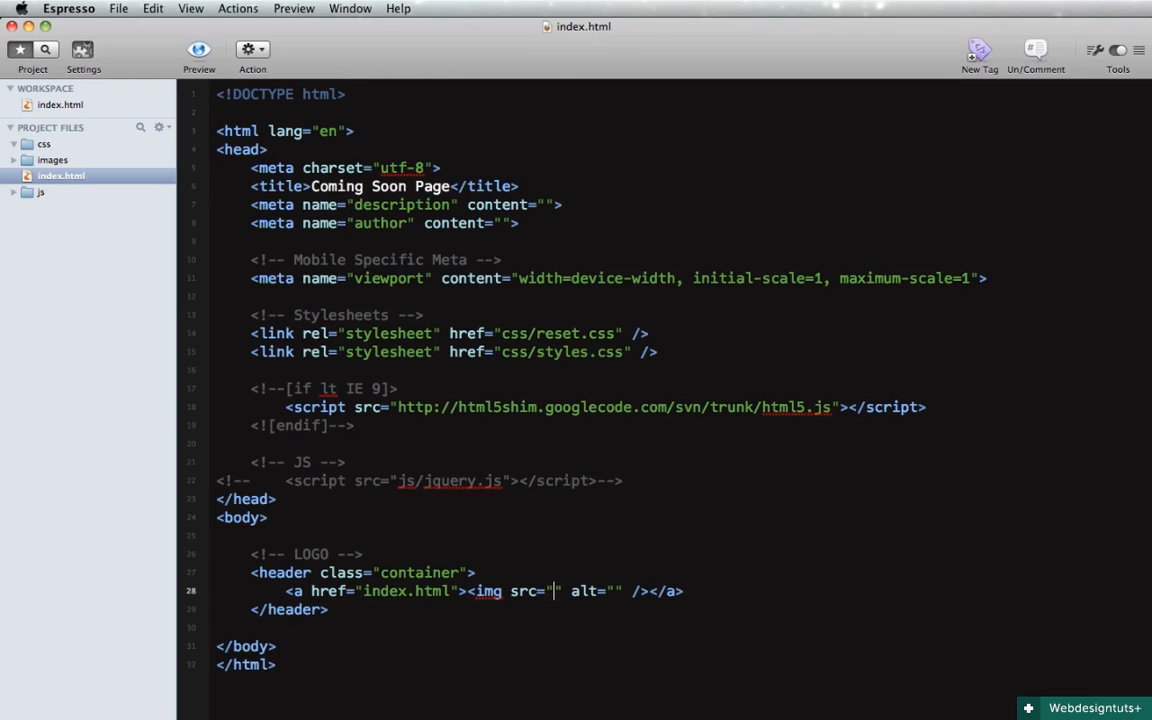
type("images/")
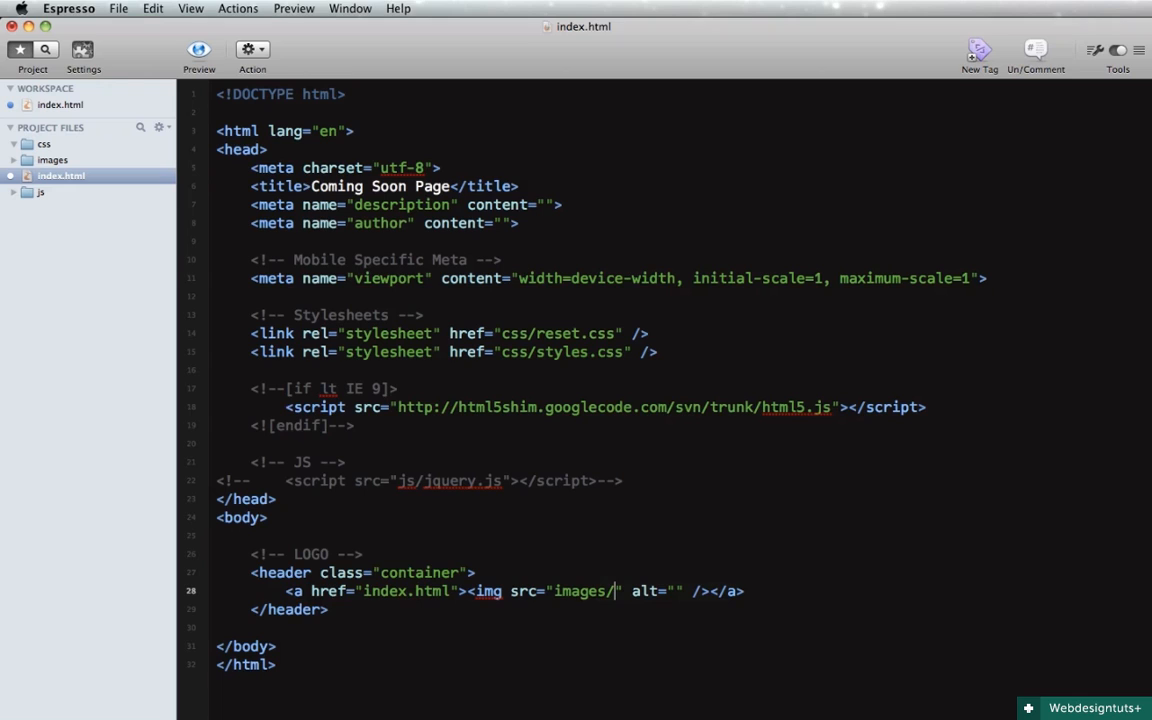
type("logo.png")
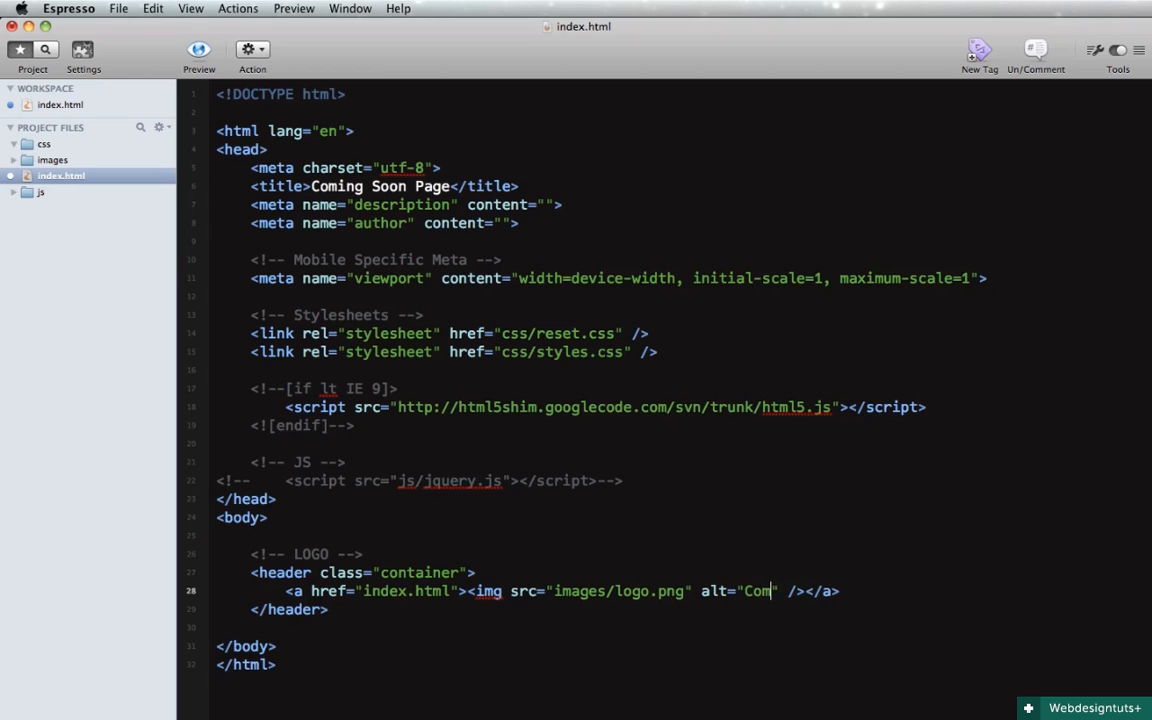
type("ing Soon")
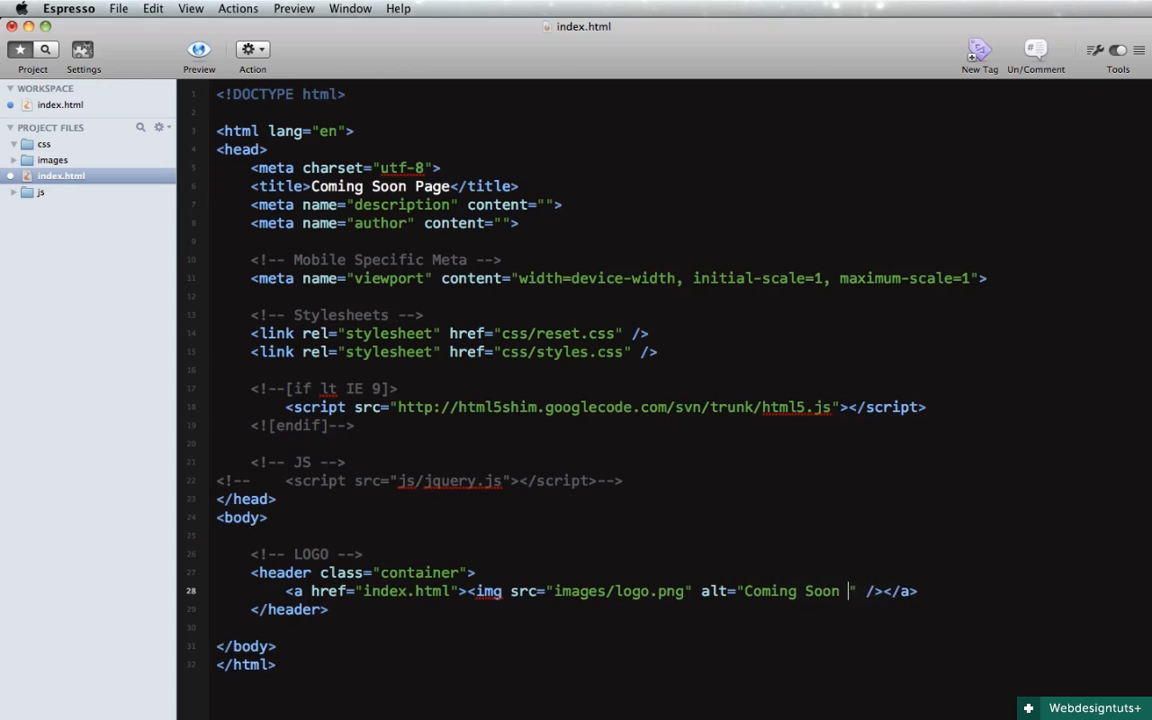
type("Page")
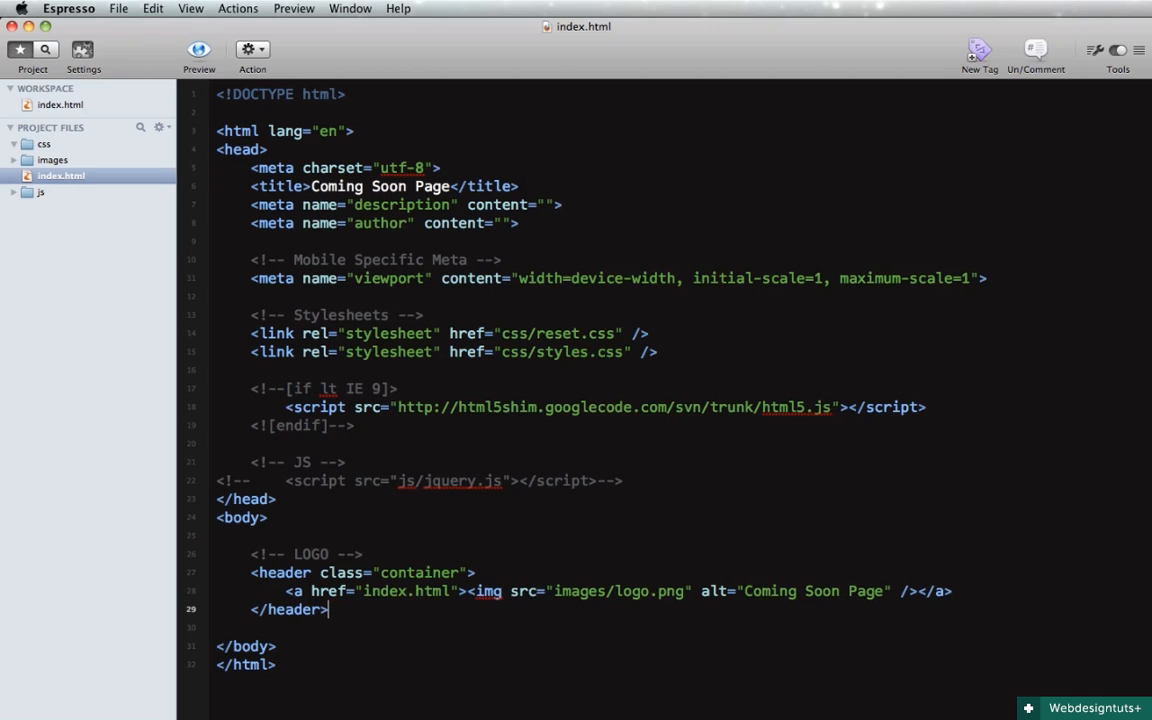
key("Return")
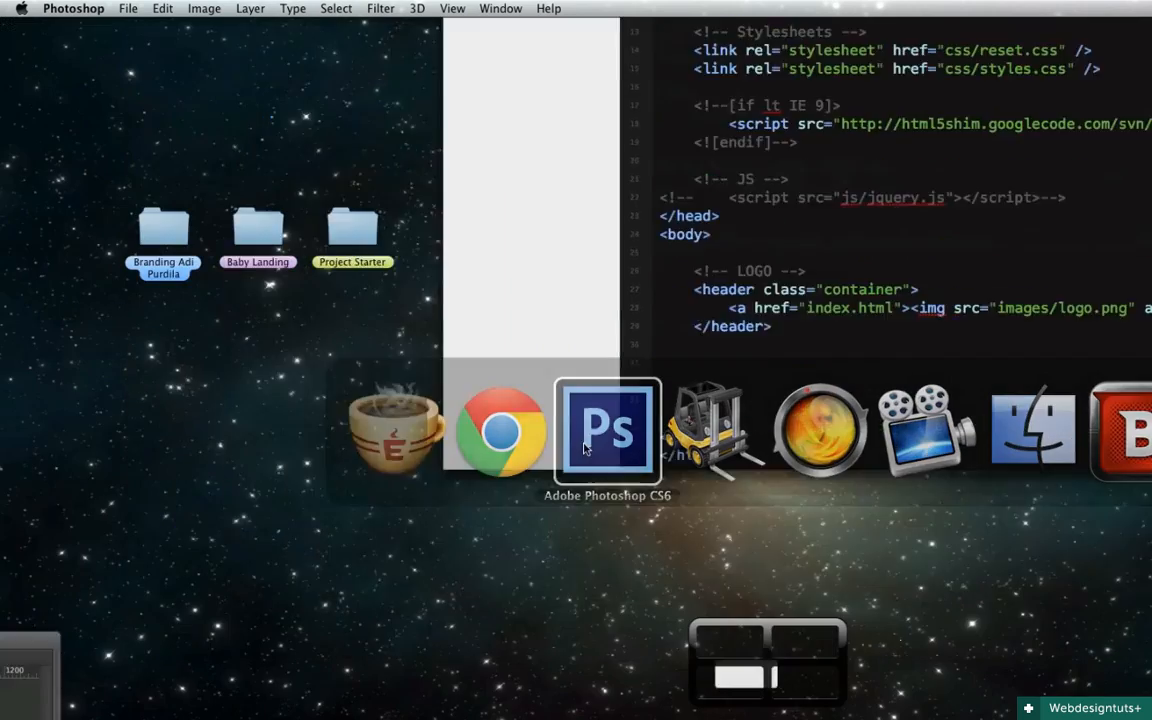
Expand div.timer-area>h1+p into a timer block with a heading and paragraph
left_click(607, 430)
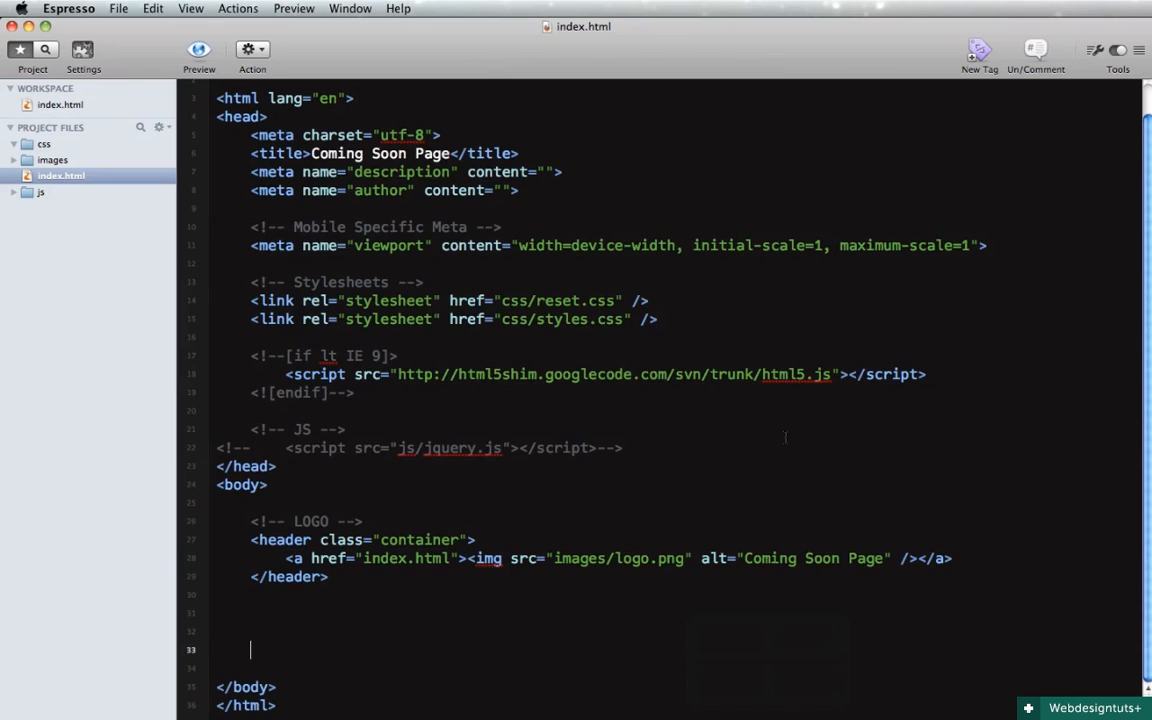
type("div.")
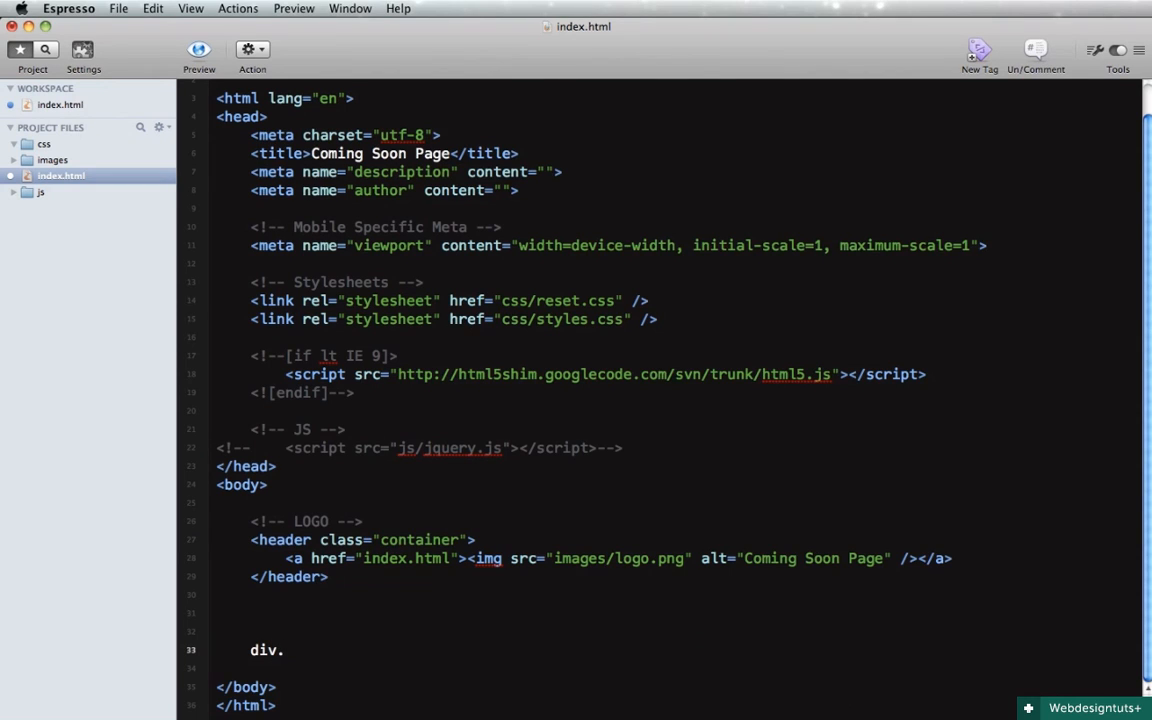
type("timer-")
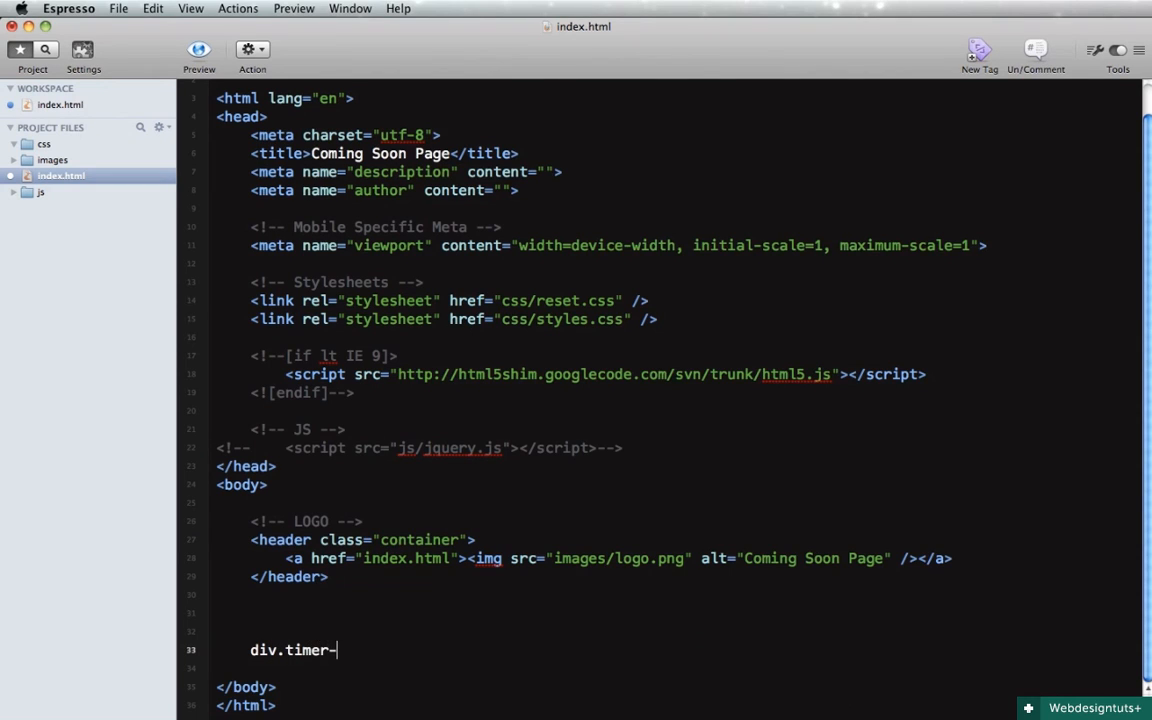
type("area")
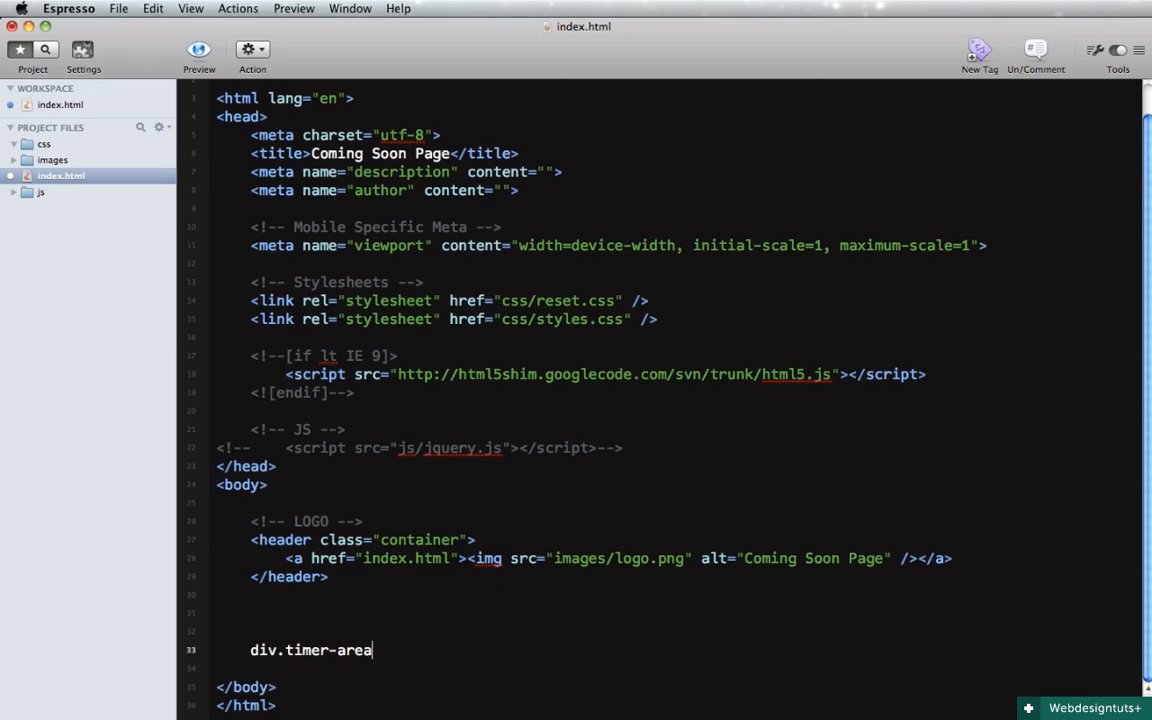
type(">")
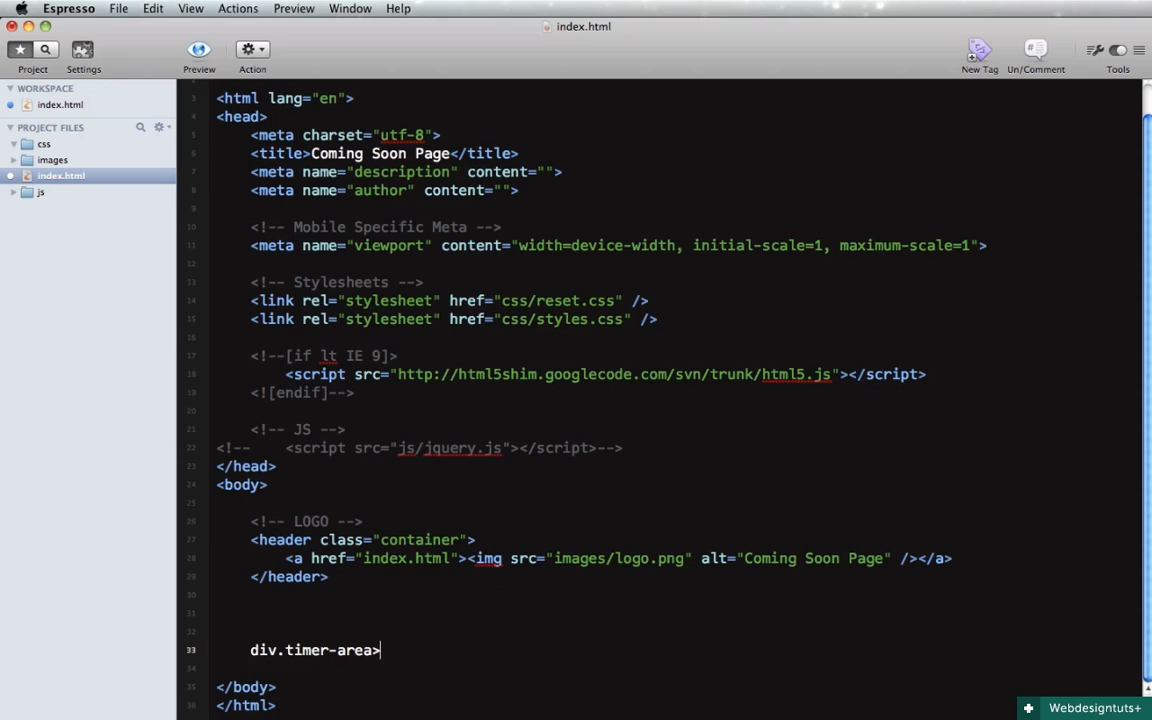
type("h1")
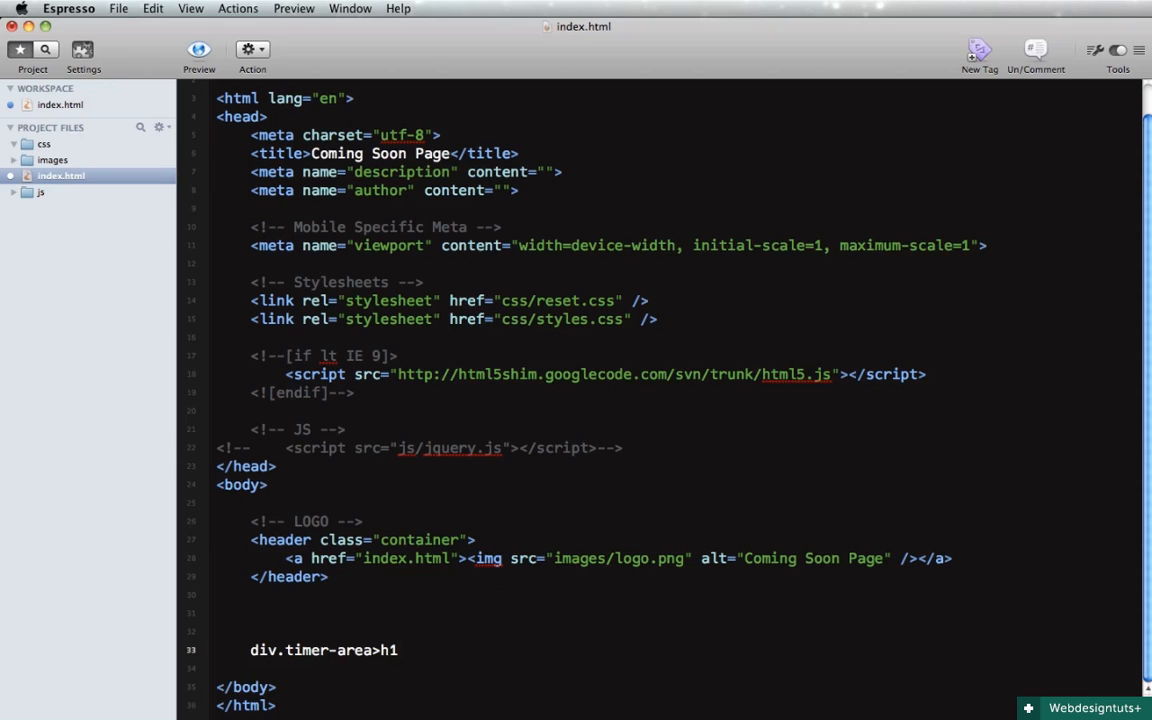
type("+p")
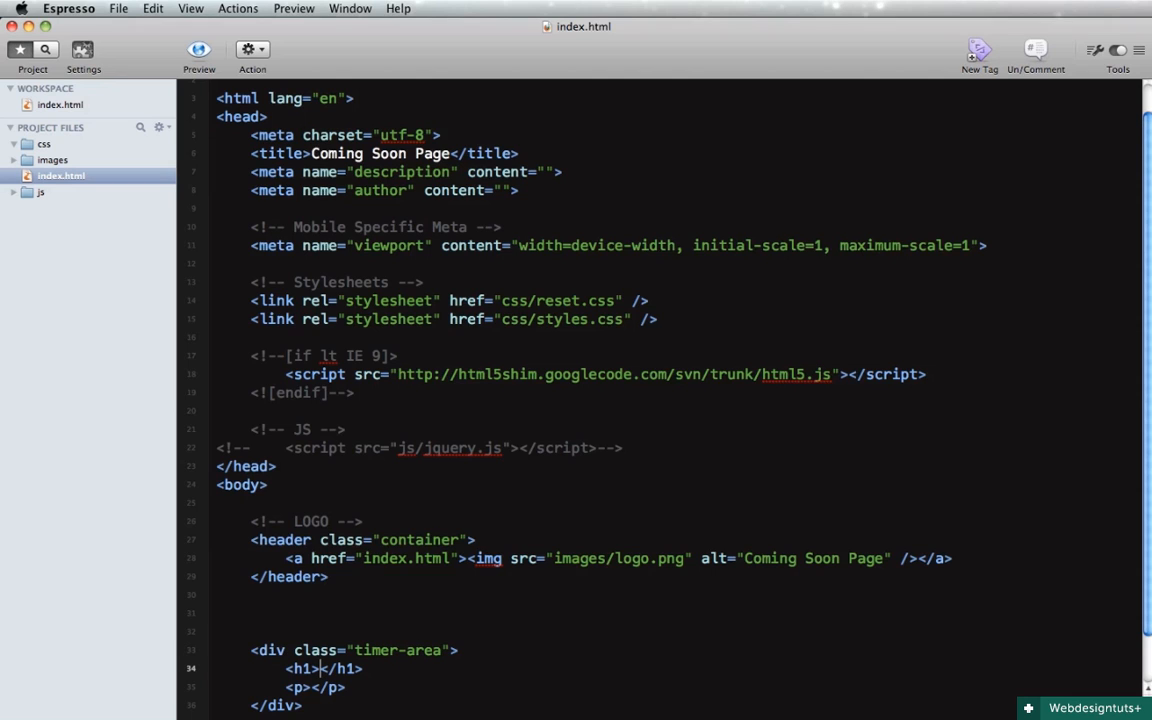
scroll("down", 3)
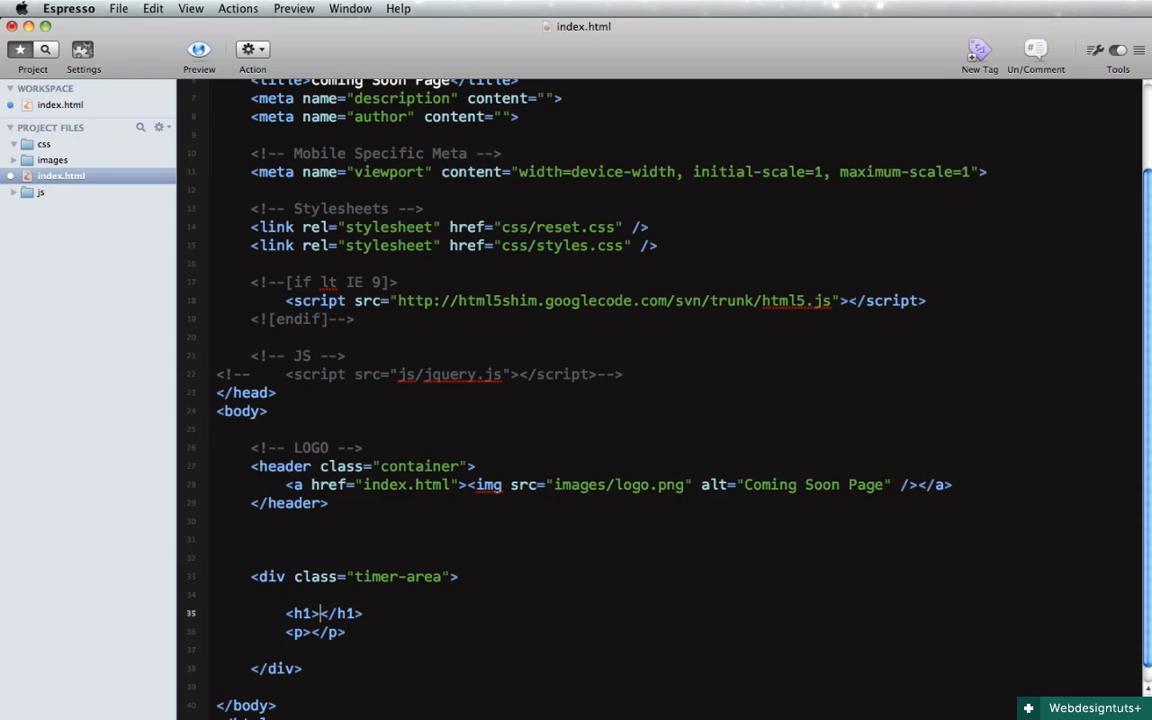
Fill in 'We're coming soon...' and 'timer goes here', plus an end timer-area comment
type("We're coming so")
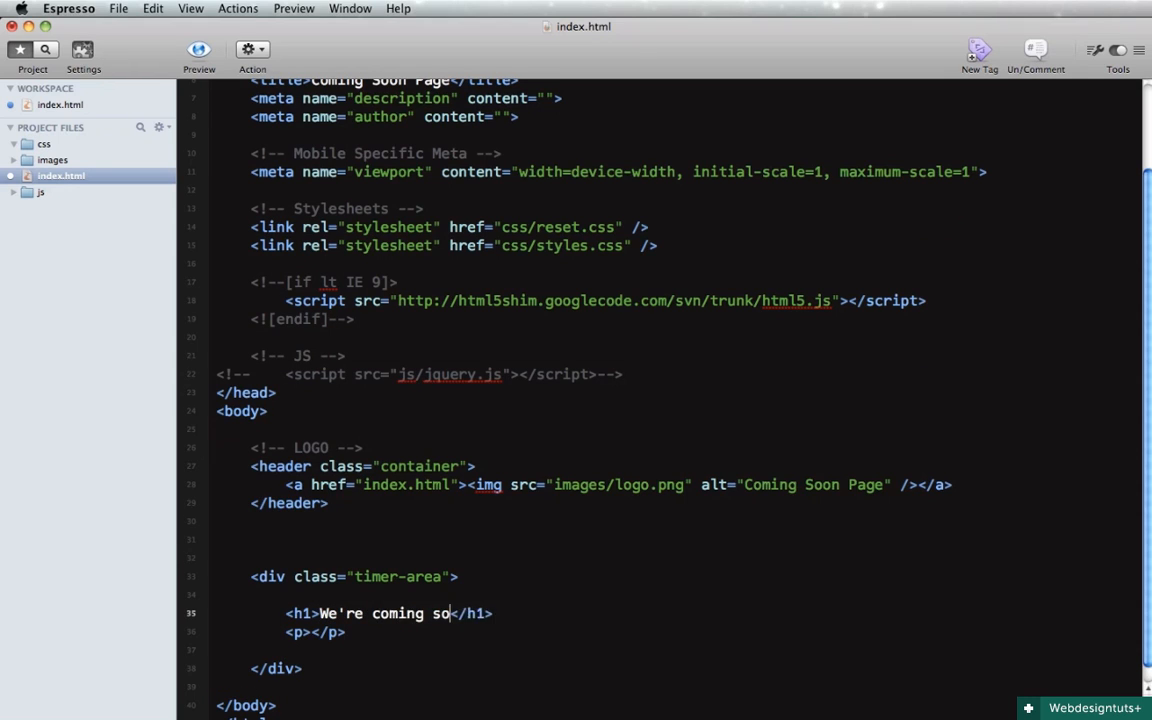
type("n...")
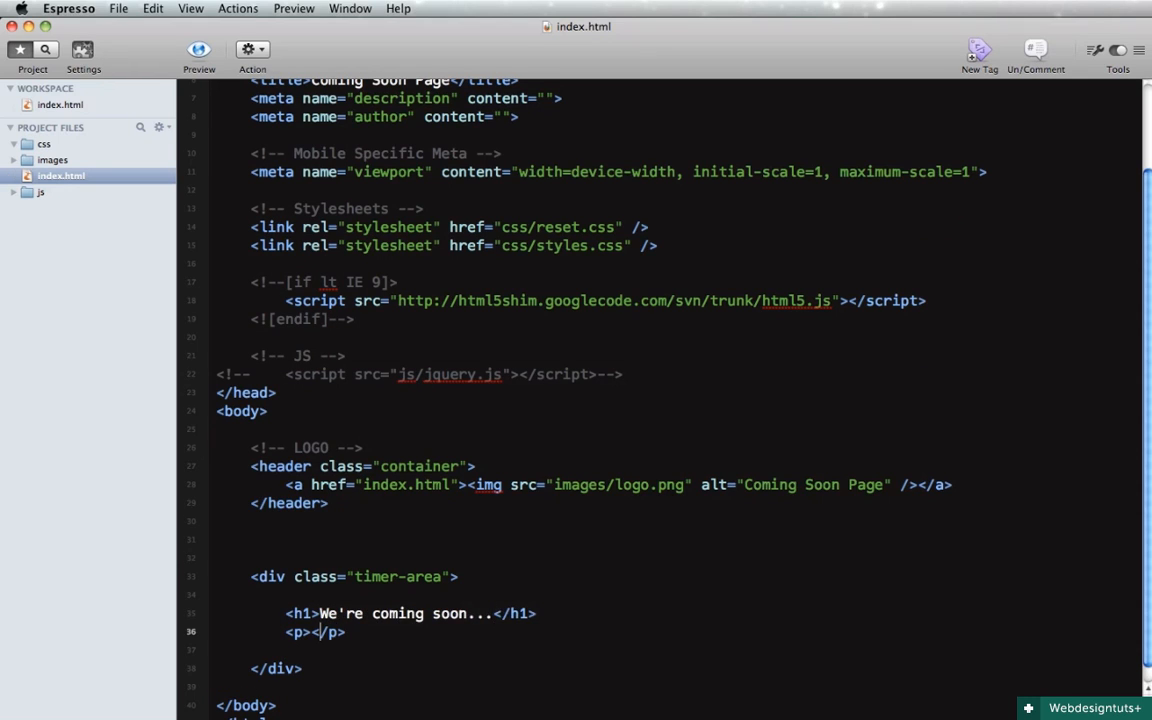
type("timer goes")
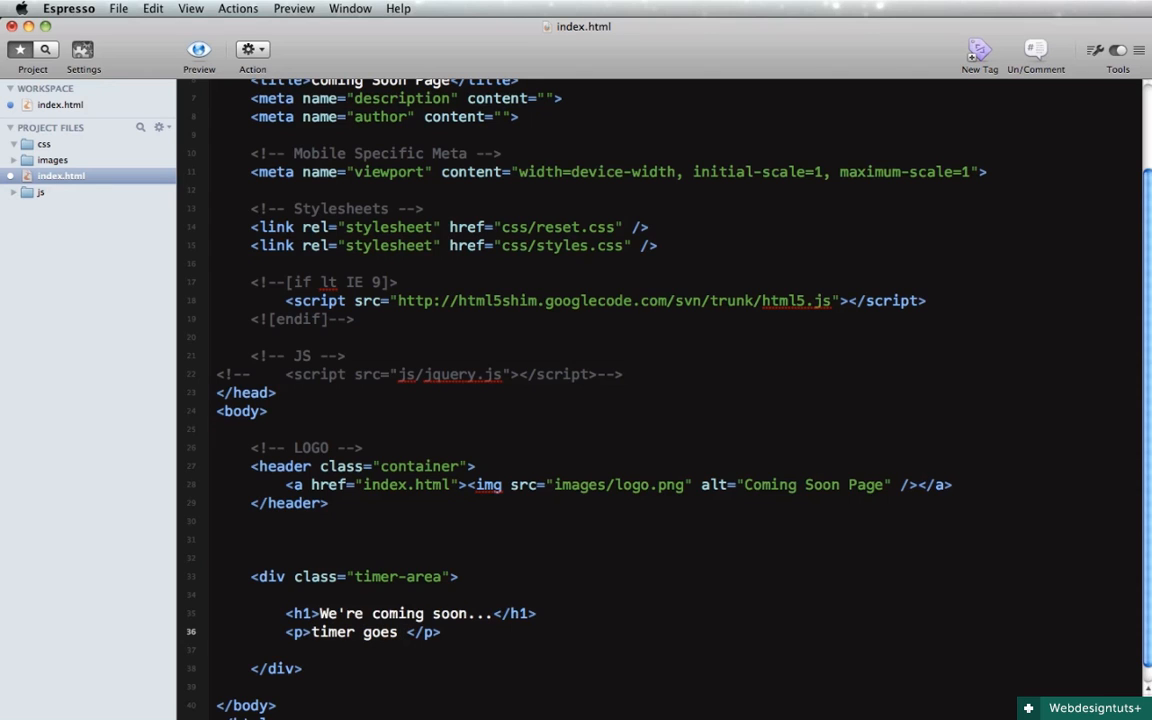
type("here")
left_click(678, 668)
type(" <!-- end  -->")
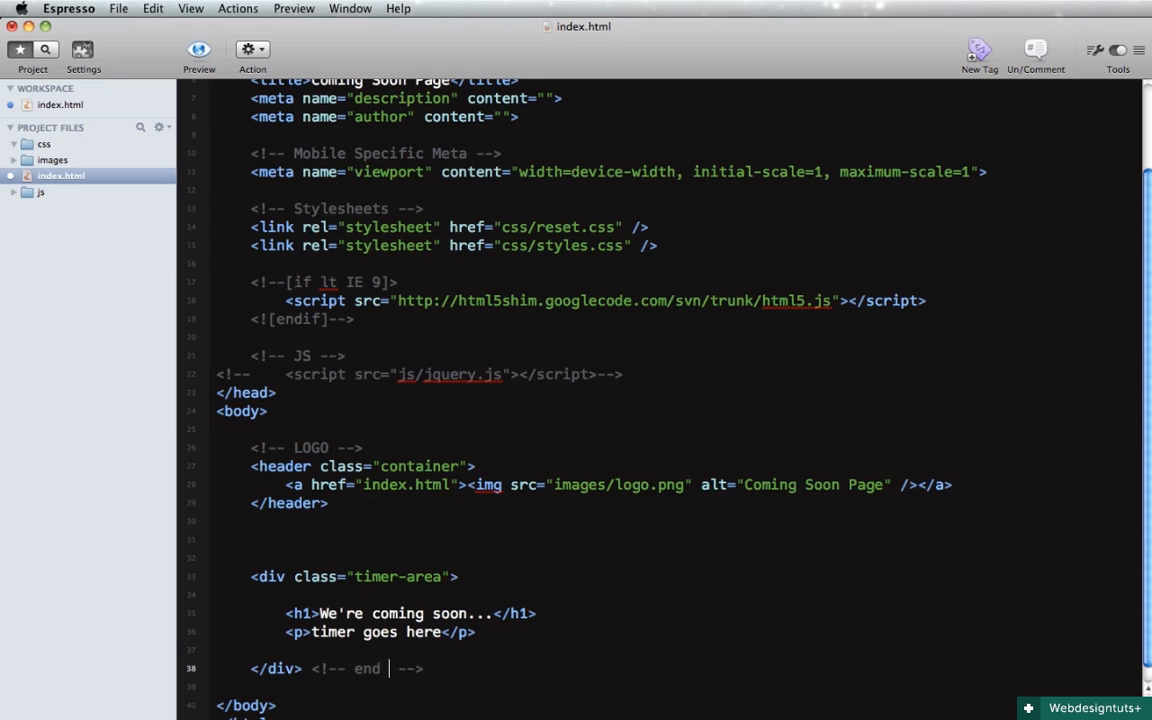
type("timer-area")
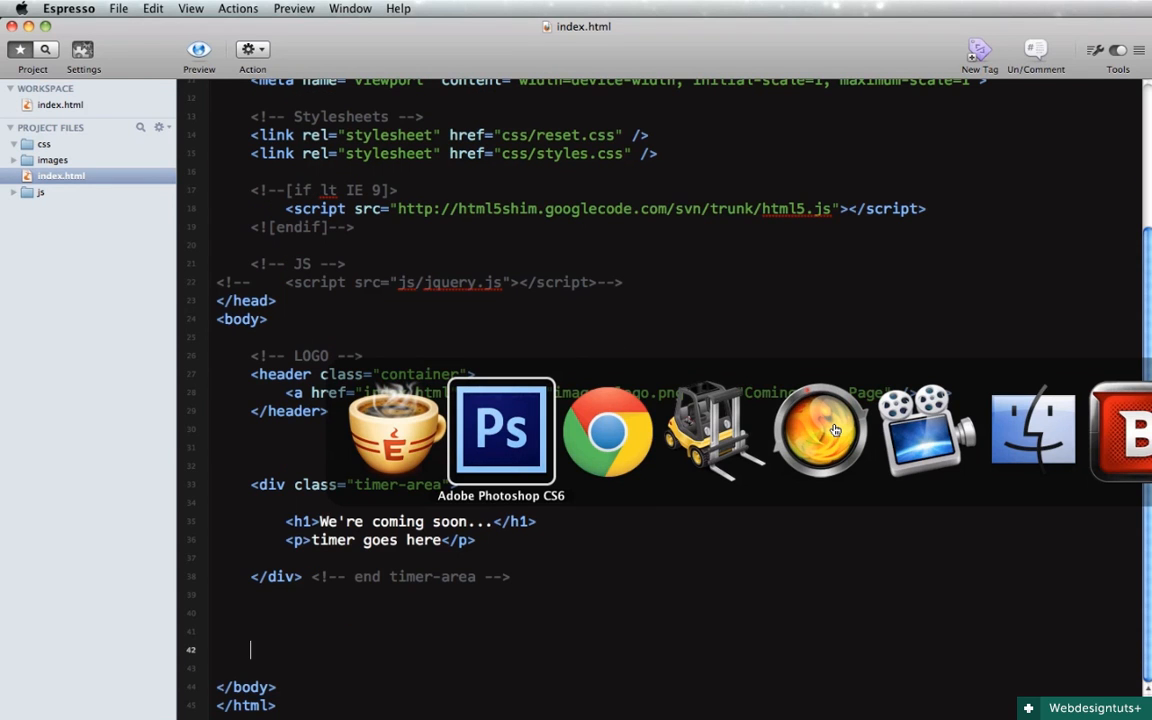
left_click(500, 432)
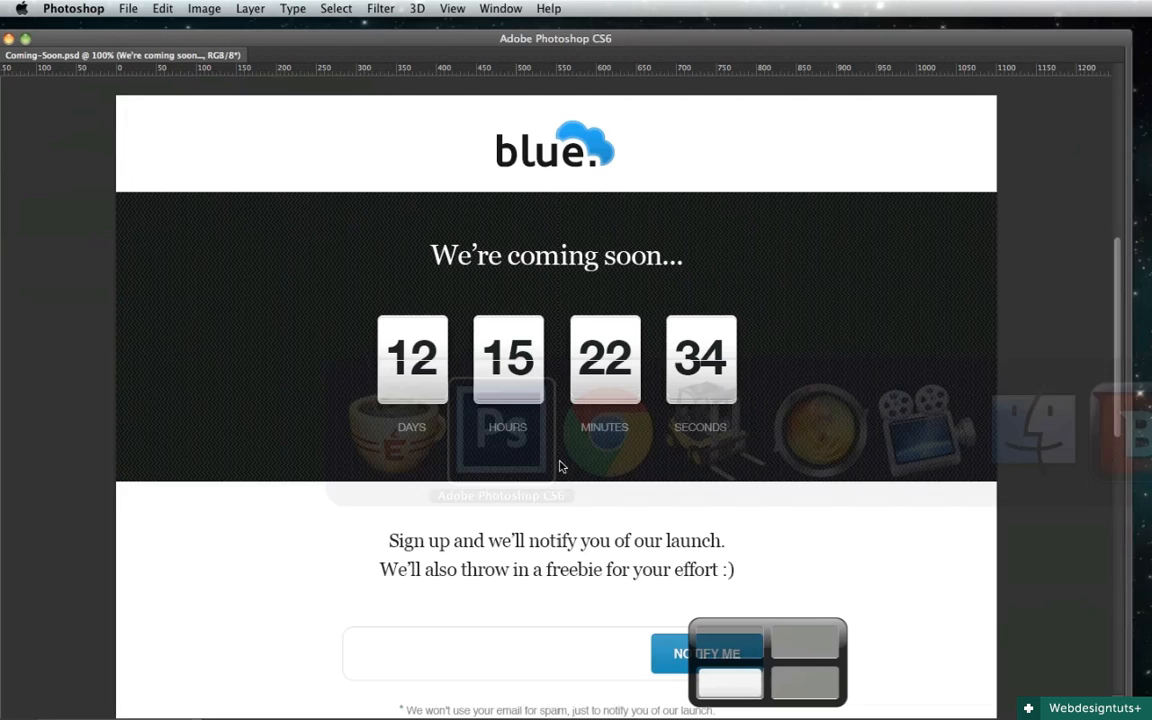
scroll("down", 3)
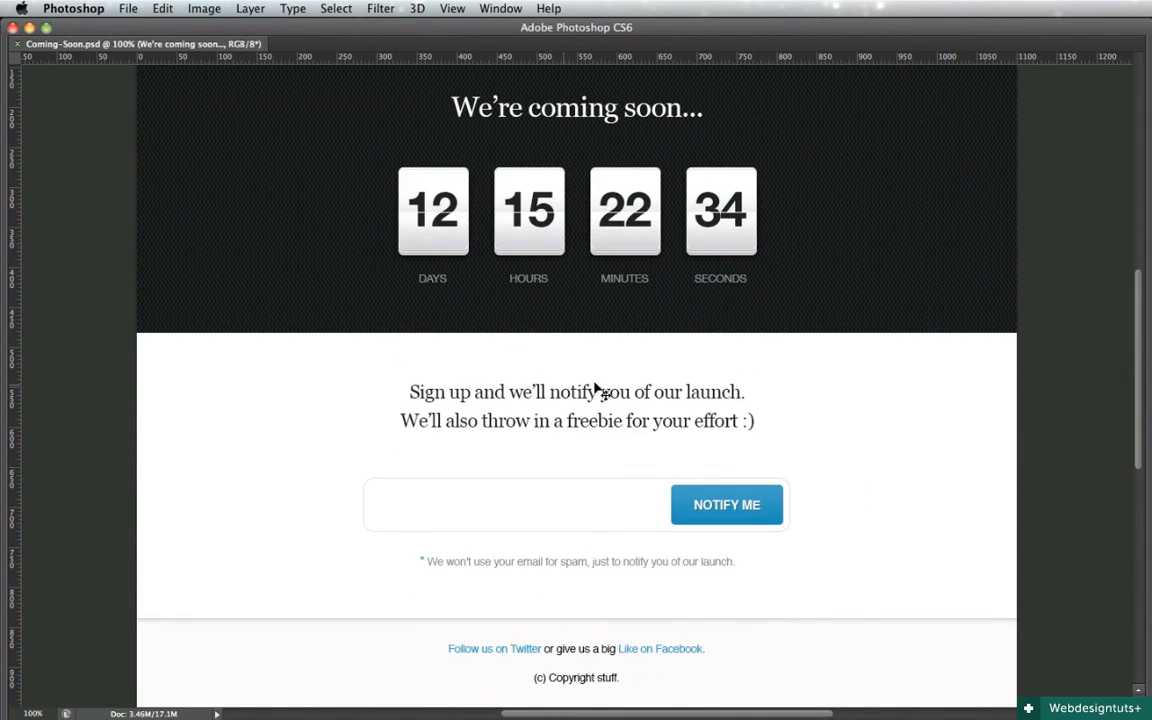
mouse_move(645, 435)
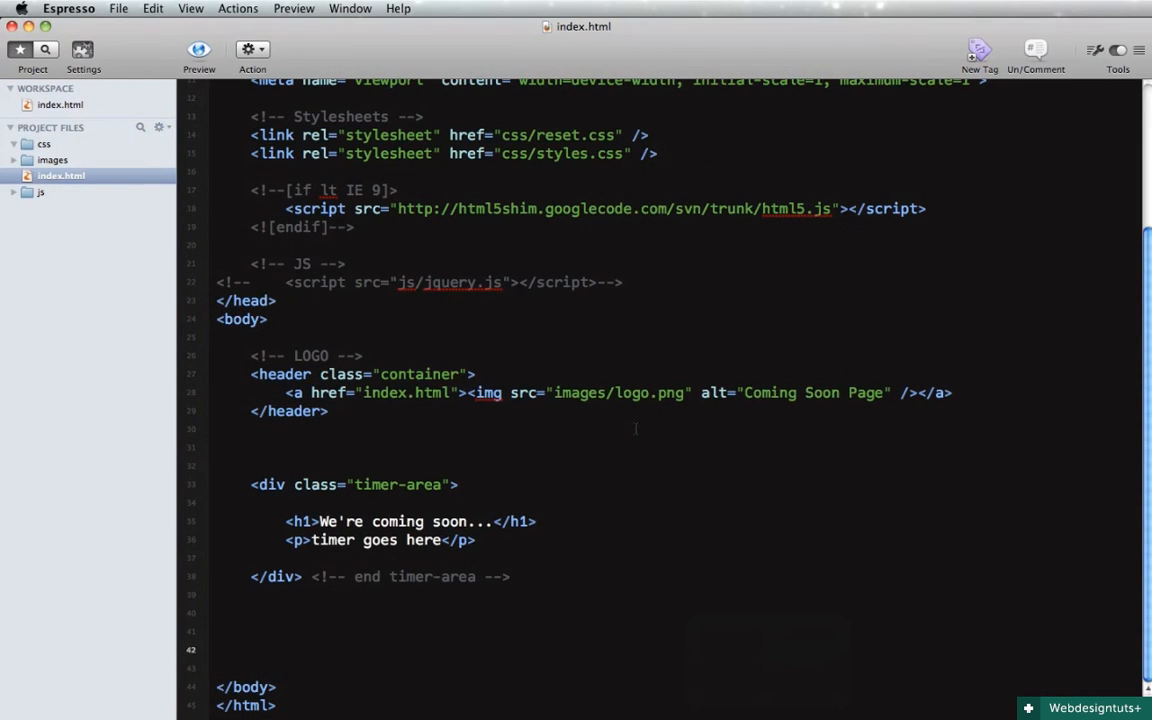
Add TIMER and SIGNUP comments and begin a div.container for the signup section
left_click(427, 447)
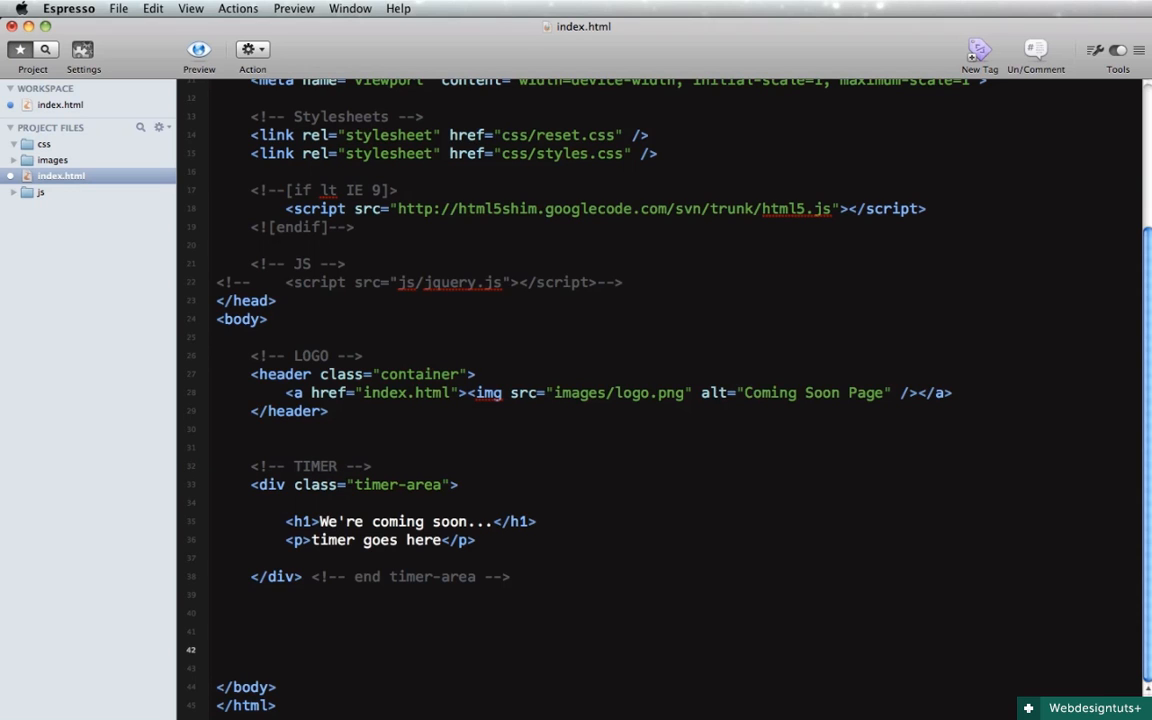
type("<!-- SIGN -->")
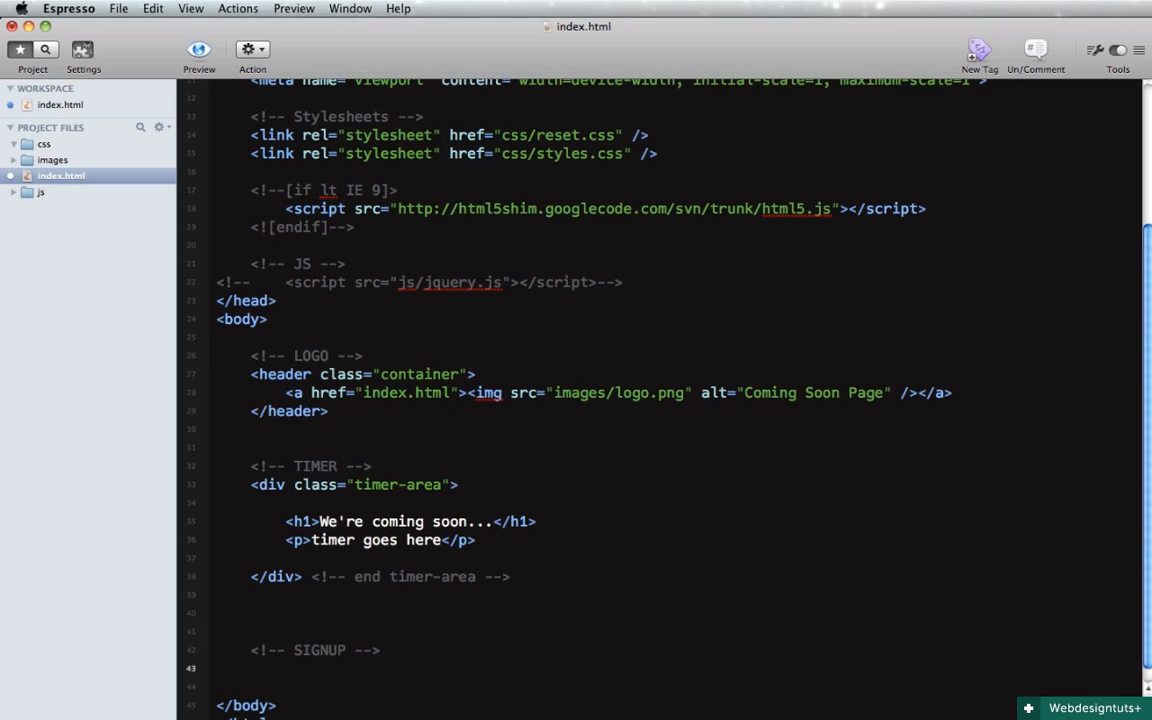
type("div.")
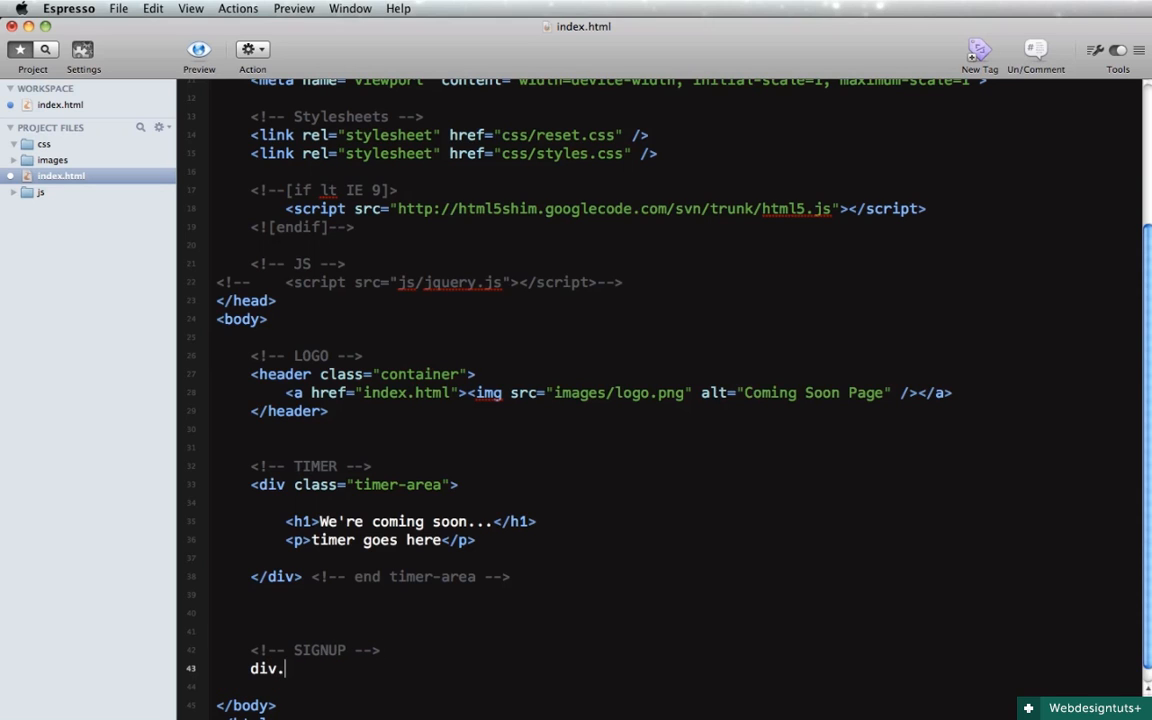
type("container")
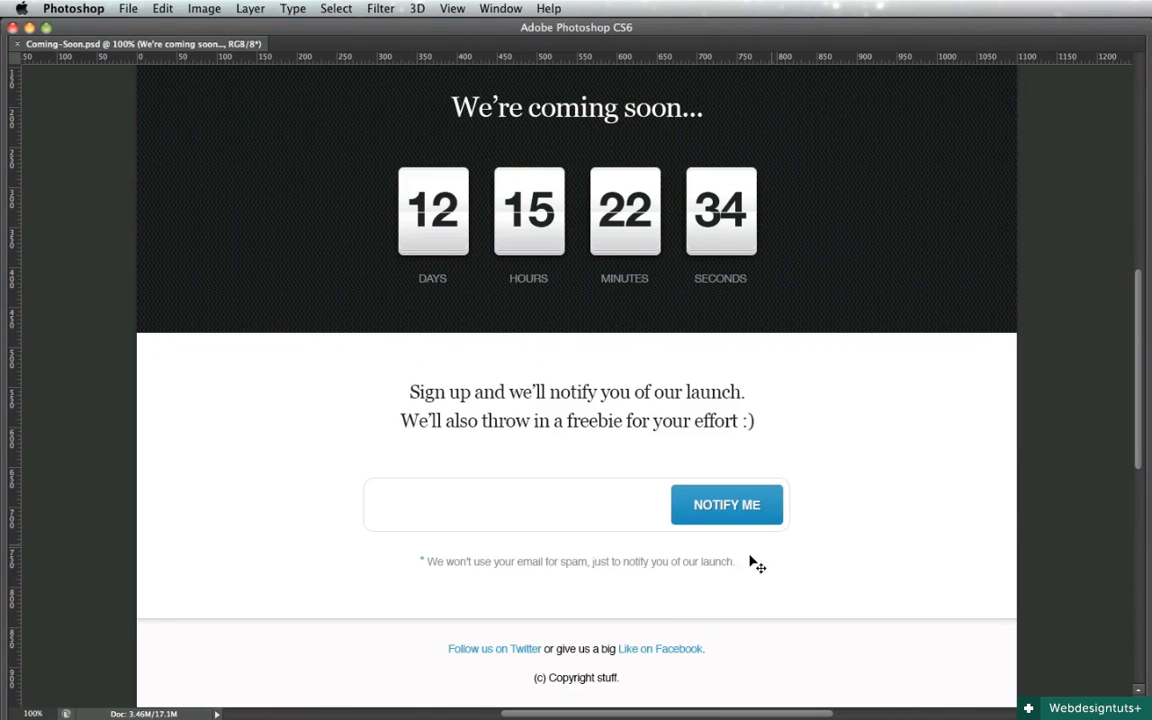
mouse_move(766, 398)
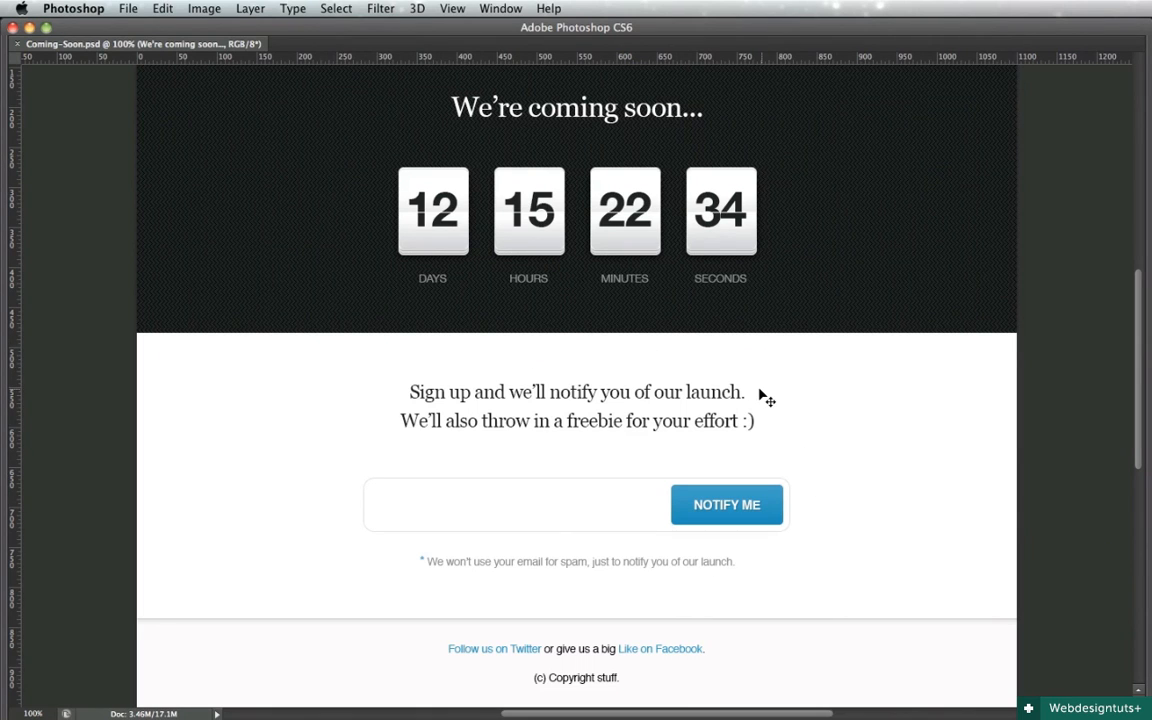
scroll("up", 3)
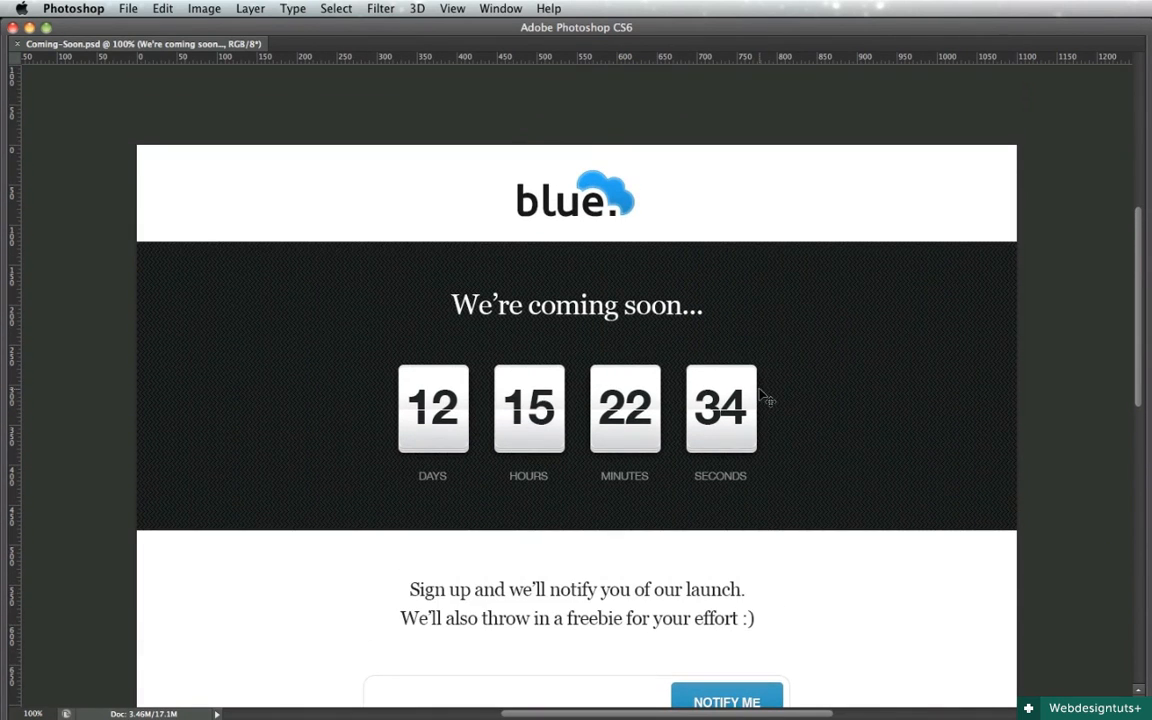
scroll("down", 3)
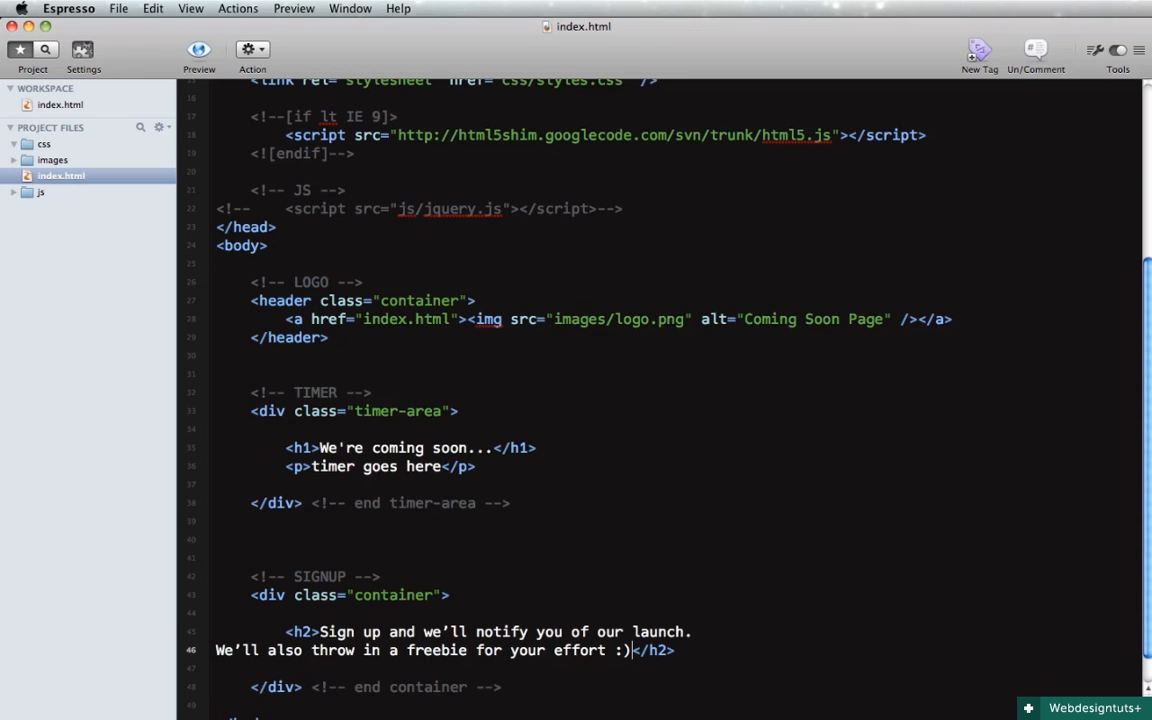
Insert a <br /> after 'launch.' in the signup h2
left_click(692, 631)
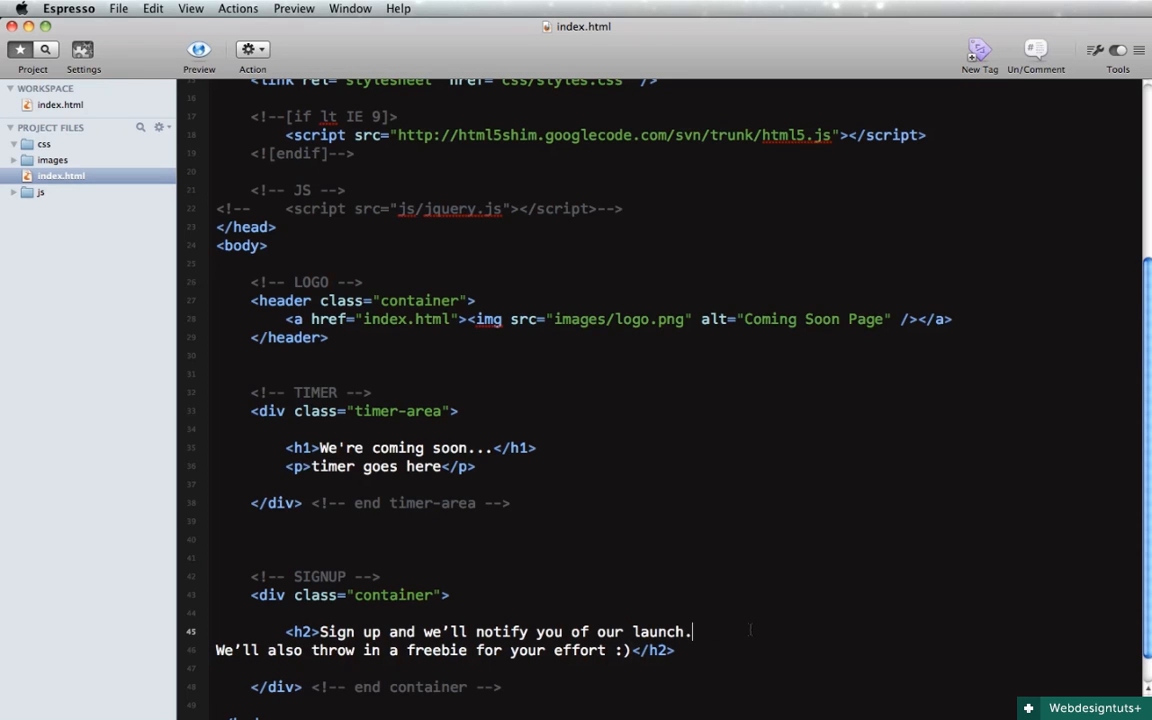
type("<br />")
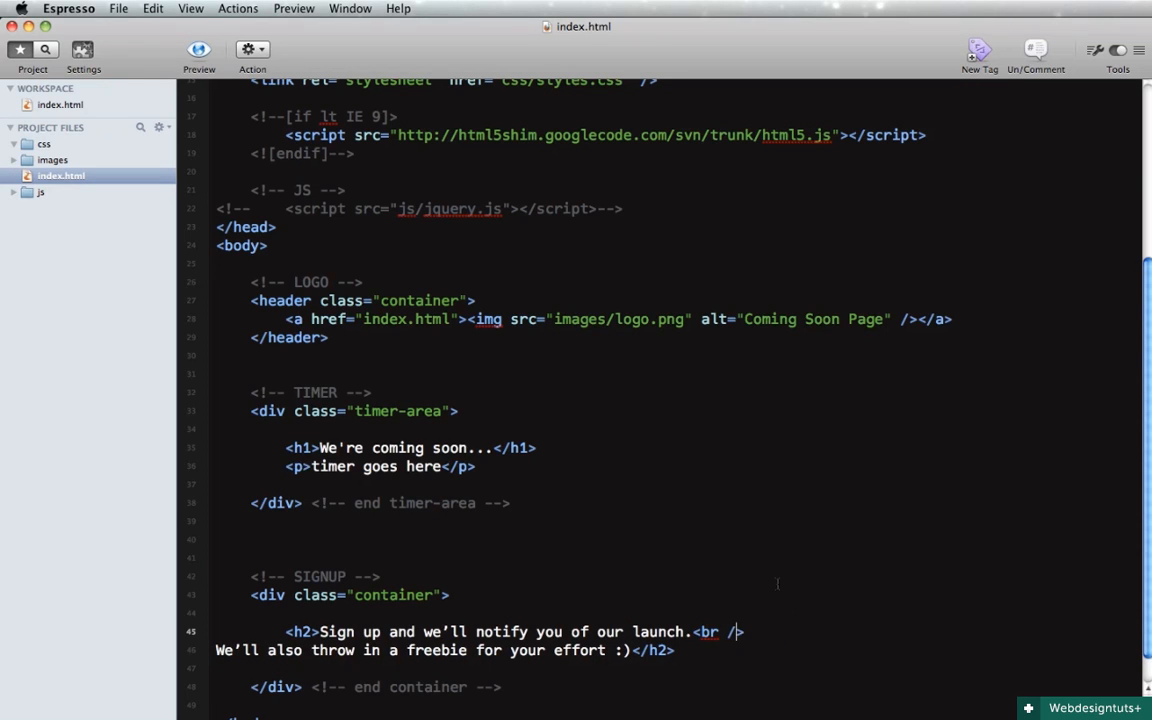
scroll("down", 3)
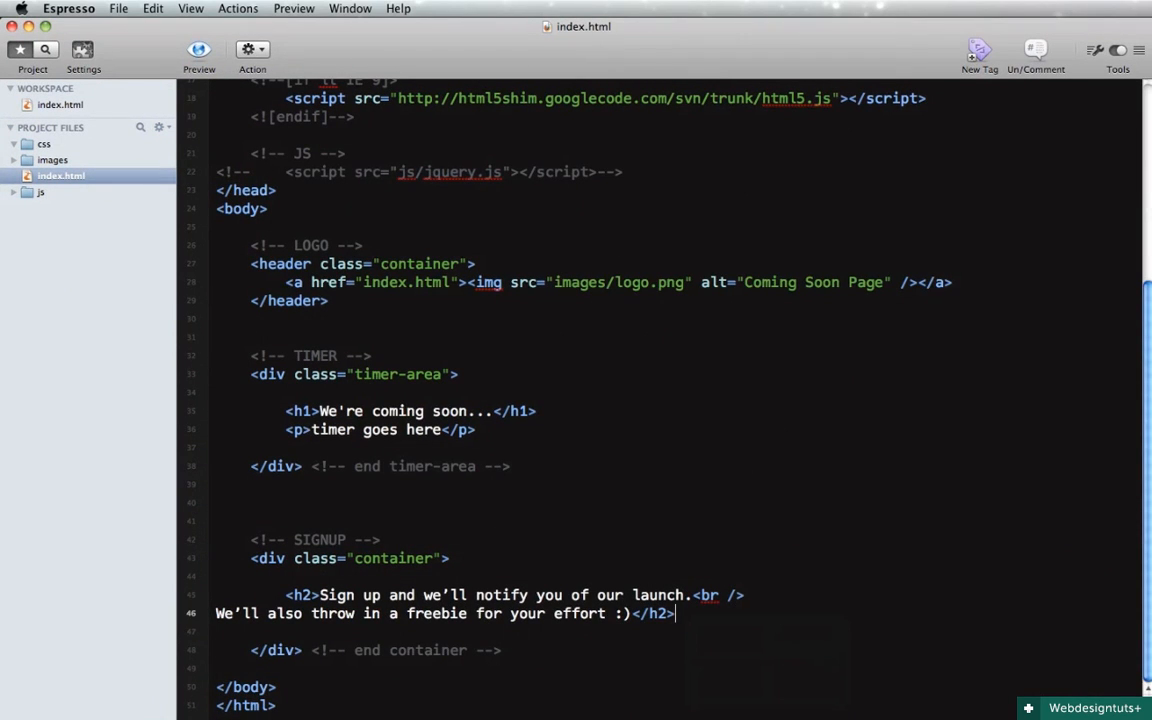
key("Return")
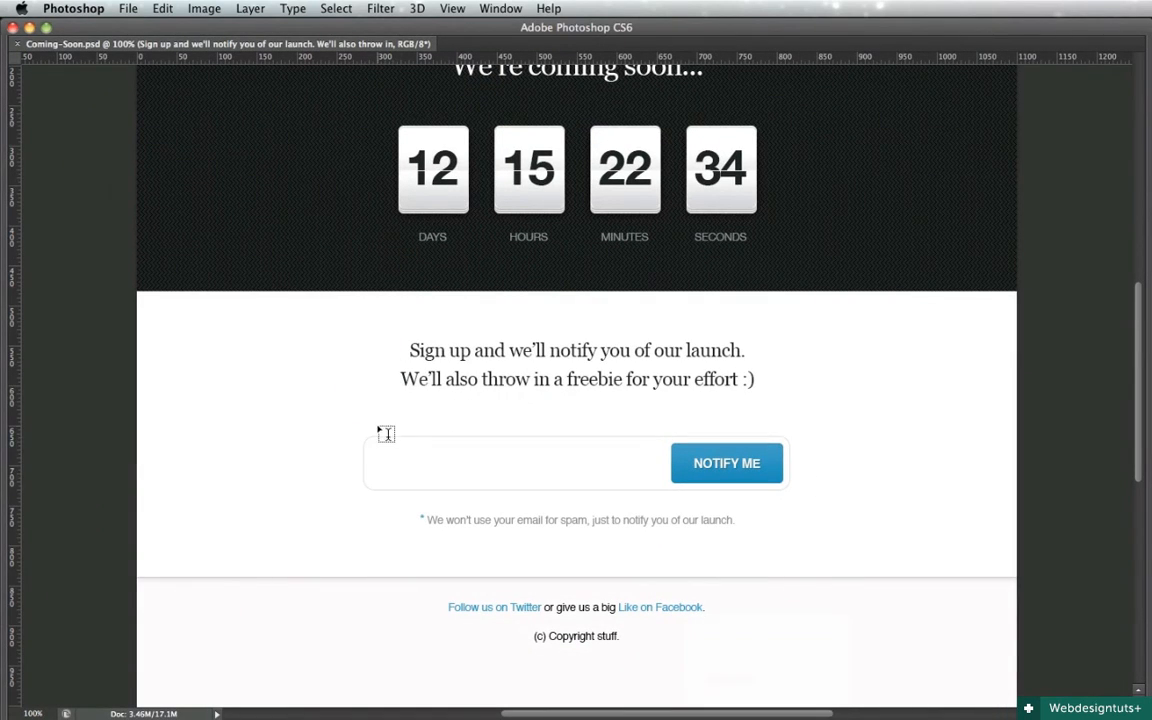
mouse_move(740, 453)
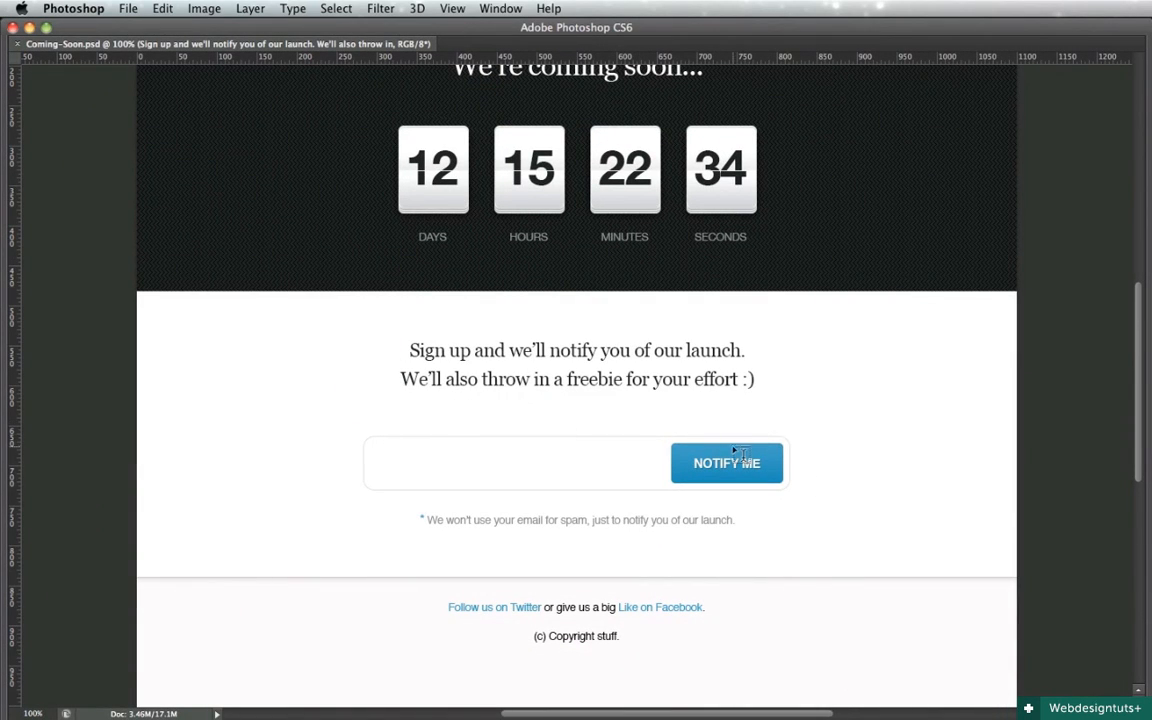
mouse_move(658, 432)
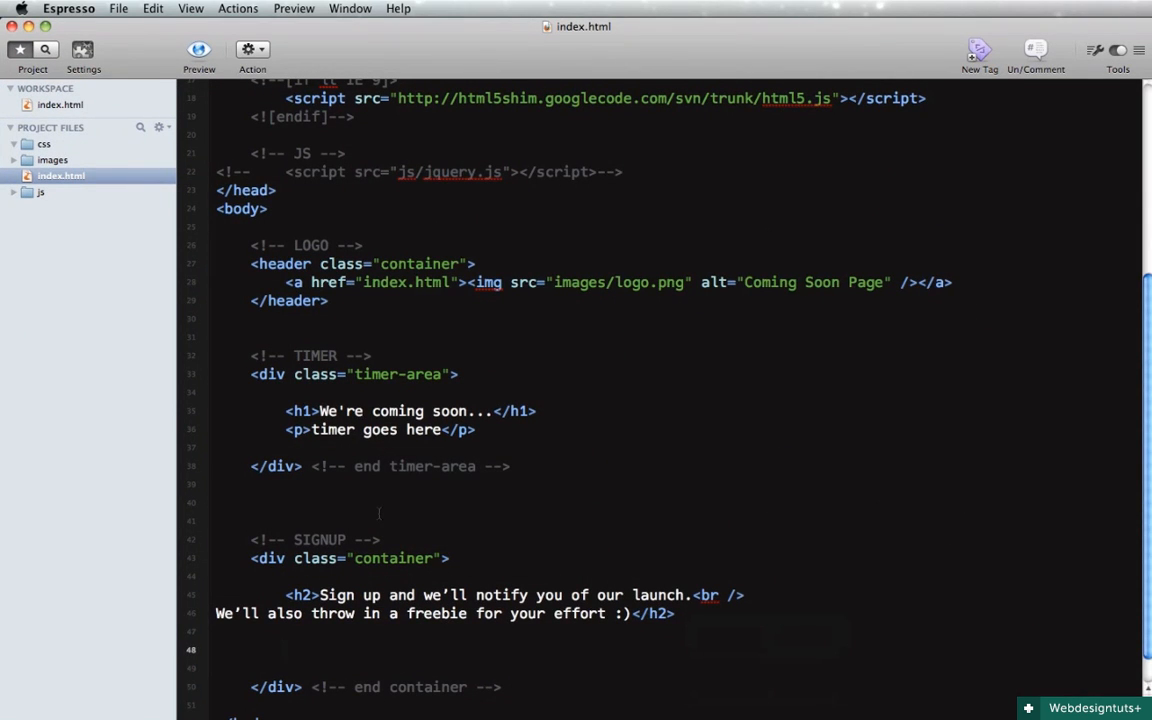
Expand div.form-wrapper>form below the signup heading
type("d")
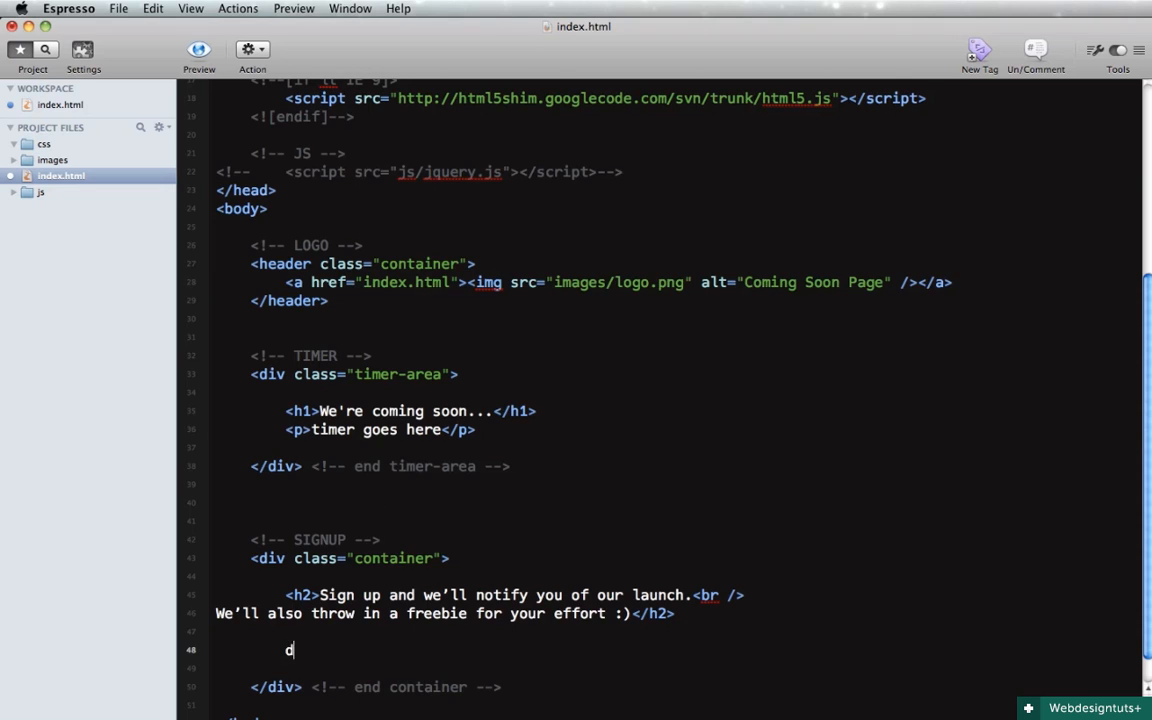
type("iv.form")
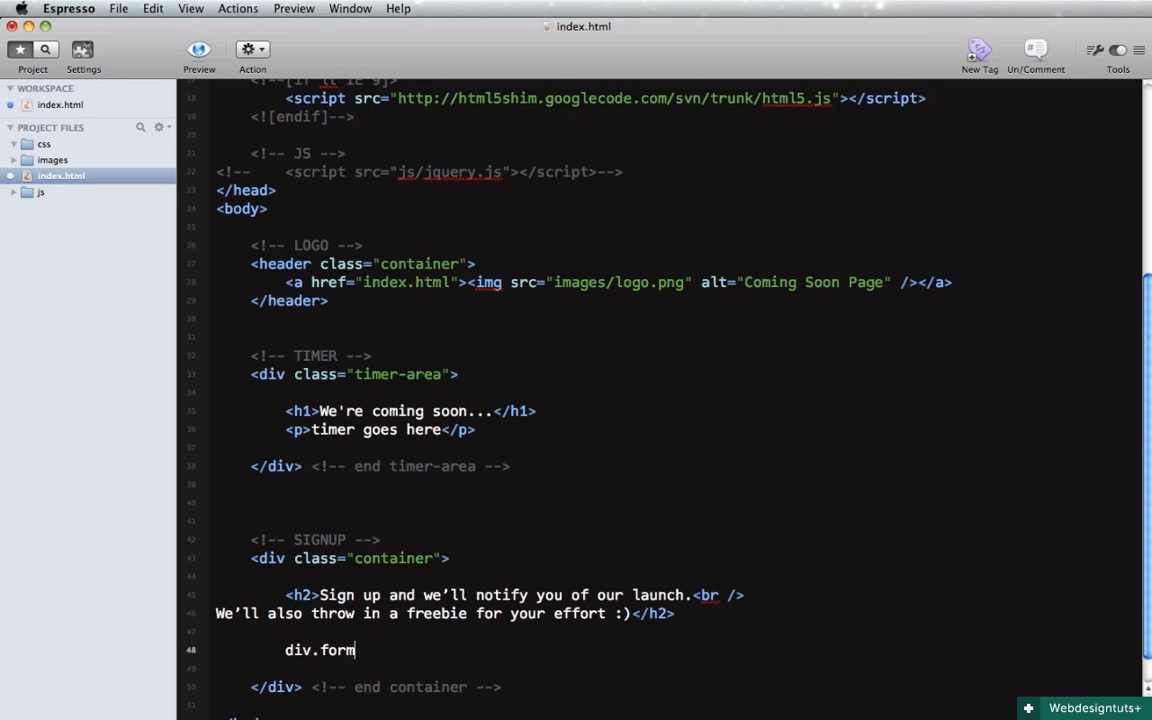
type("-wrapper")
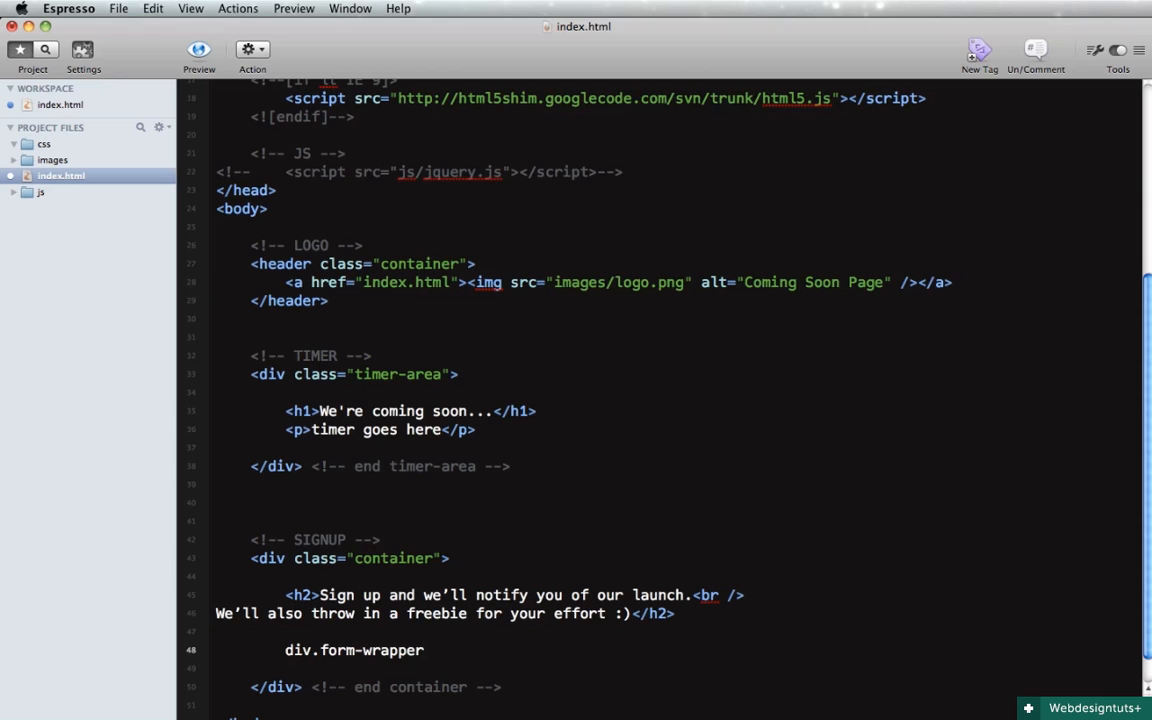
type(">form")
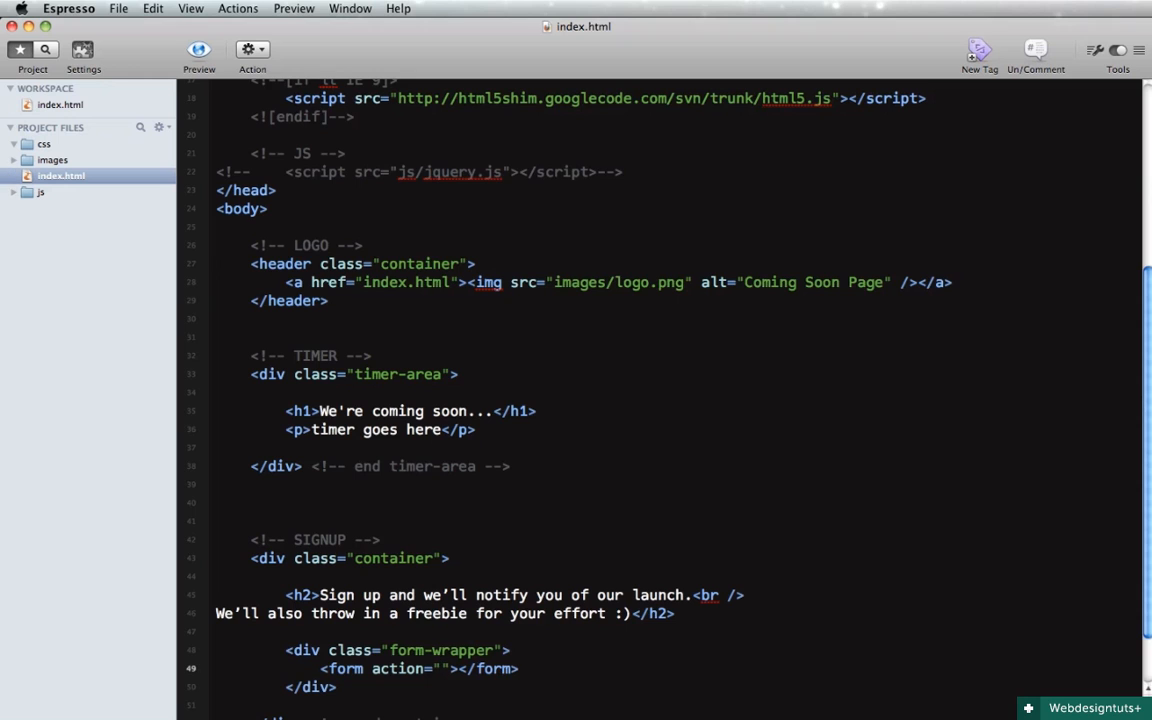
scroll("down", 3)
type(" <!--  -->")
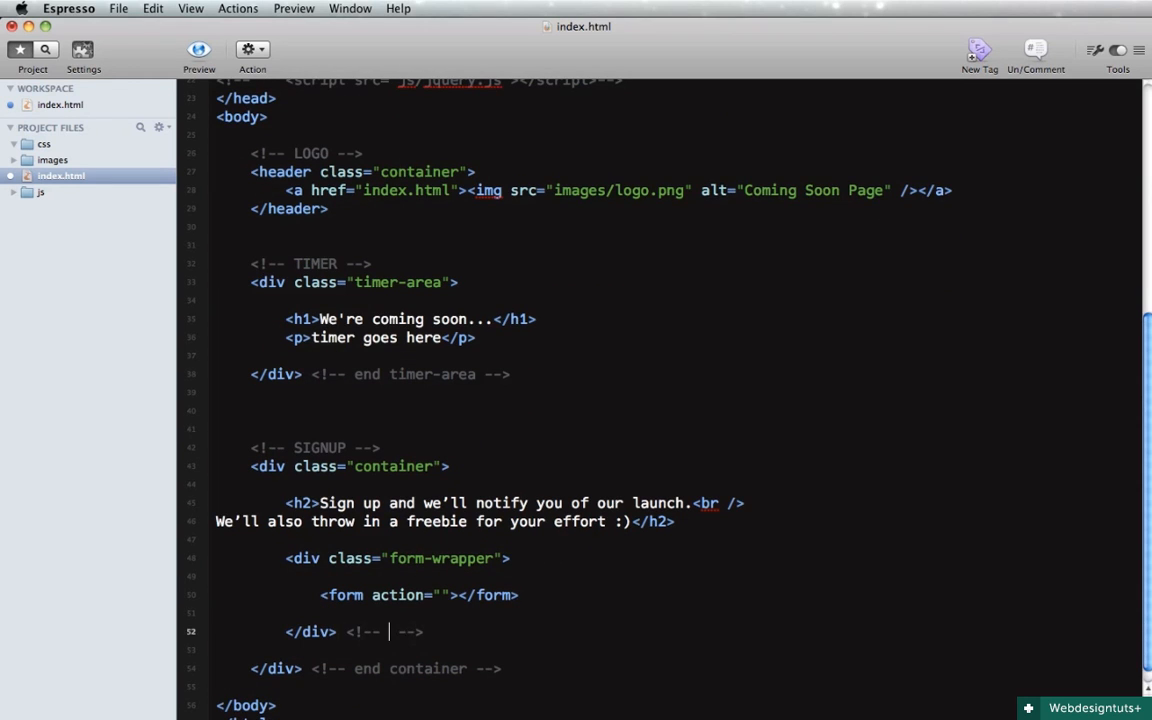
Add an end form-wrapper comment and set the form method to post
type("end form-wrapper")
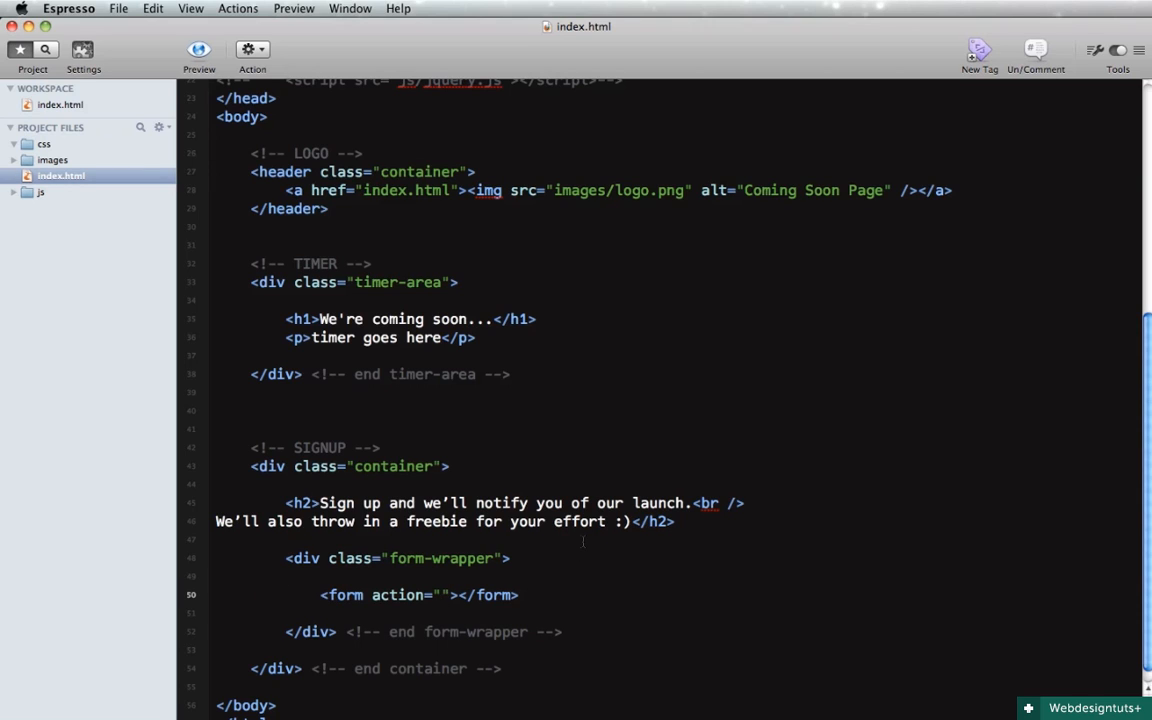
type("method=\"")
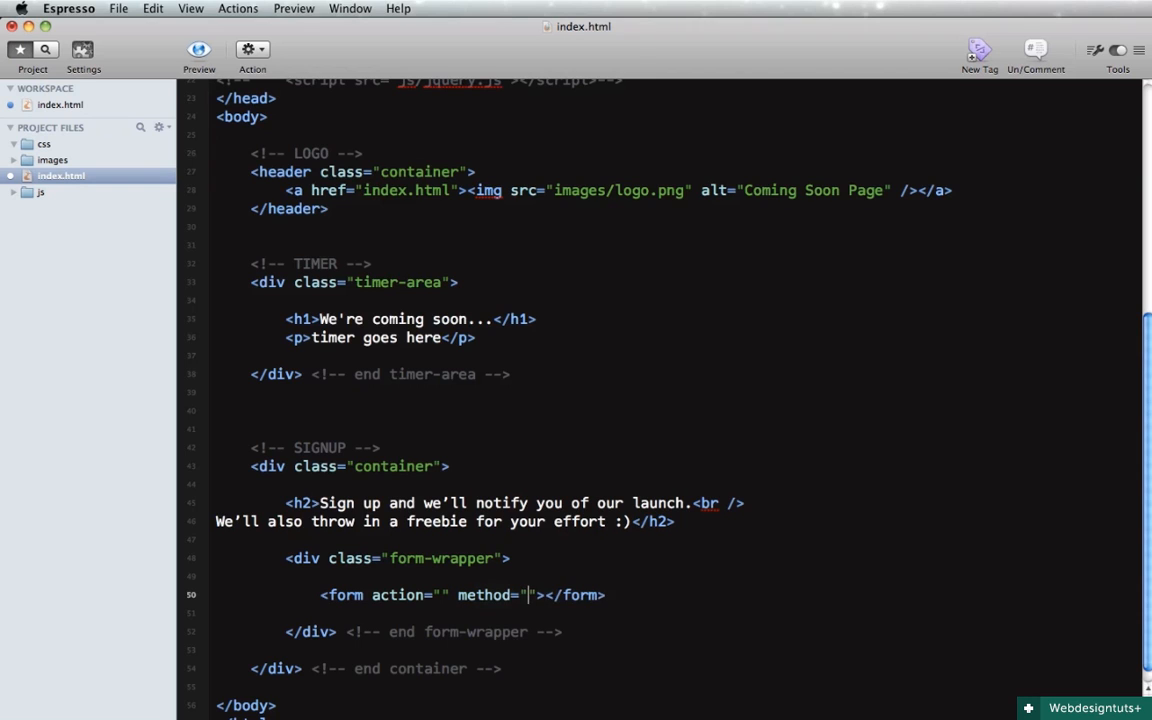
type("post")
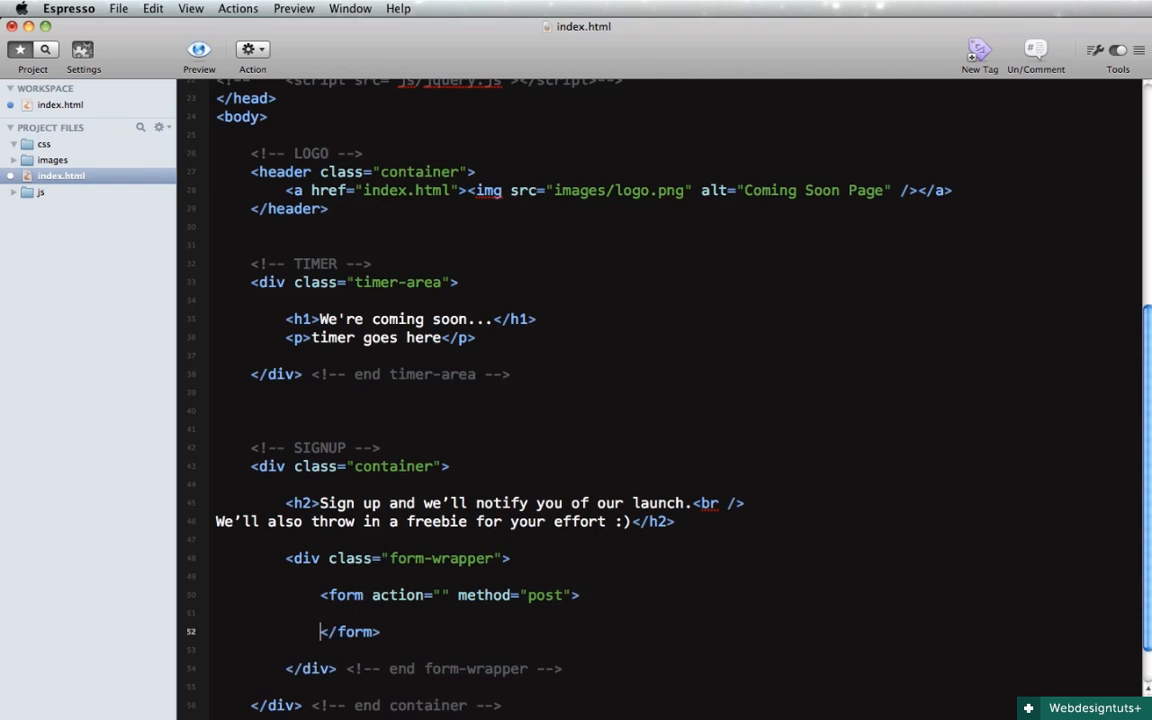
key("Return")
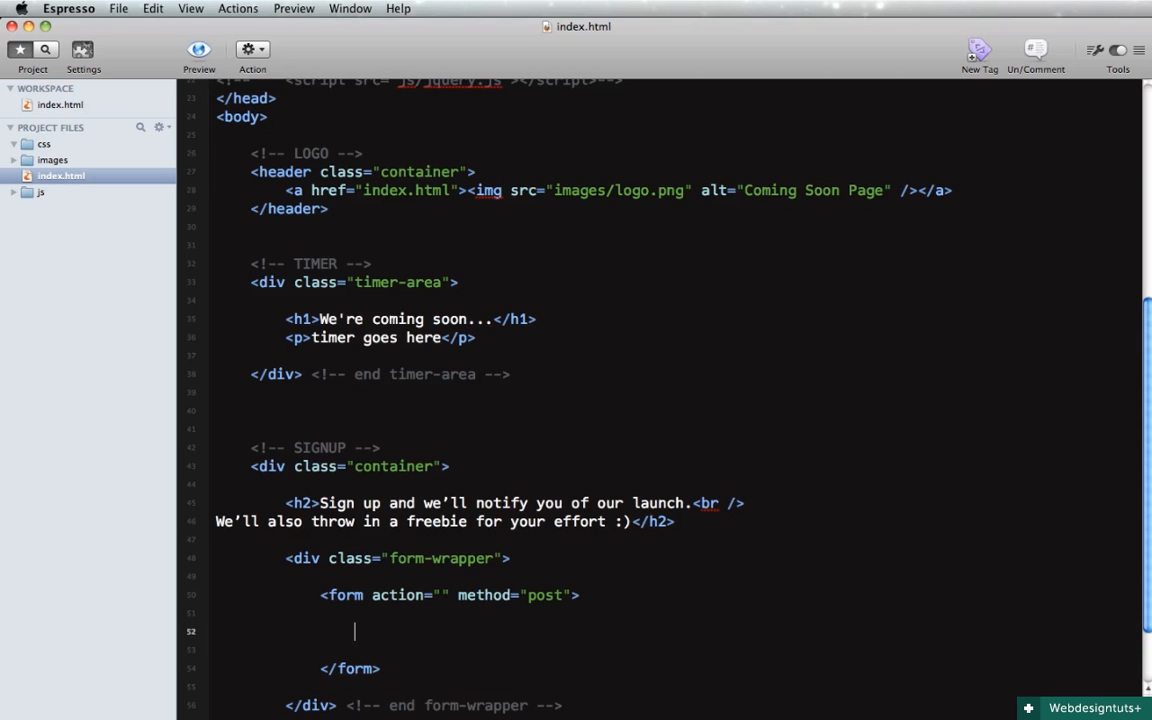
Add an email input named sign-up-email with placeholder 'enter your email address'
type("input")
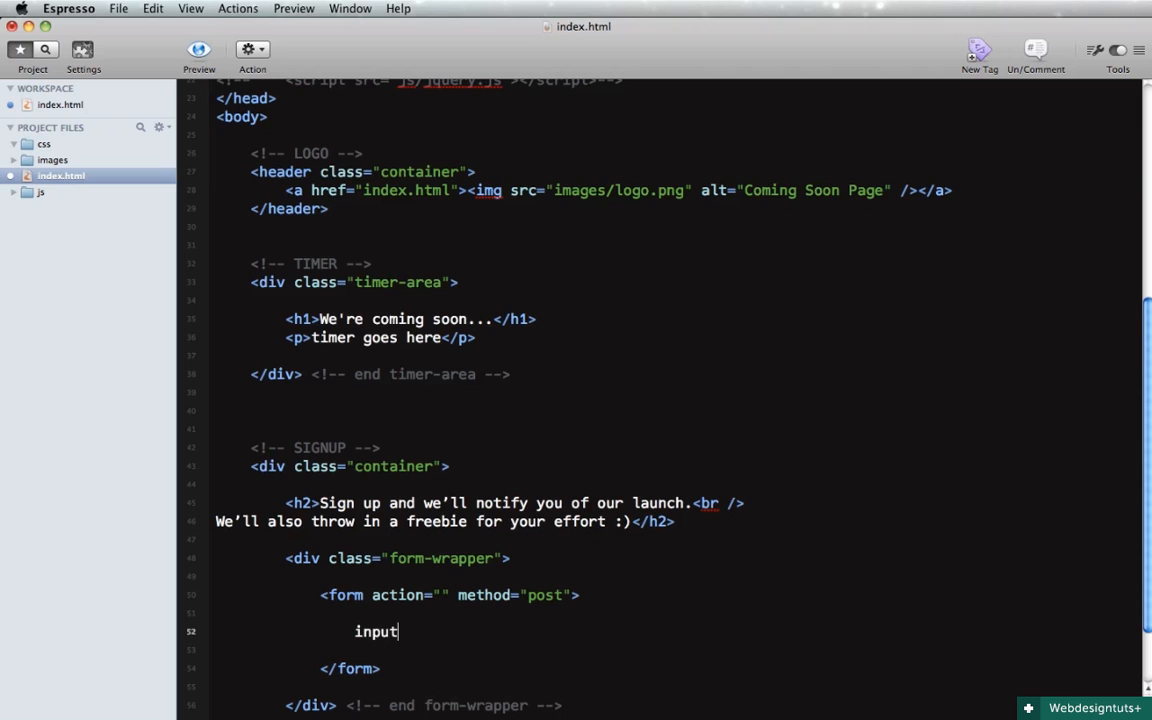
type("[type=]")
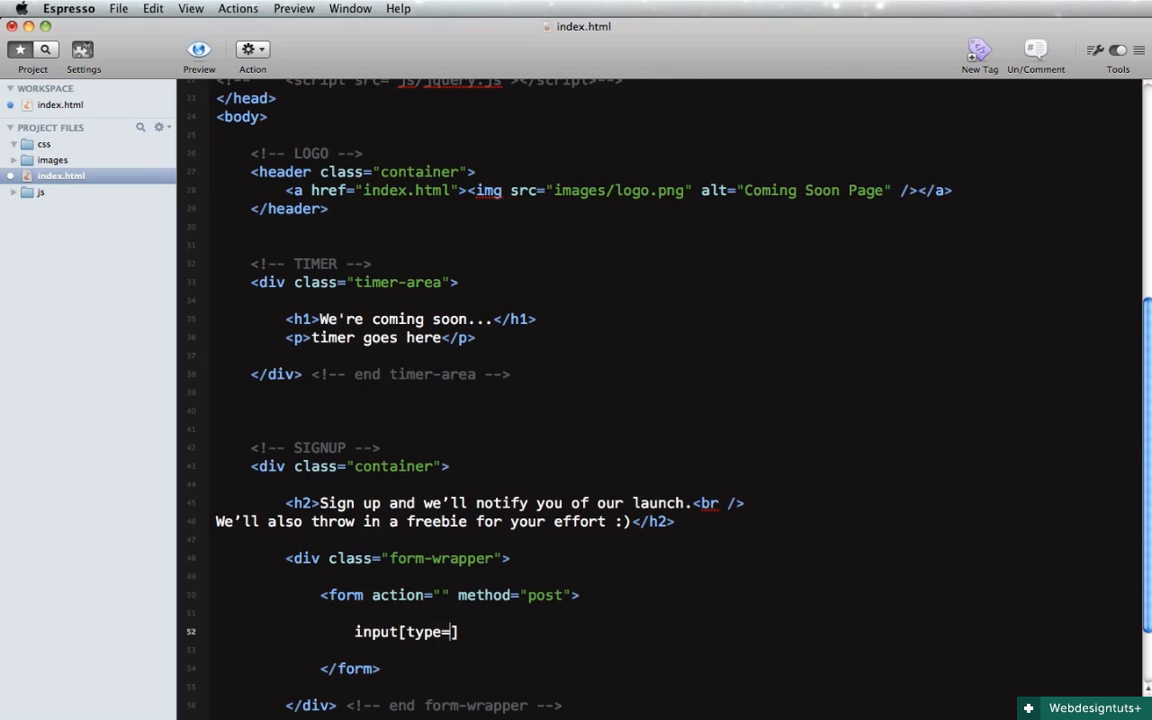
type("email")
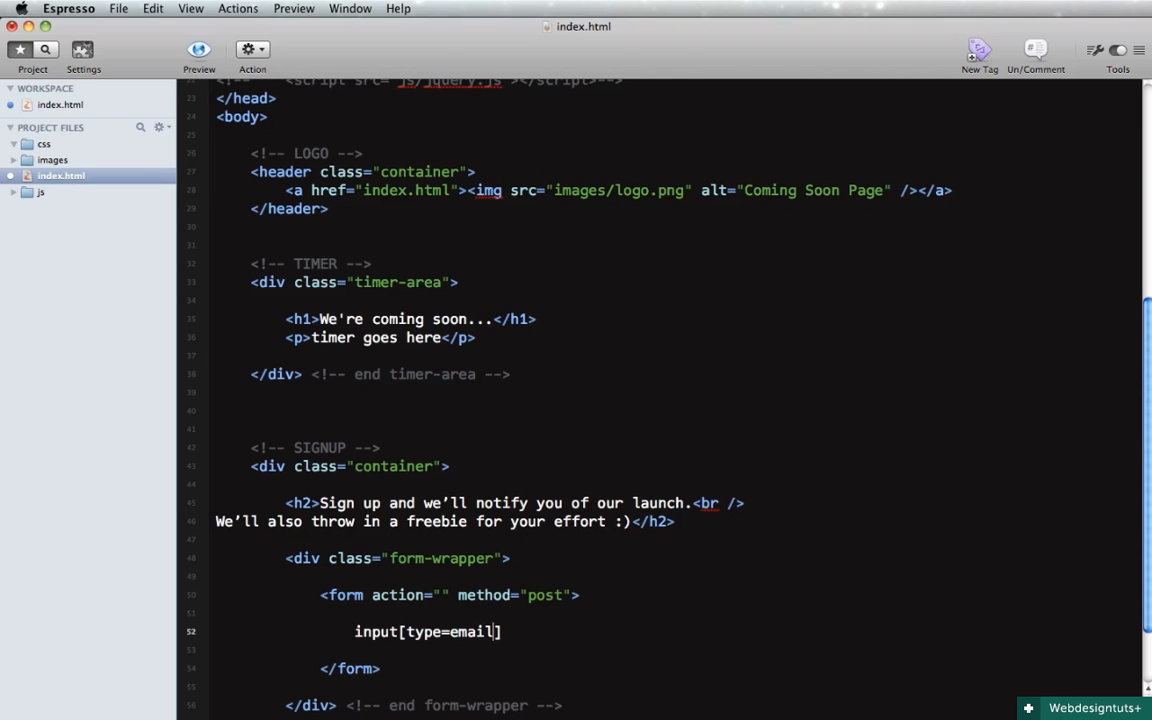
type("[]")
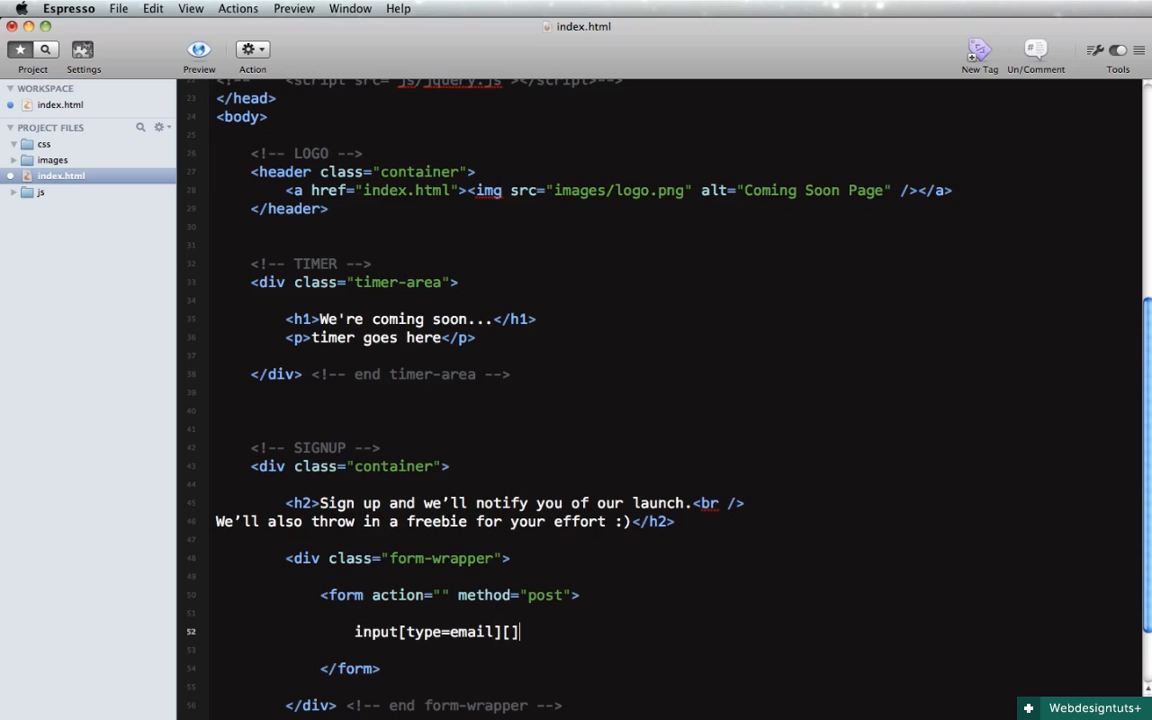
type("name=")
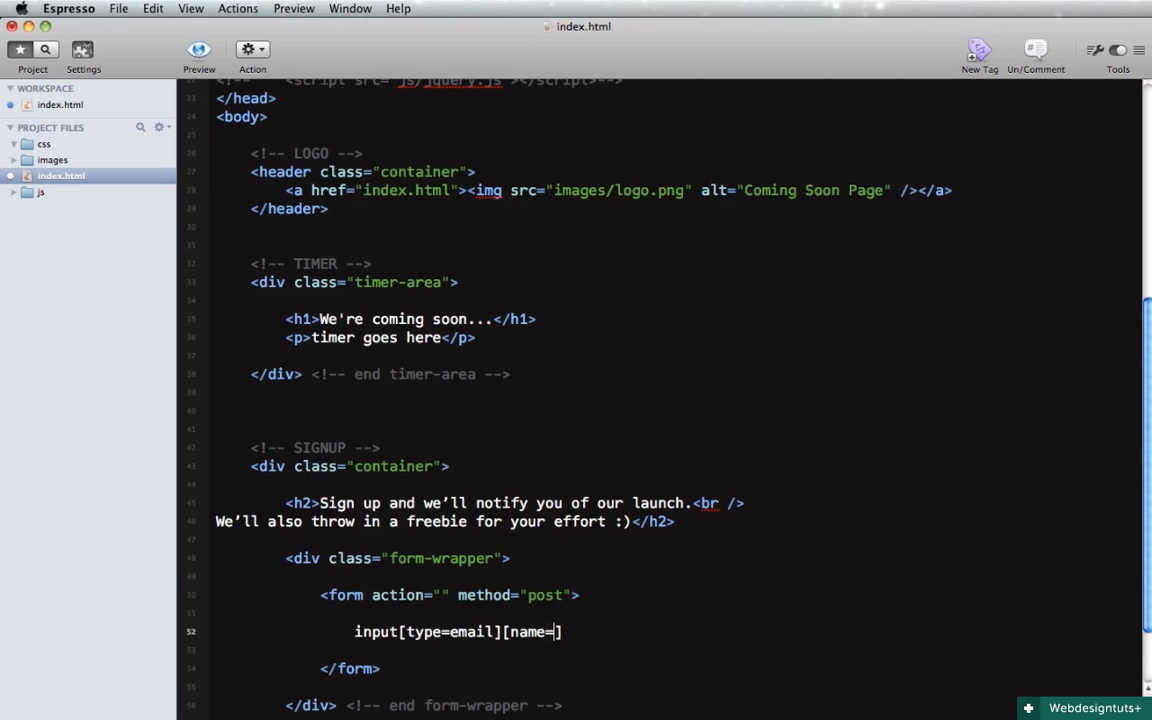
type("sign-")
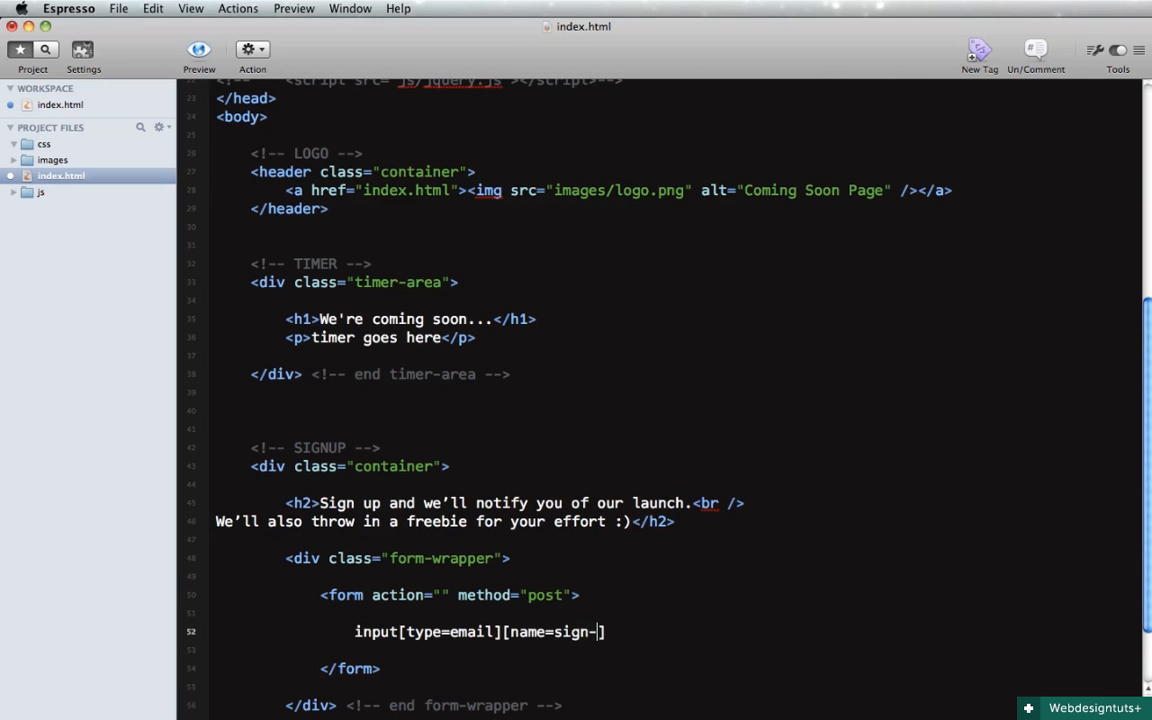
type("up-email")
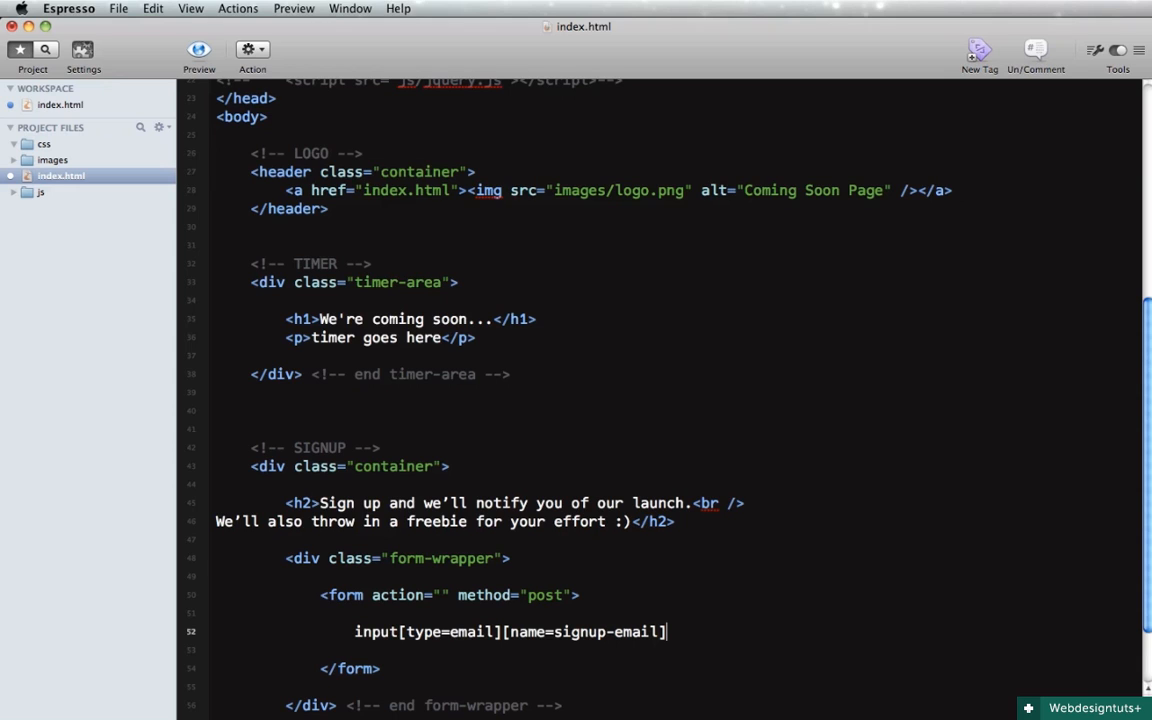
type("[id=]")
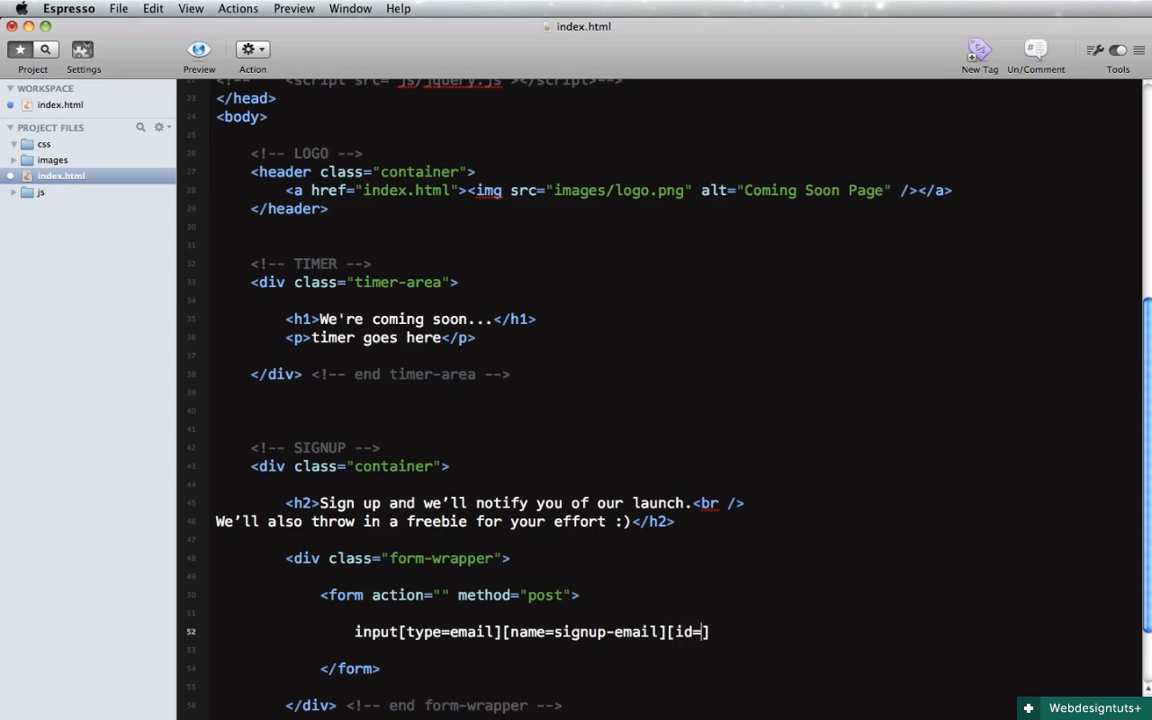
type("singnup-e")
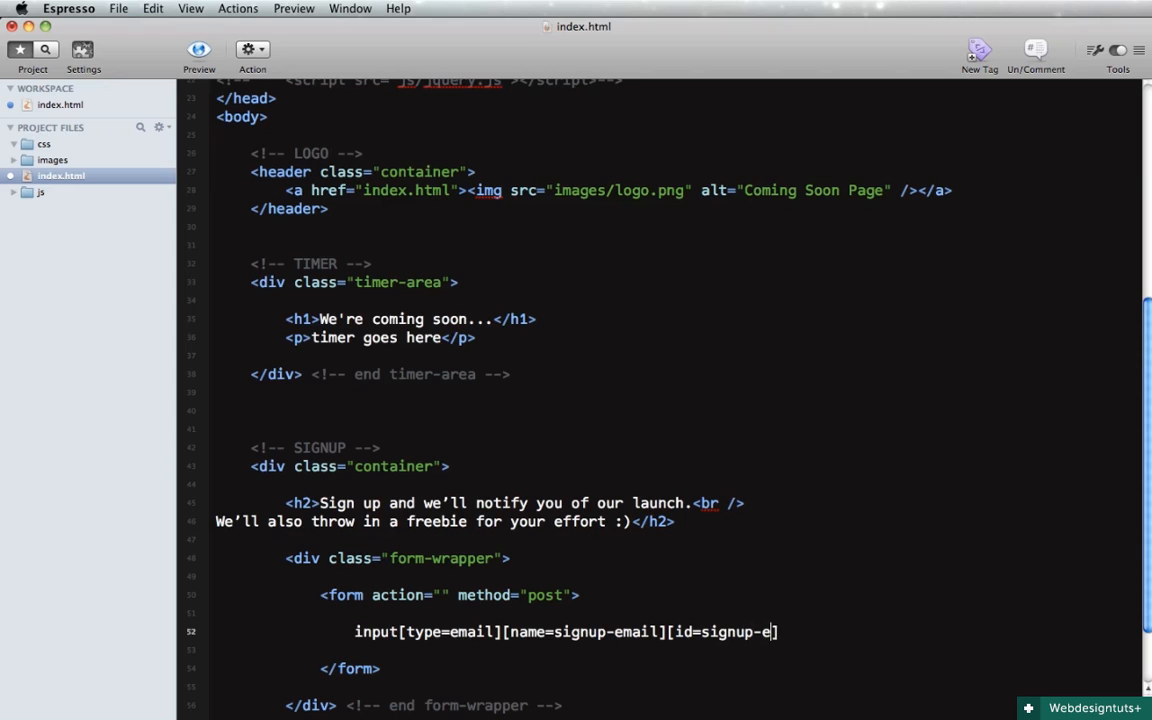
type("mail\" />")
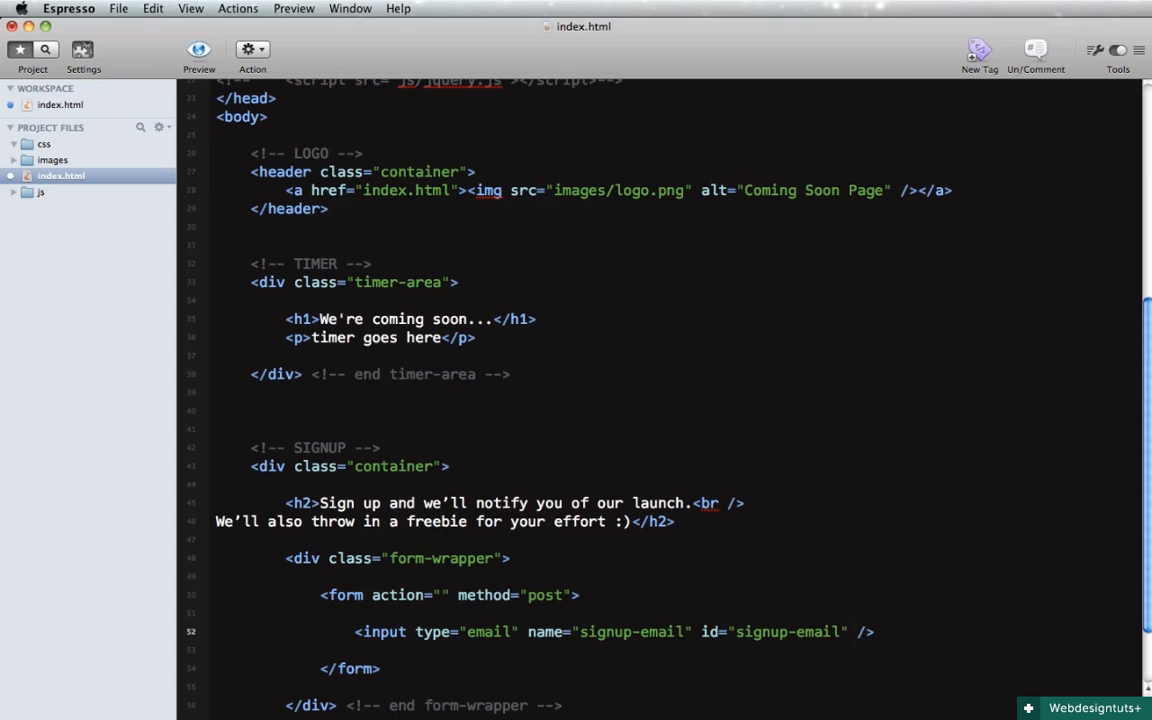
type("placeholder=\"\"")
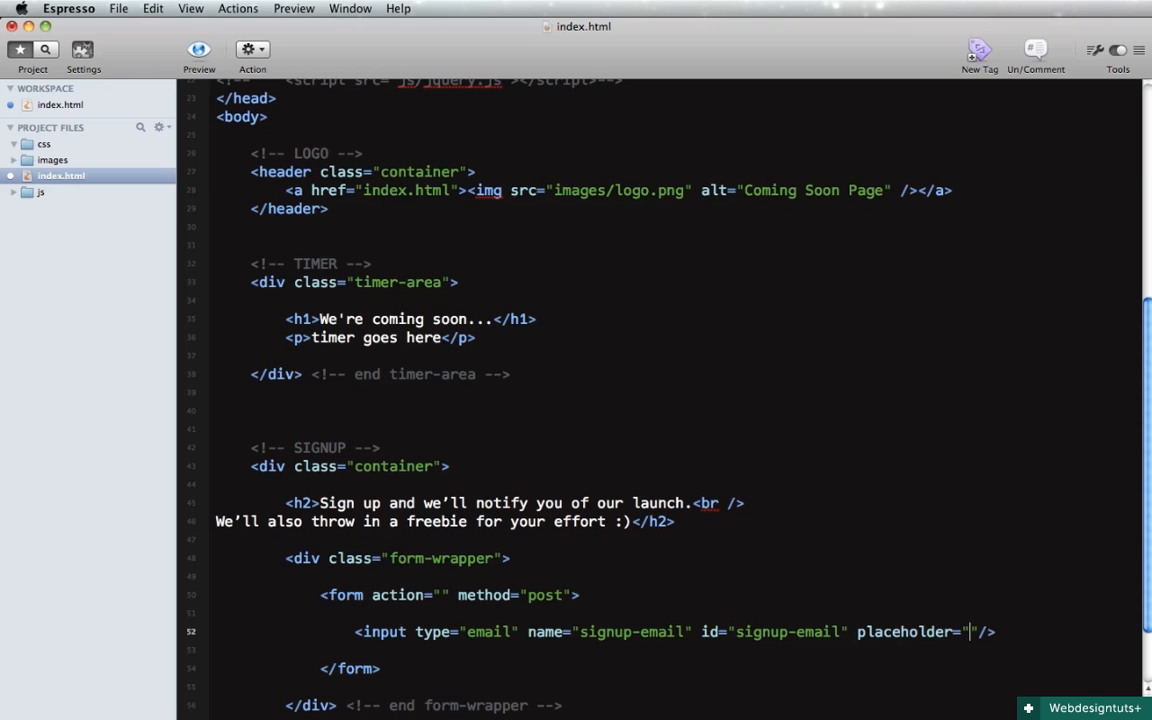
type("enter your email")
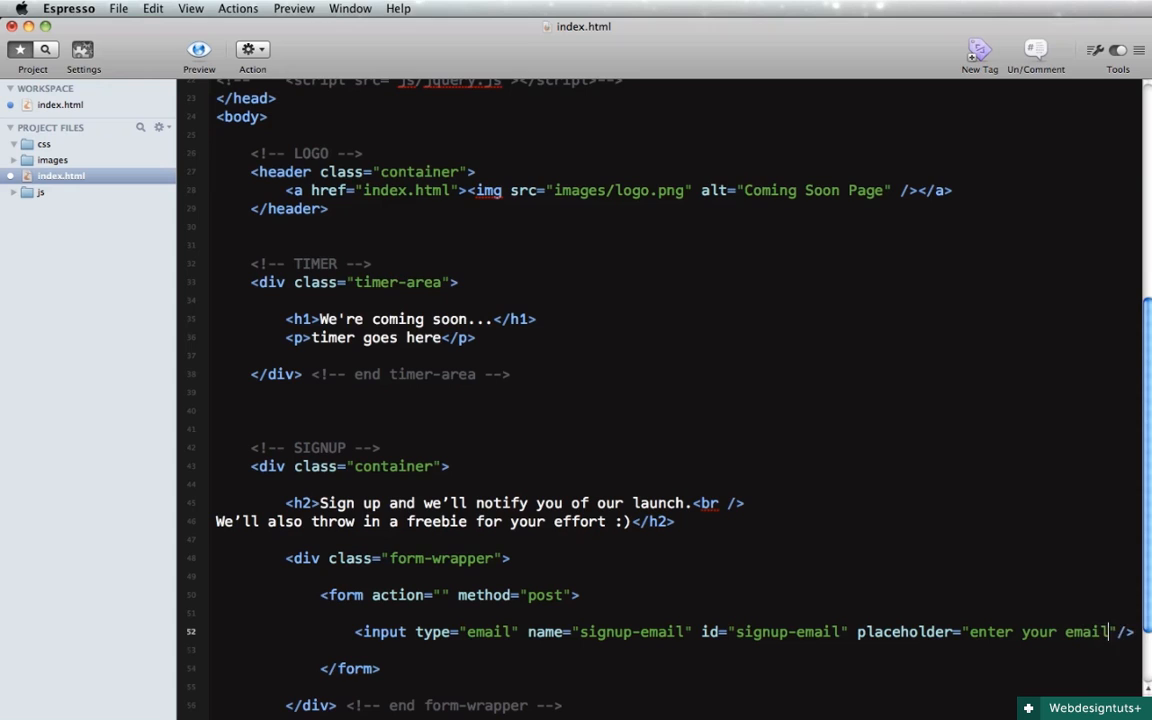
type("address")
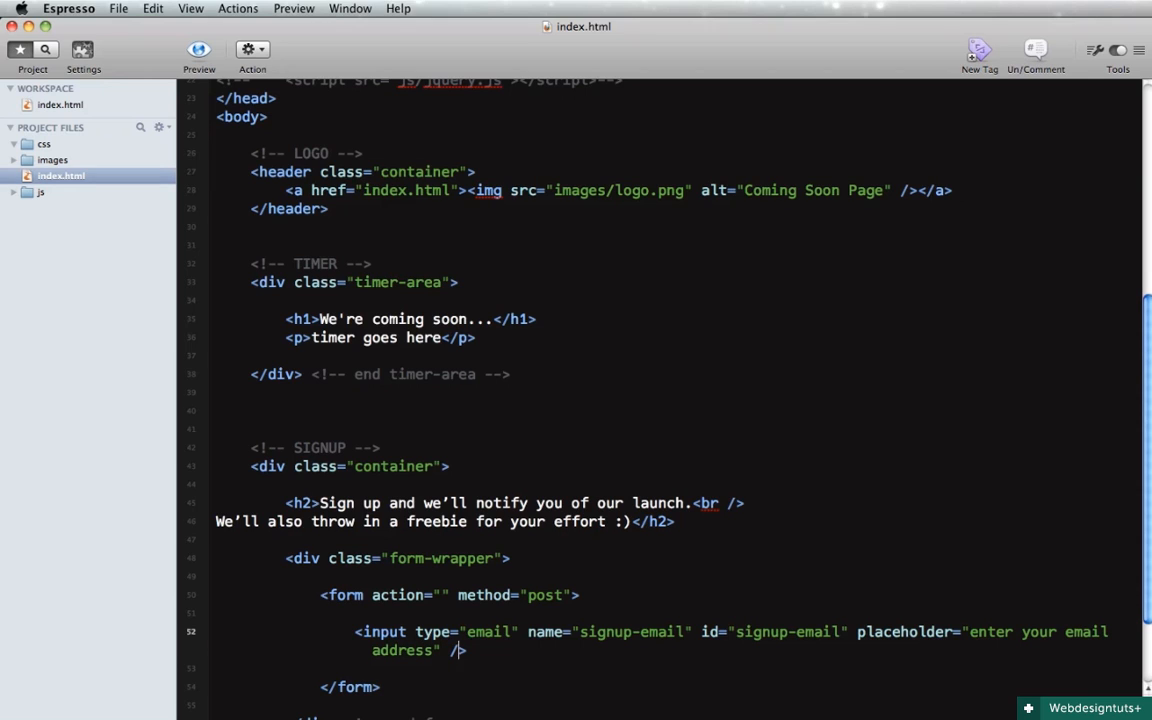
key("Return")
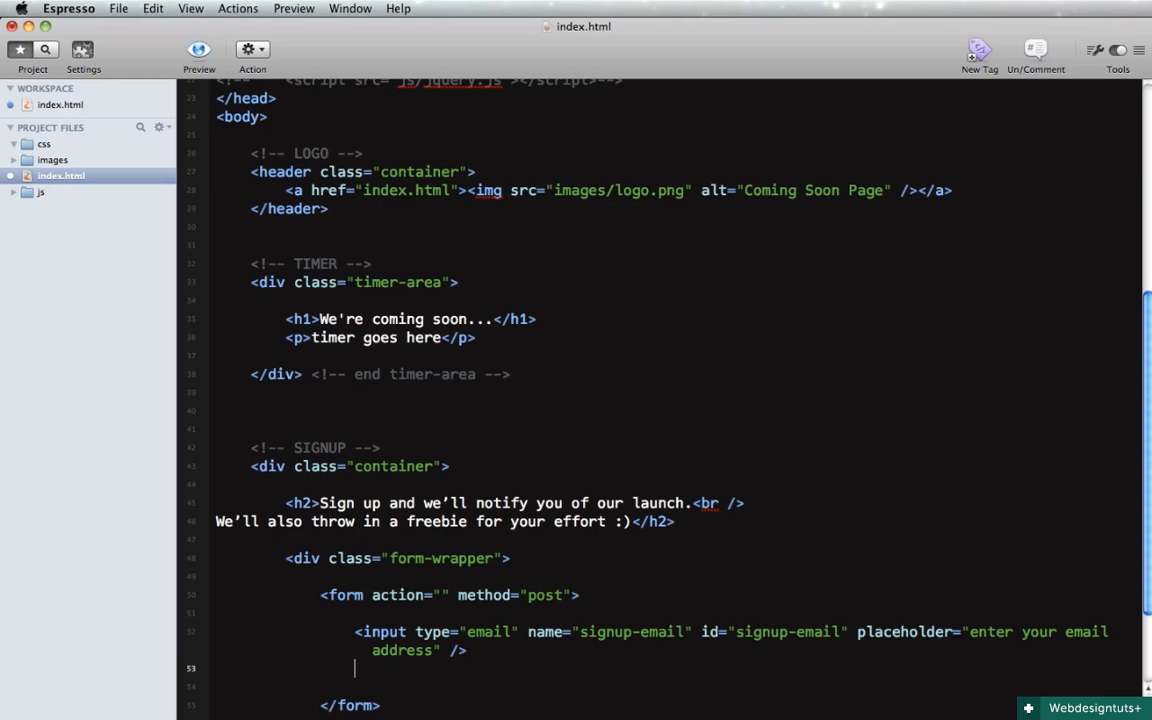
Add a submit input below it with value 'Notify Me'
type("input[]")
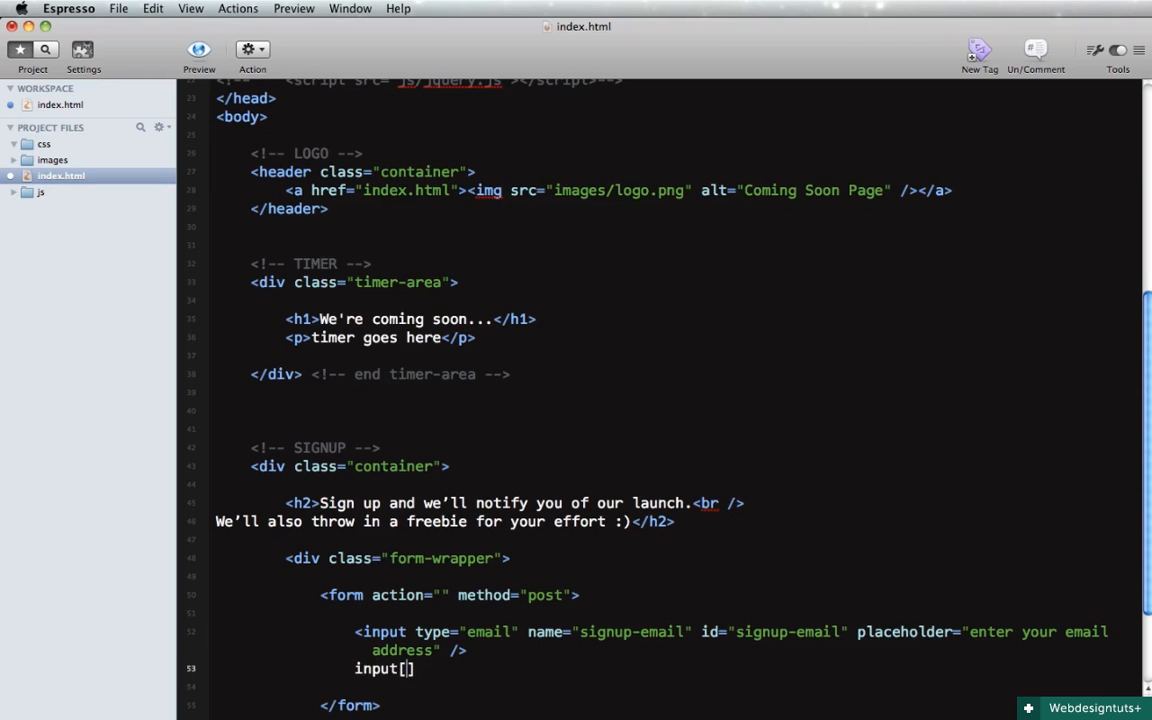
type("[type=submit\" />")
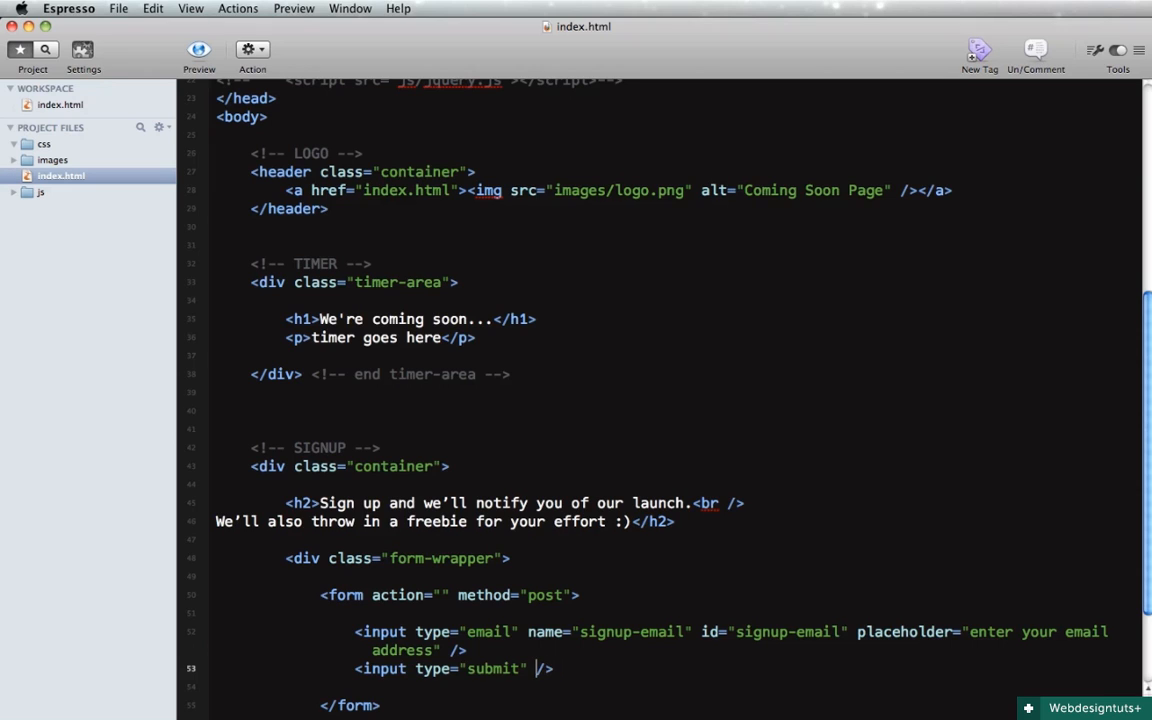
type("value=\"\"")
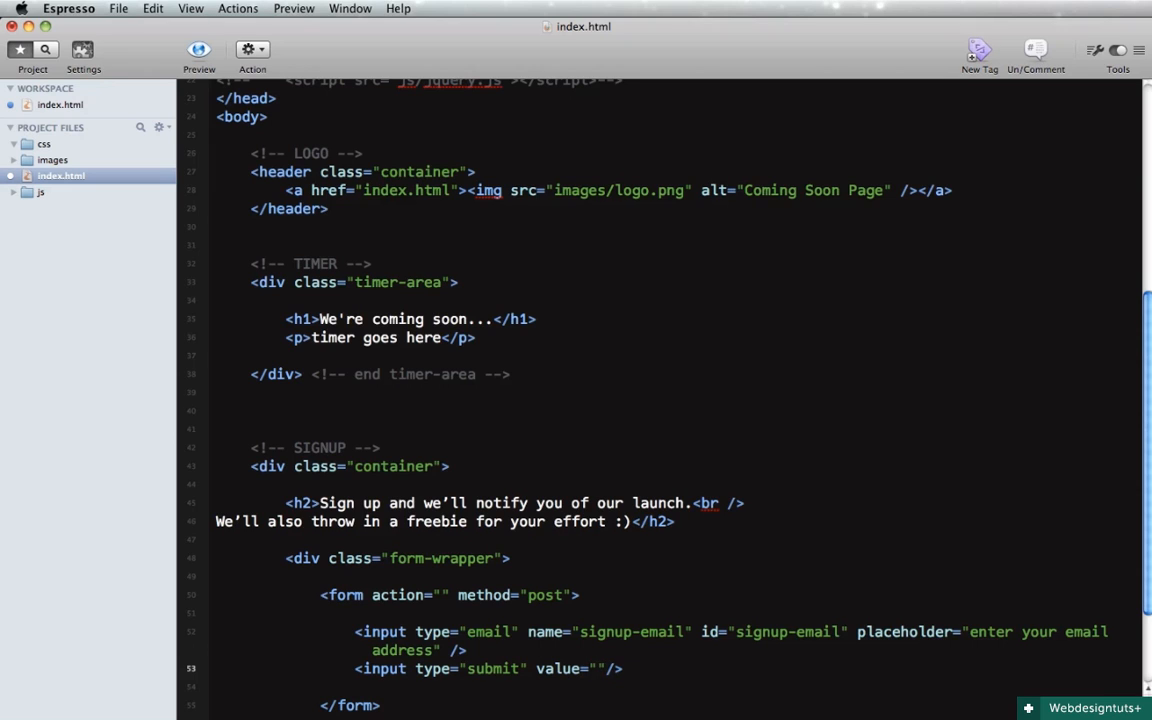
type("Notify Me")
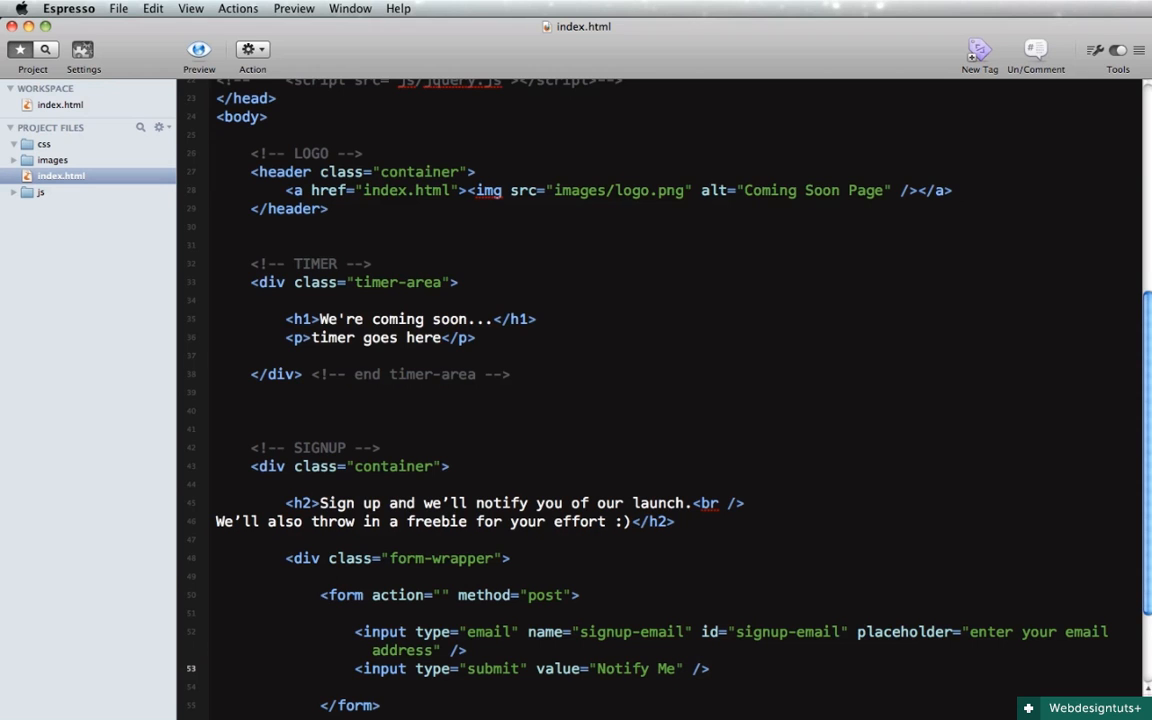
scroll("down", 3)
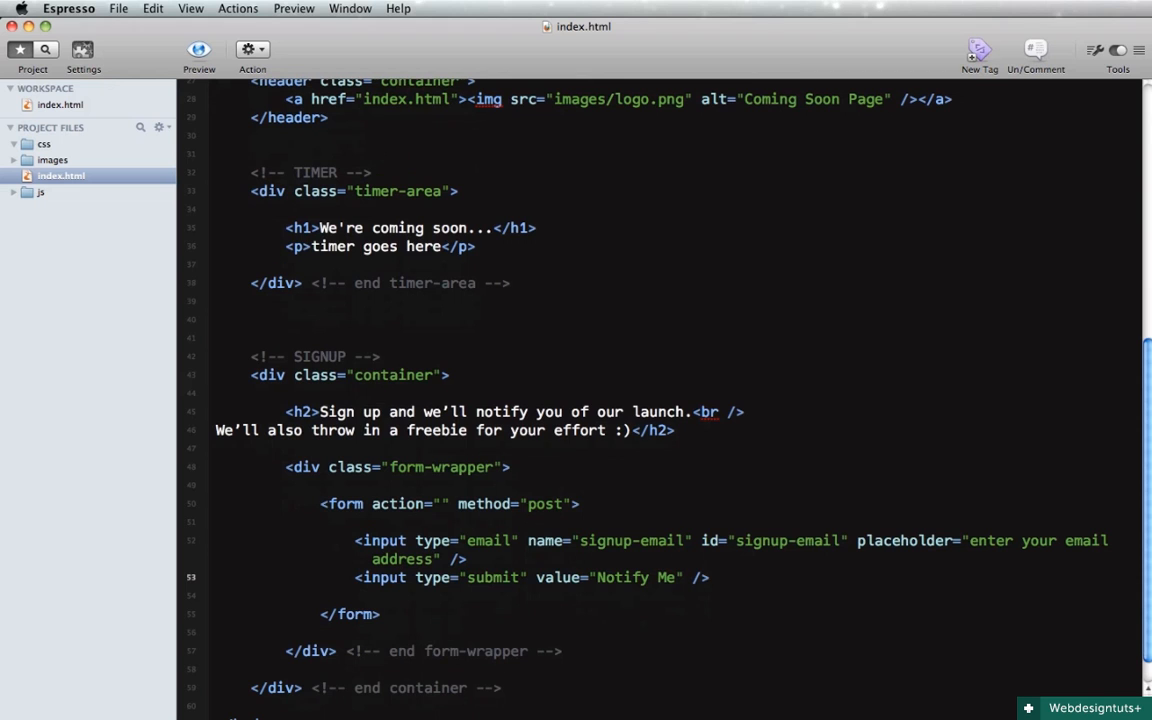
After the closing form tag, expand footer#disclaimer into a disclaimer footer
left_click(501, 430)
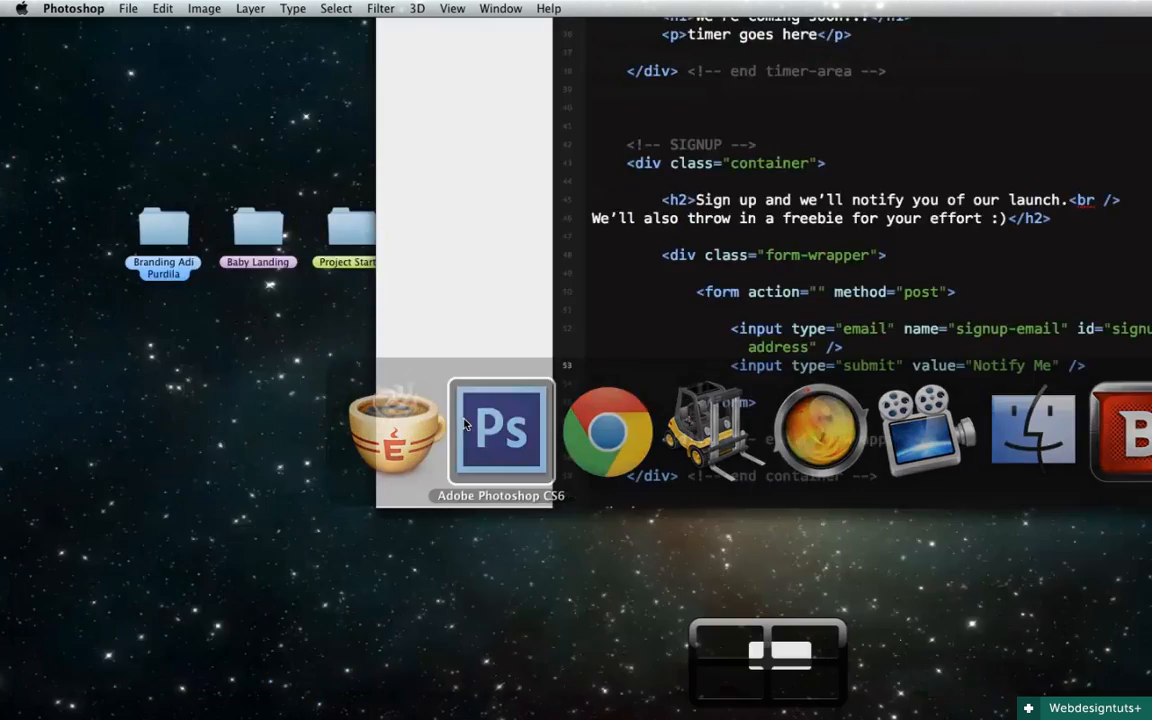
left_click(501, 430)
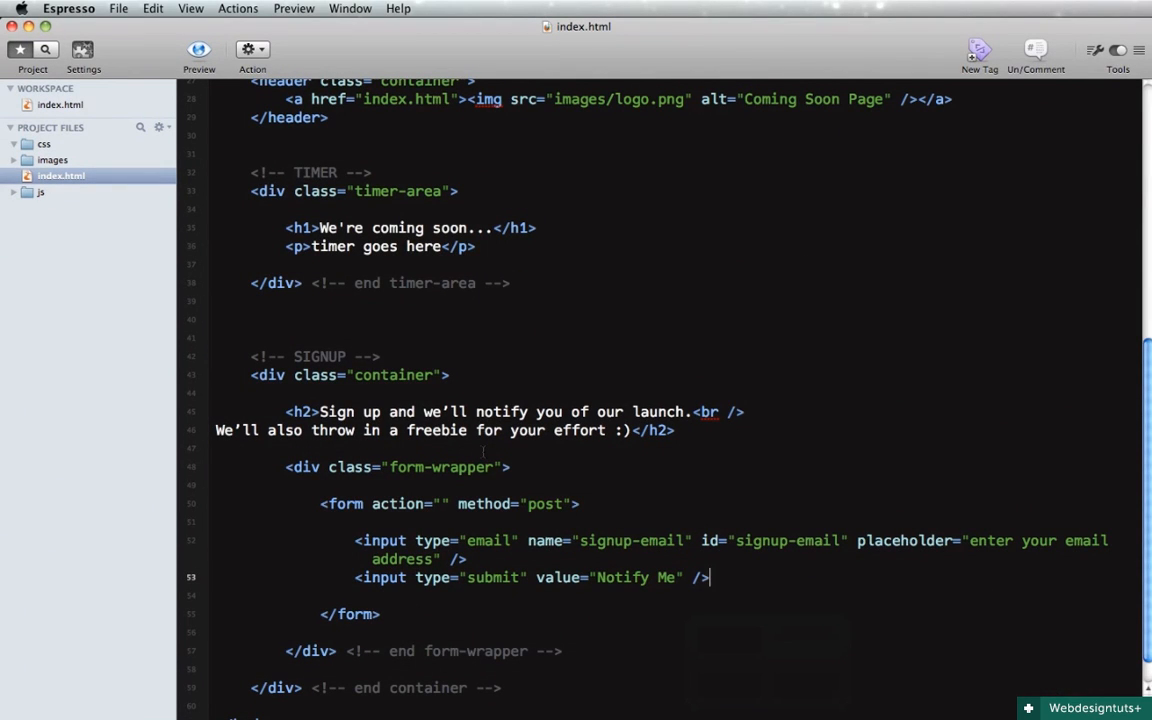
key("return")
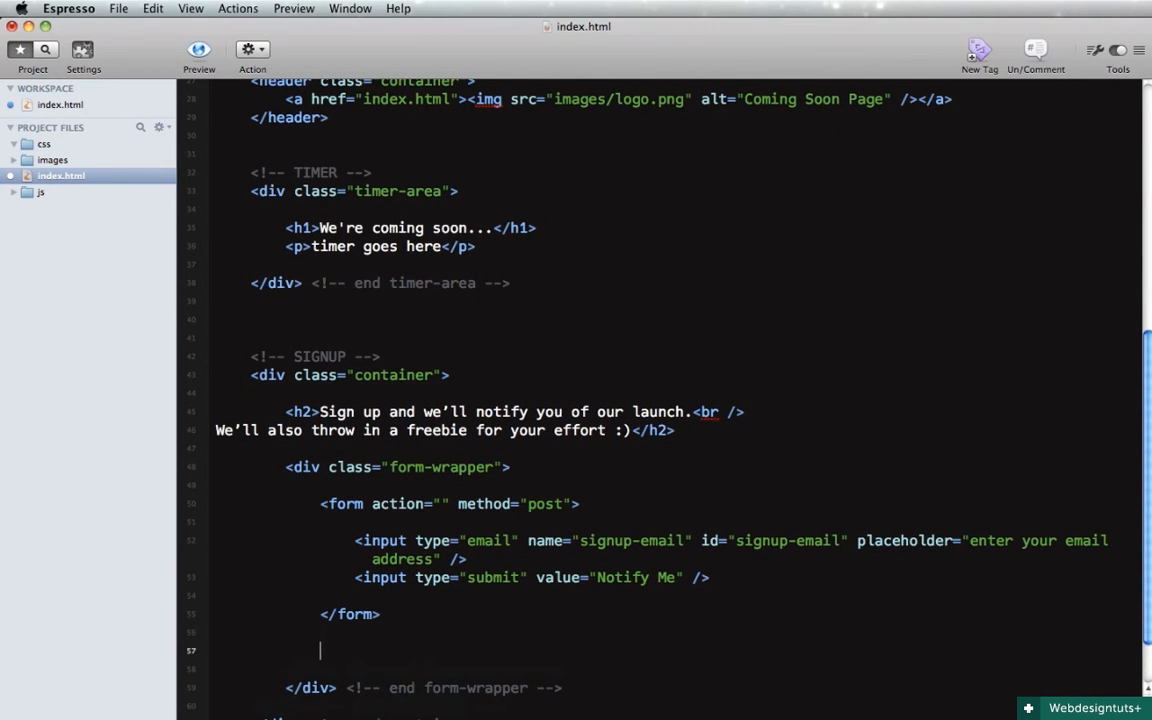
type("footer#")
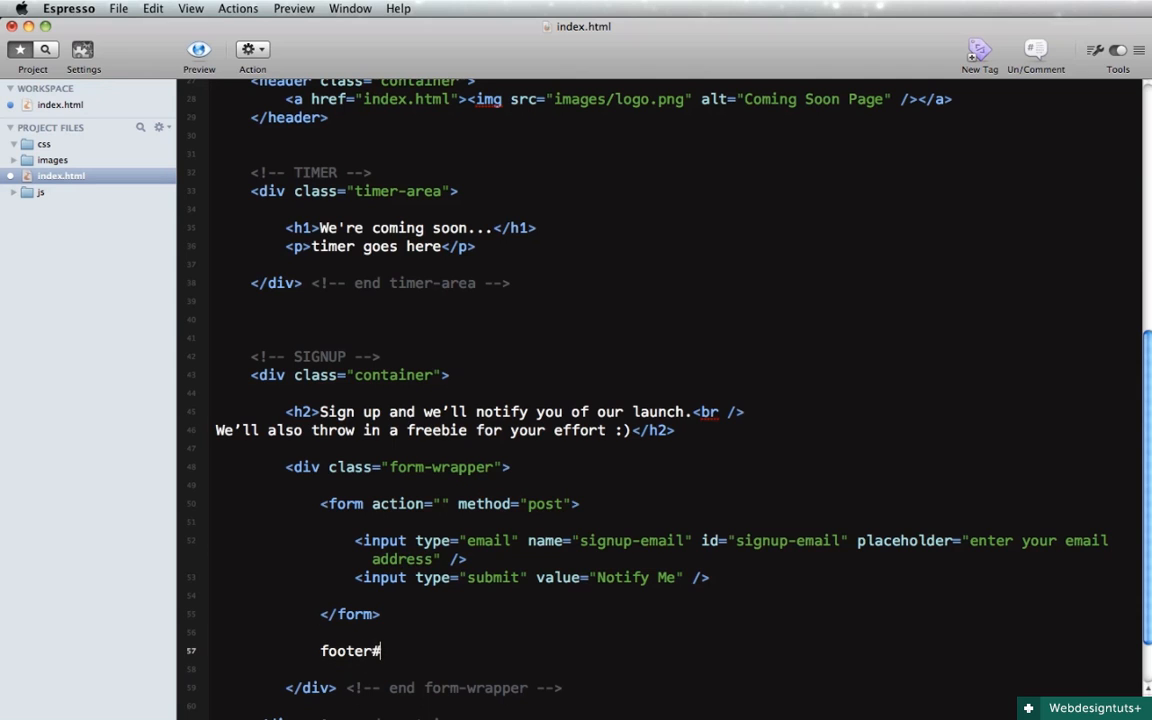
type("disc")
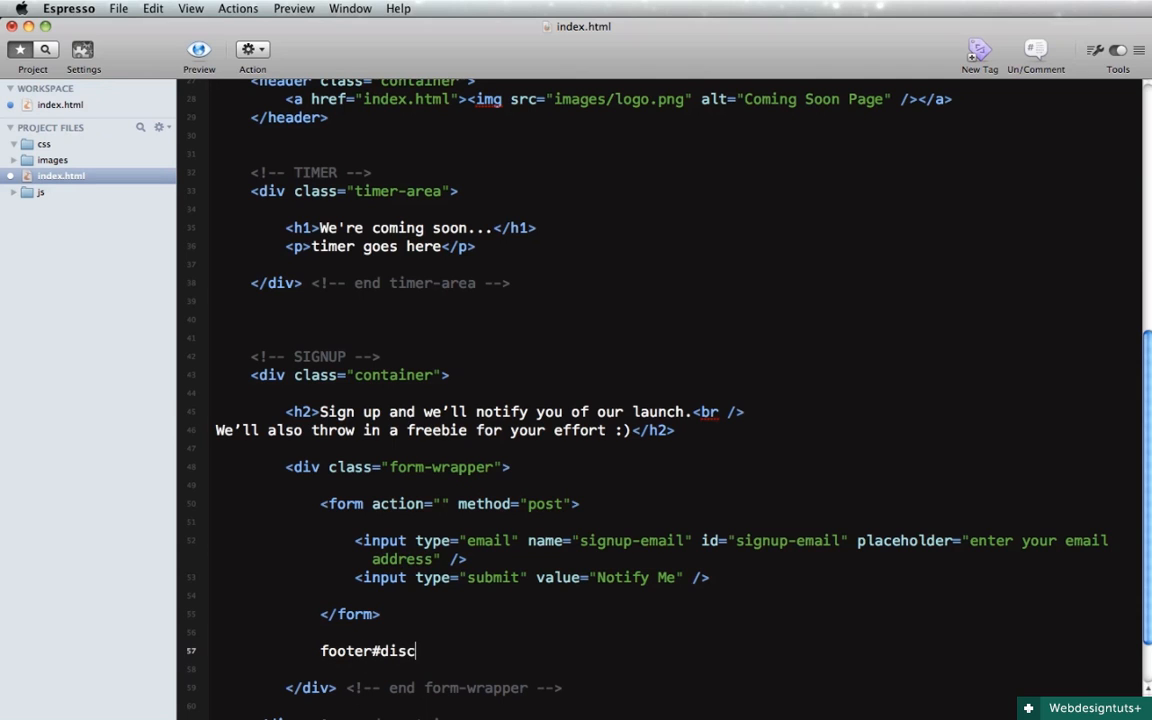
type("laimer")
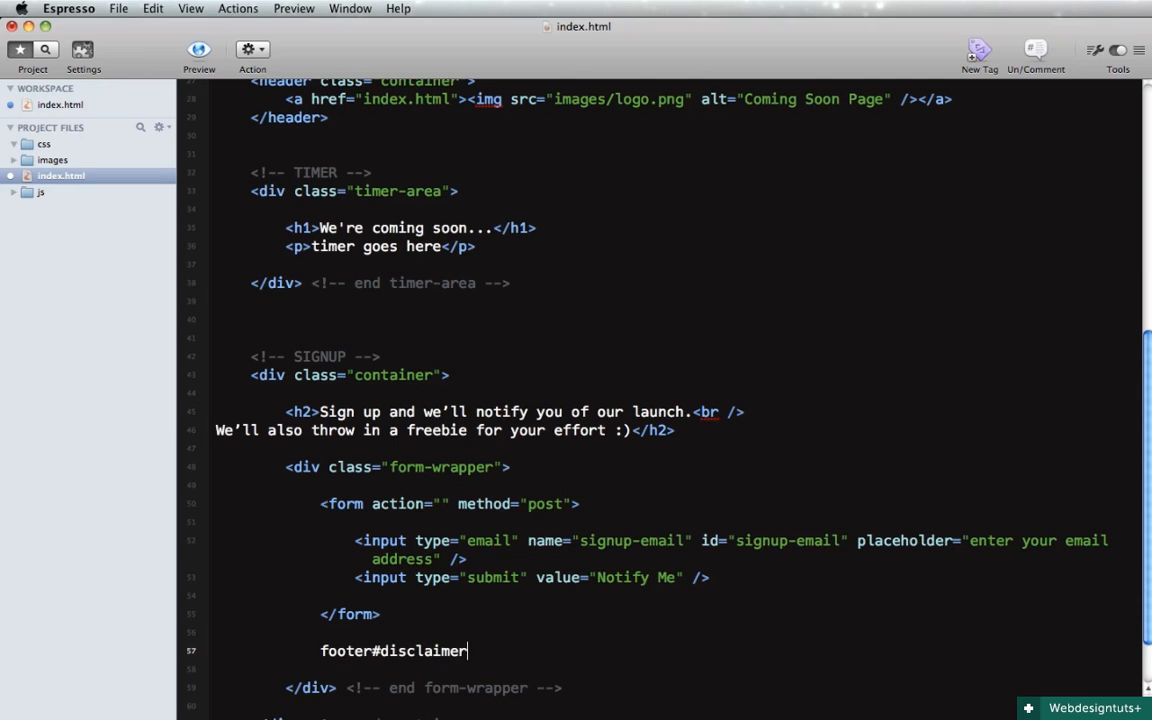
key("Tab")
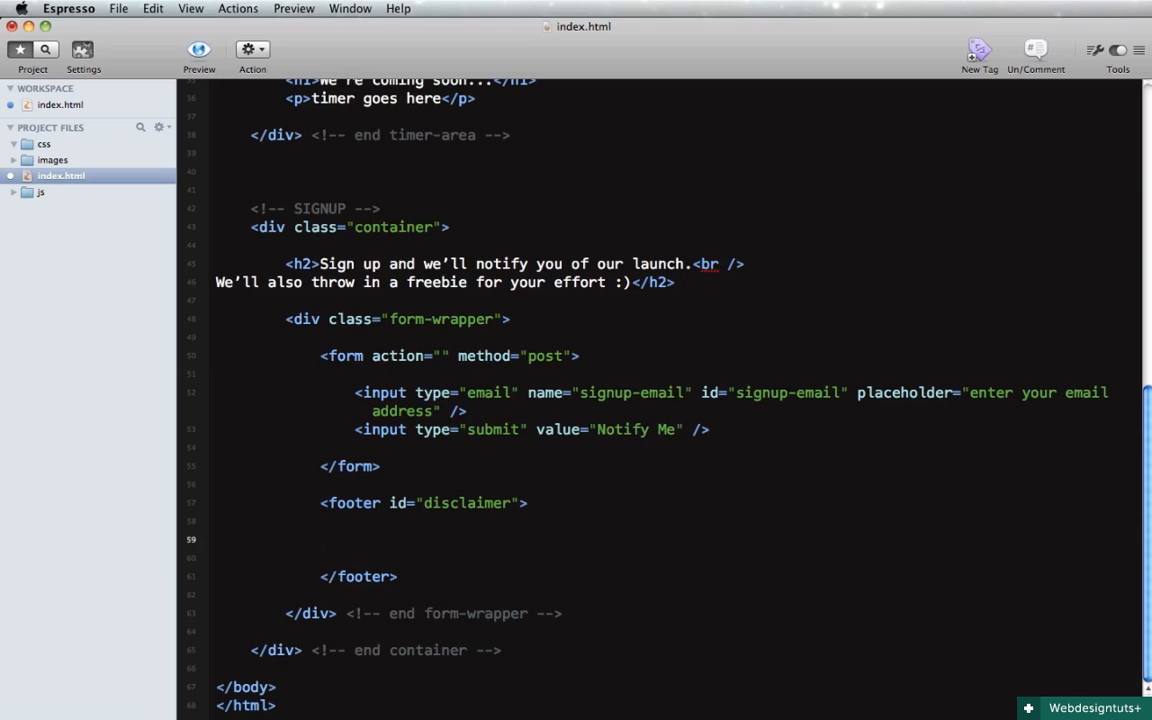
Add a paragraph reading 'We won't use your email for spam, just to notify you of our launch.'
type("p>")
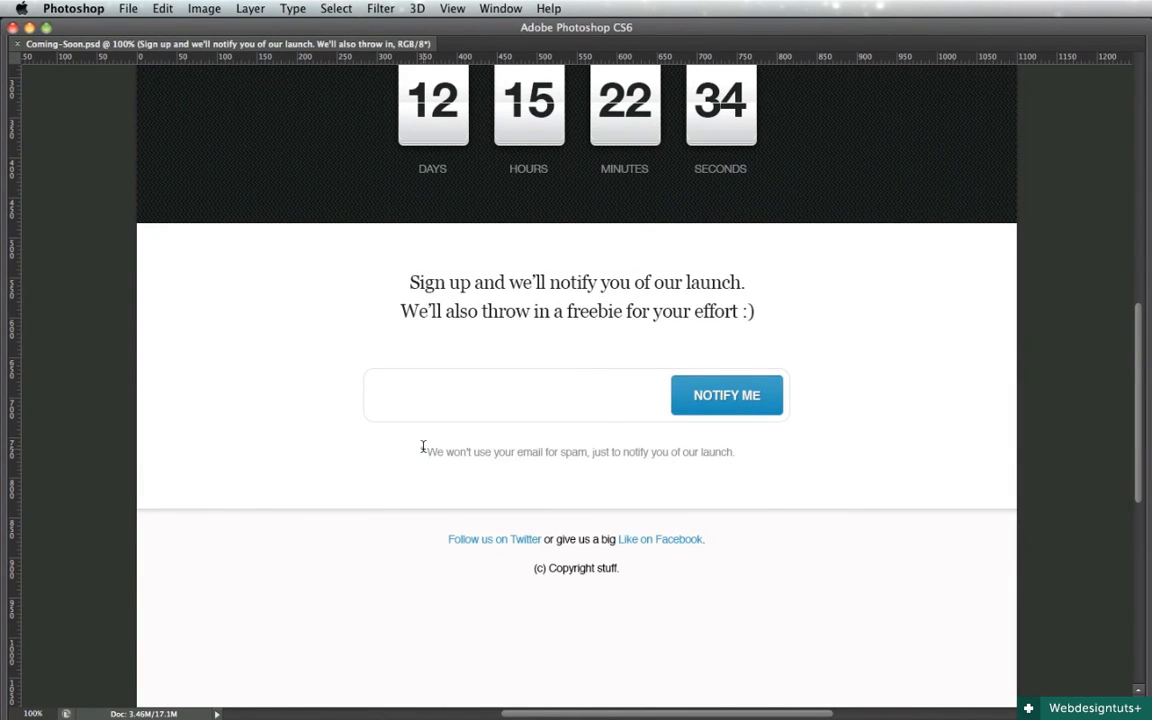
left_click(577, 451)
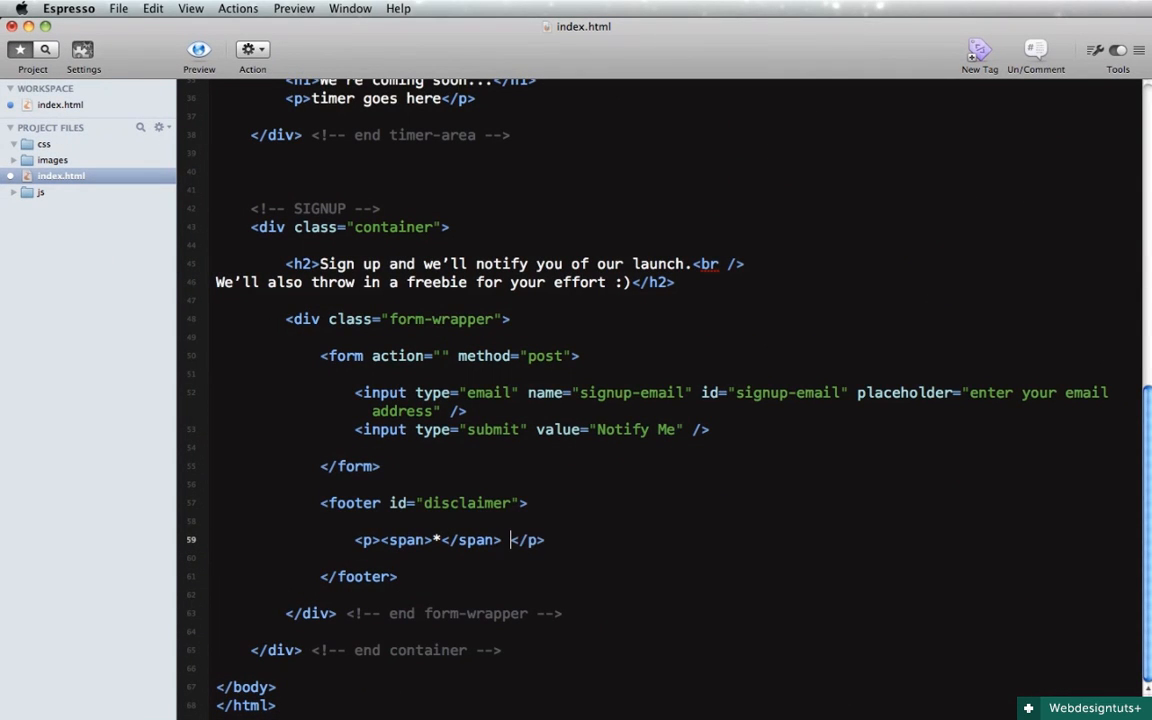
type("We won't use your email for spam, just to notify you of our launch.")
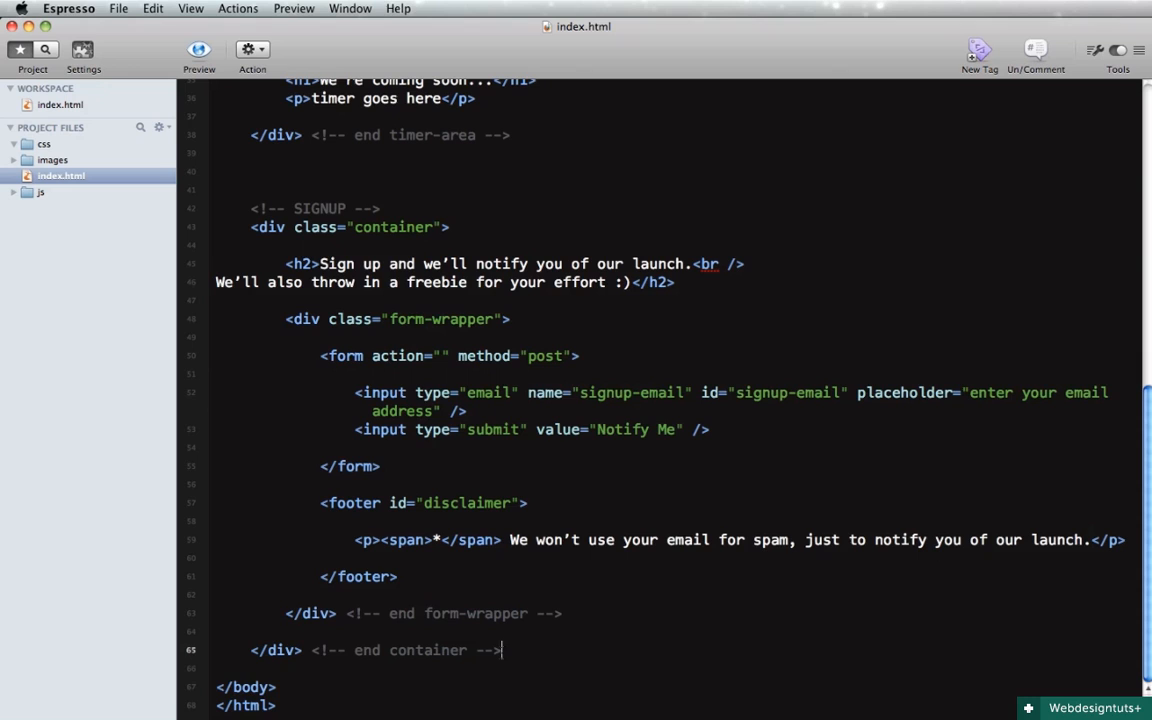
Add a FOOTER comment and footer#main with two paragraphs, linking the Facebook text
scroll("down", 3)
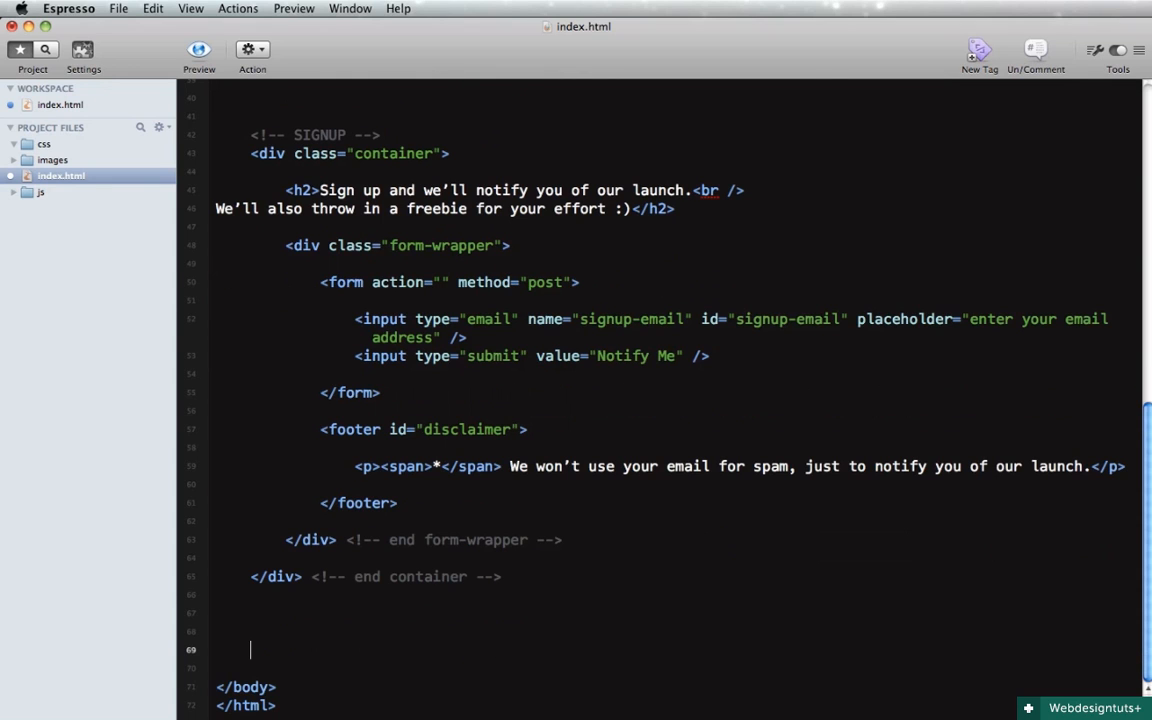
type("h")
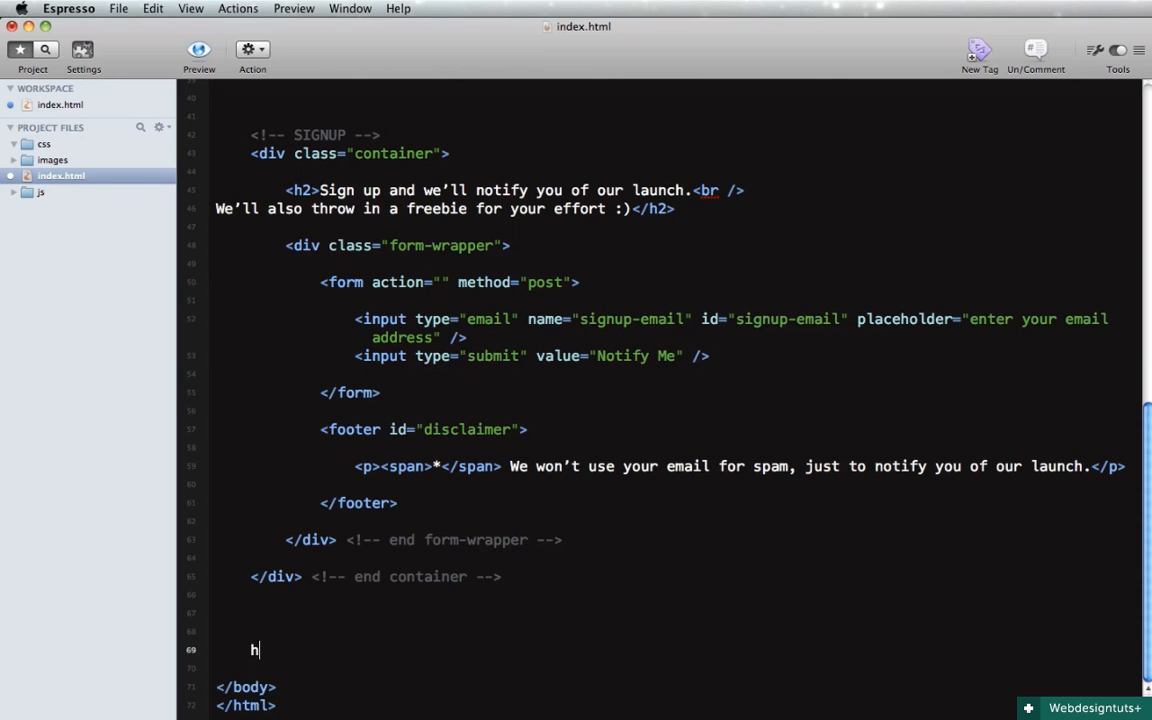
type("!-- FOOTER -->")
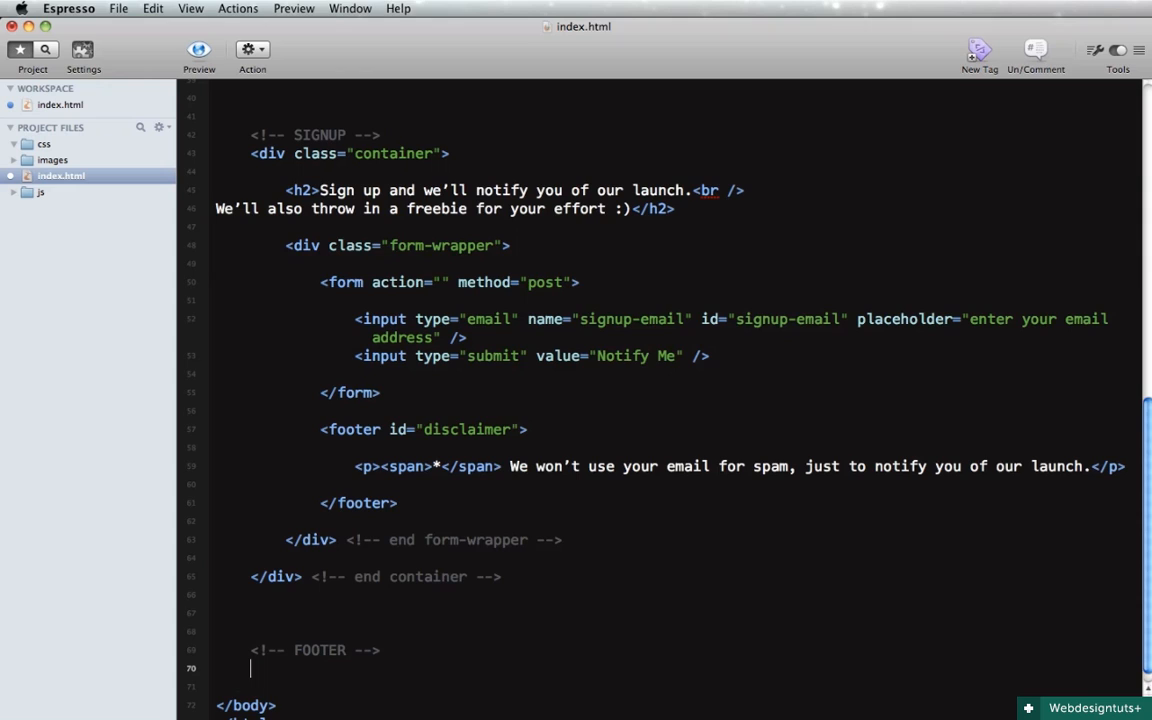
type("footer")
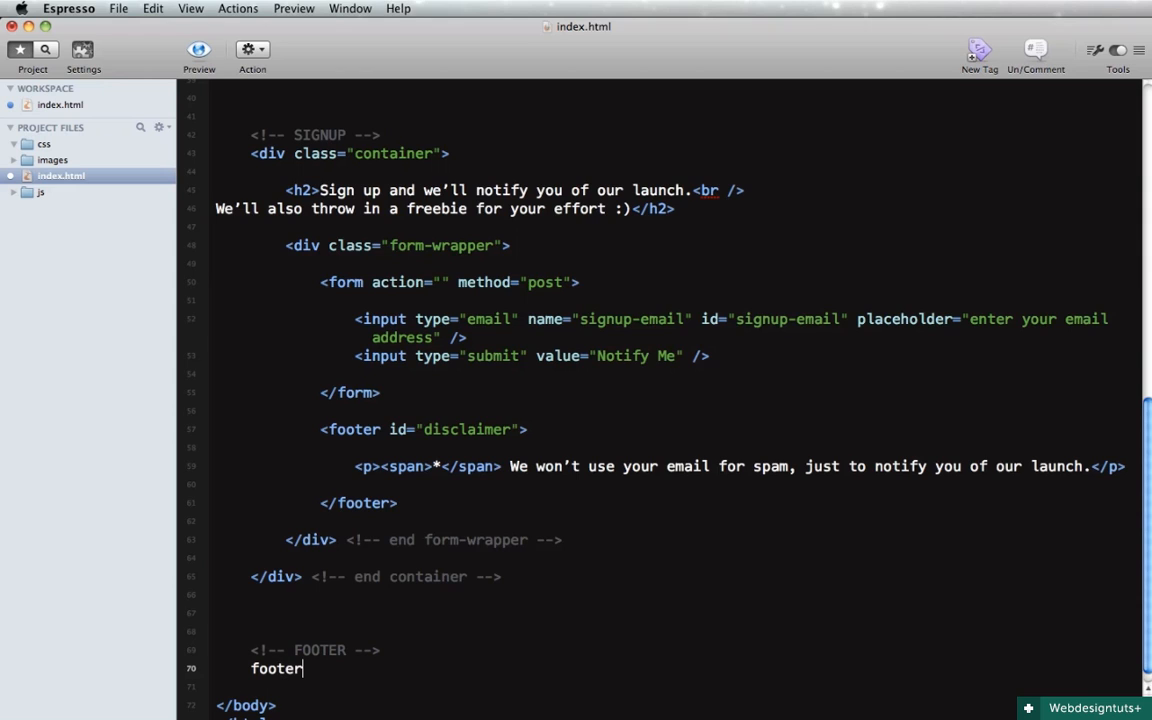
type("#main-footer\"></footer>")
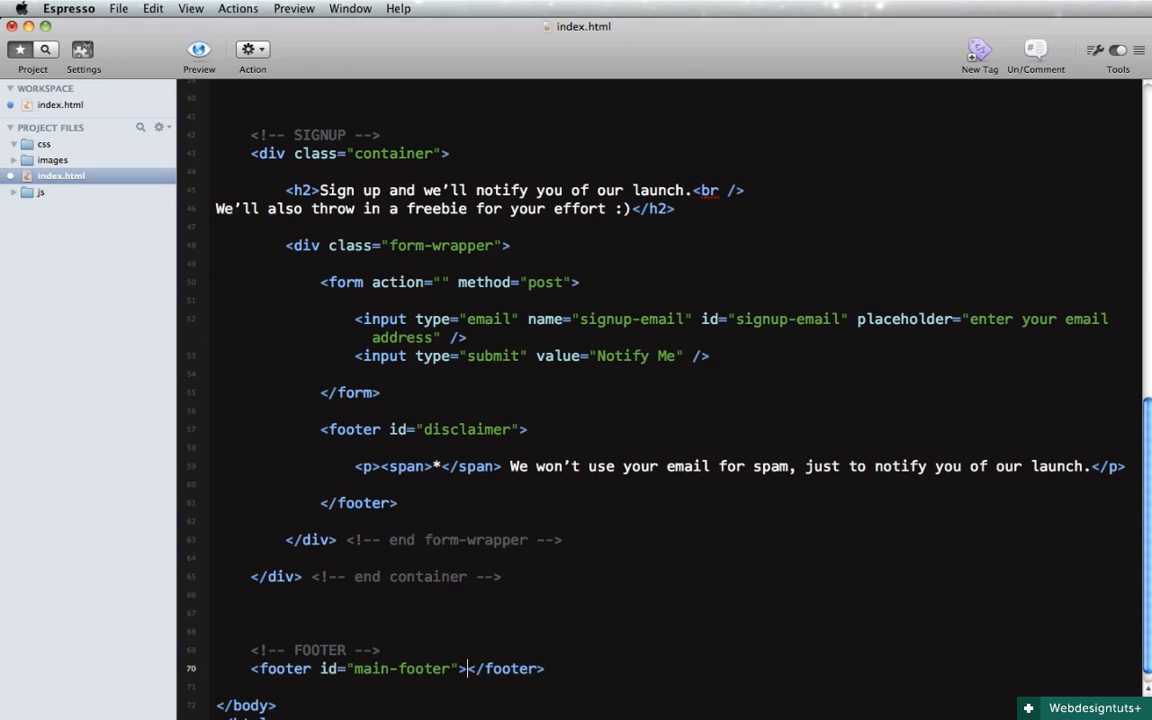
scroll("down", 3)
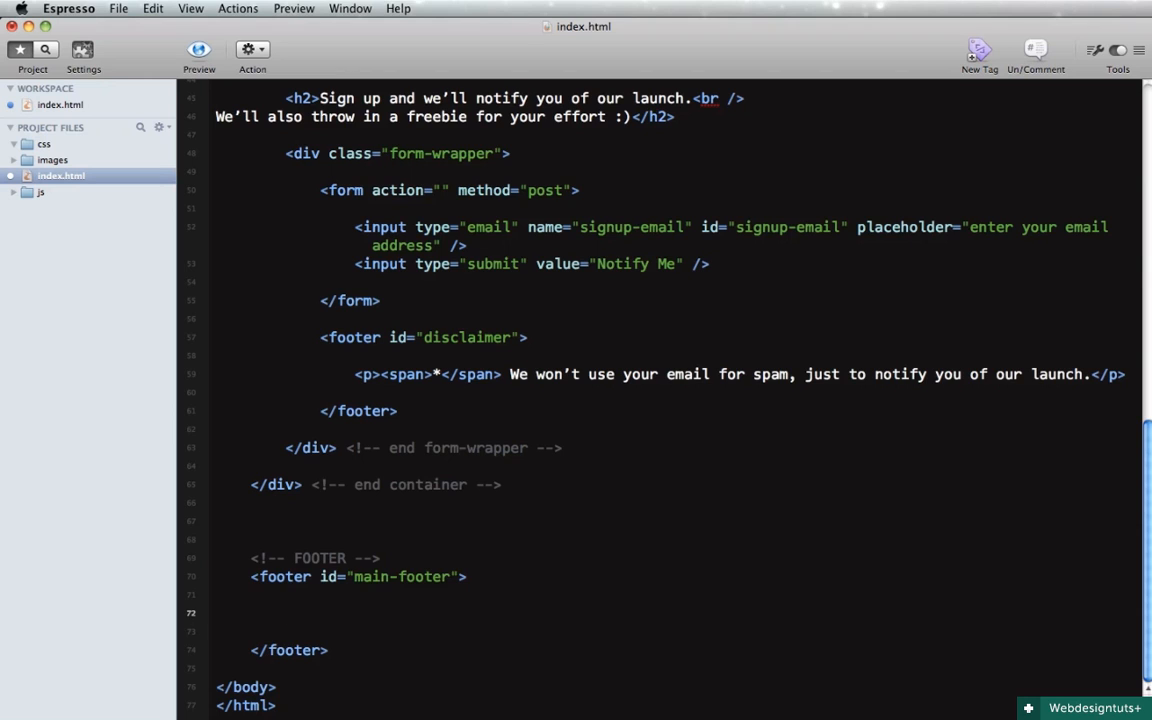
type("p*2")
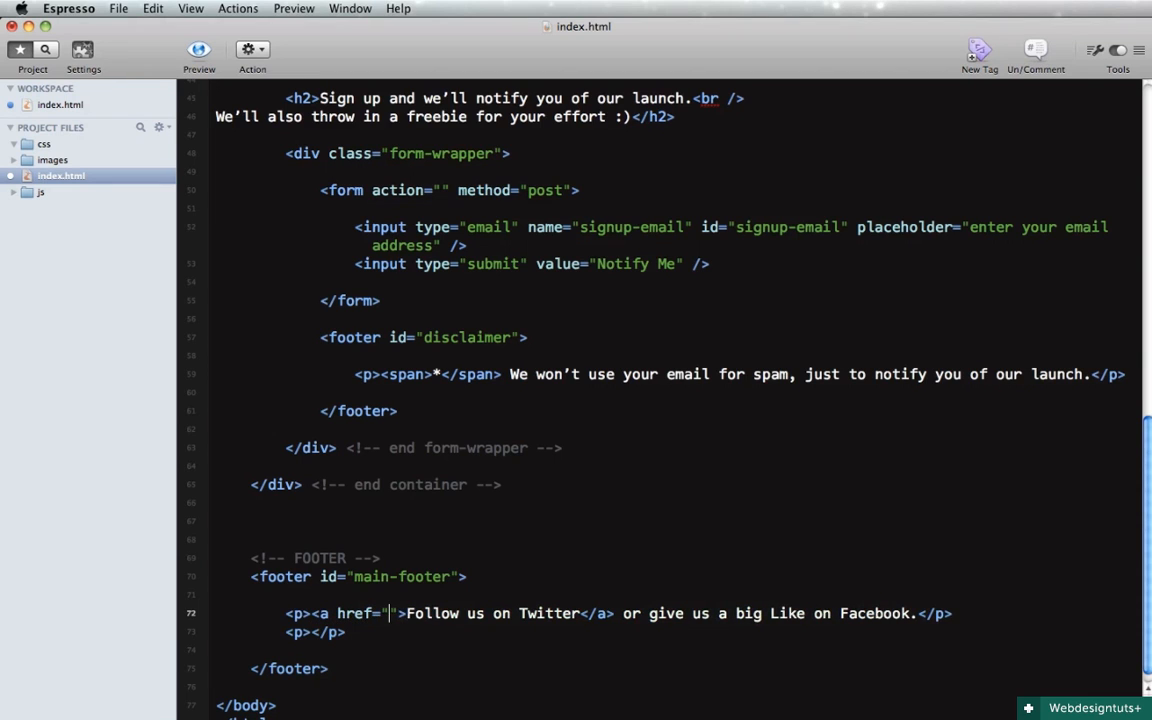
type("#")
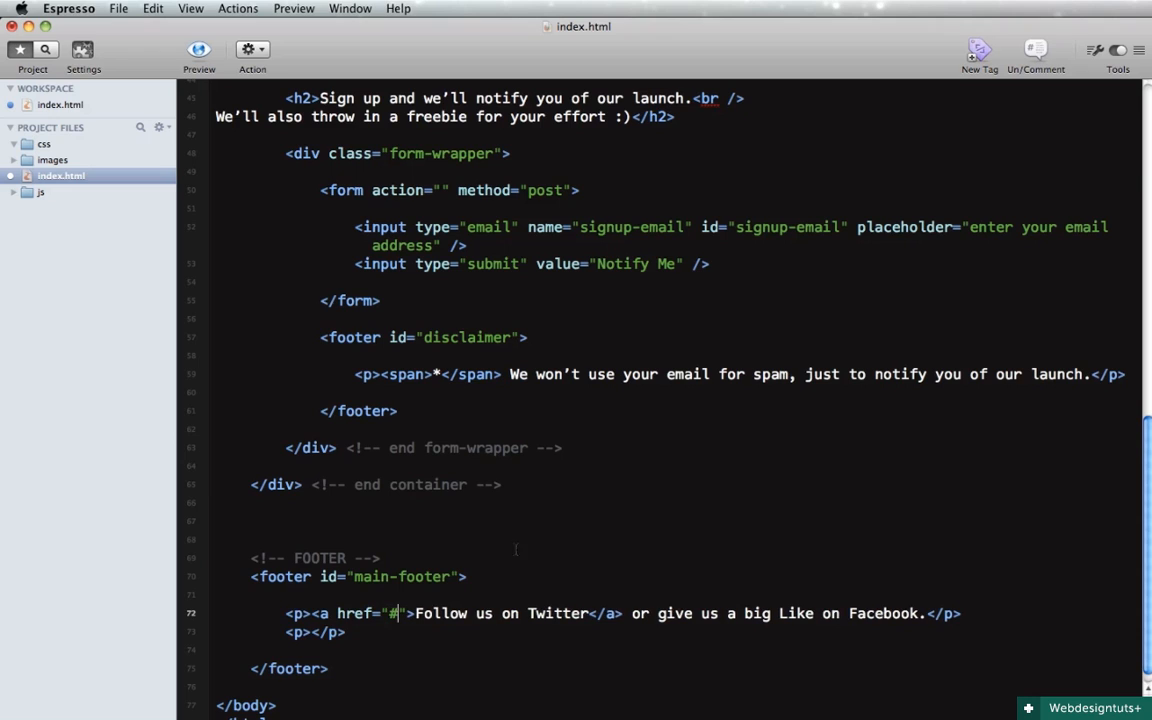
double_click(848, 613)
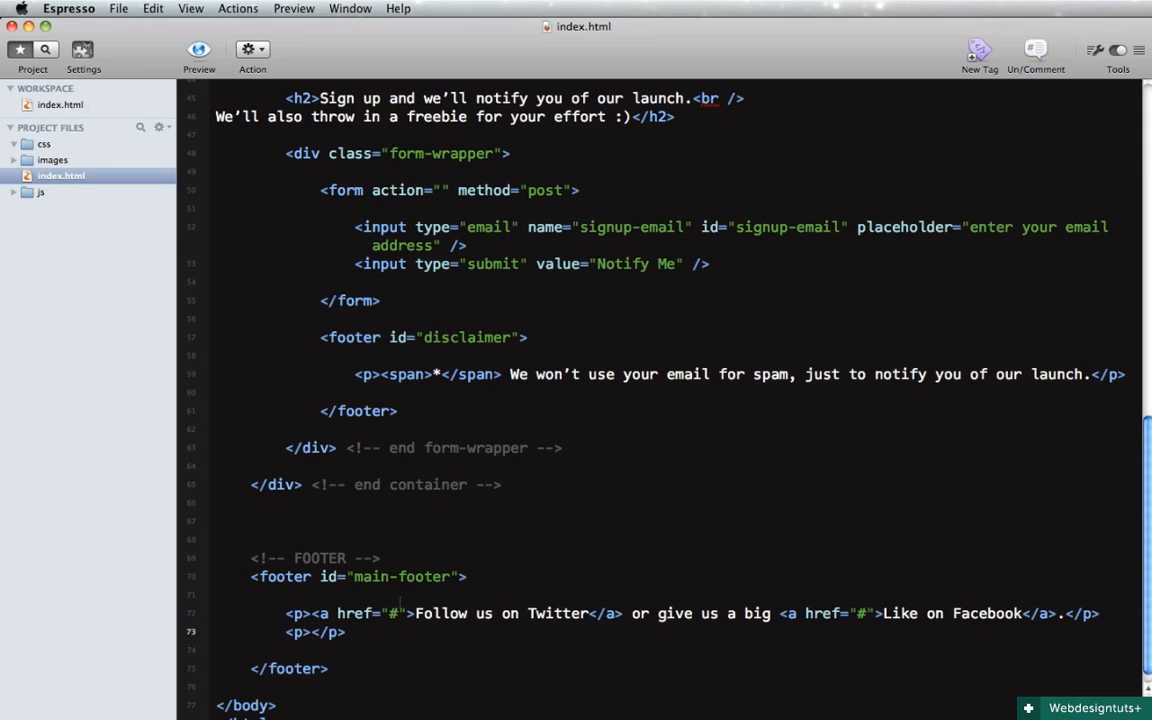
Type '© Copyright 2012 Blue Inc. All rights reserved.' in the copyright paragraph
type("&cop")
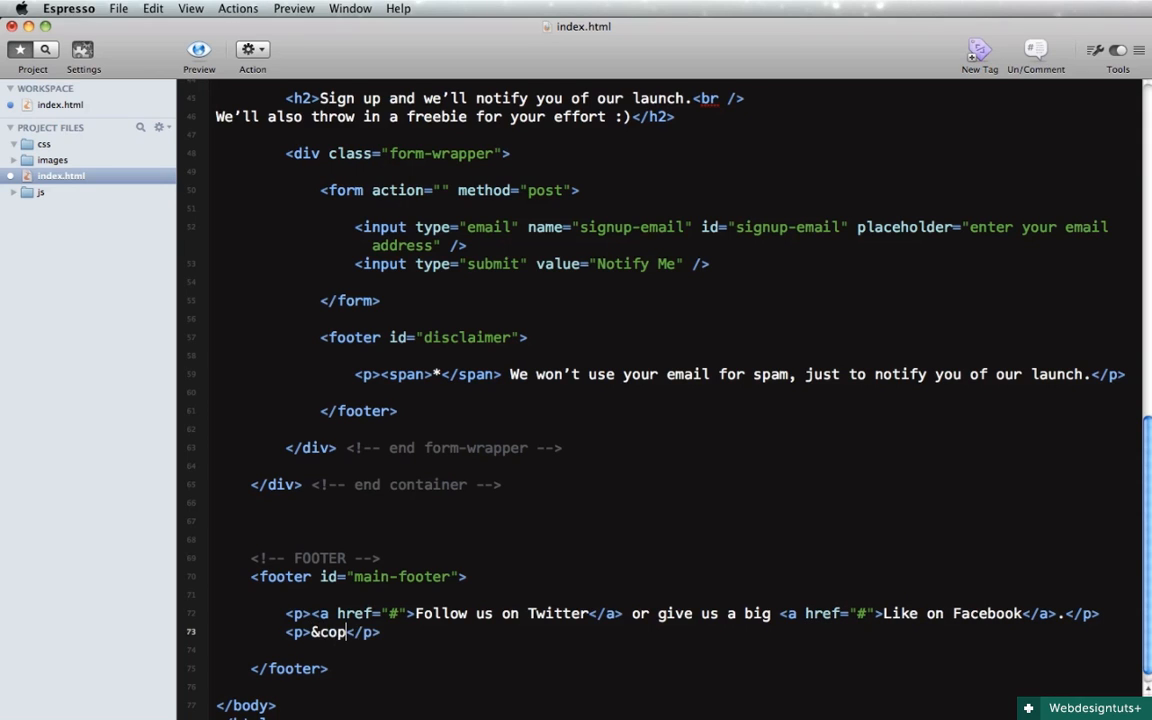
type("y; Copyright 2012")
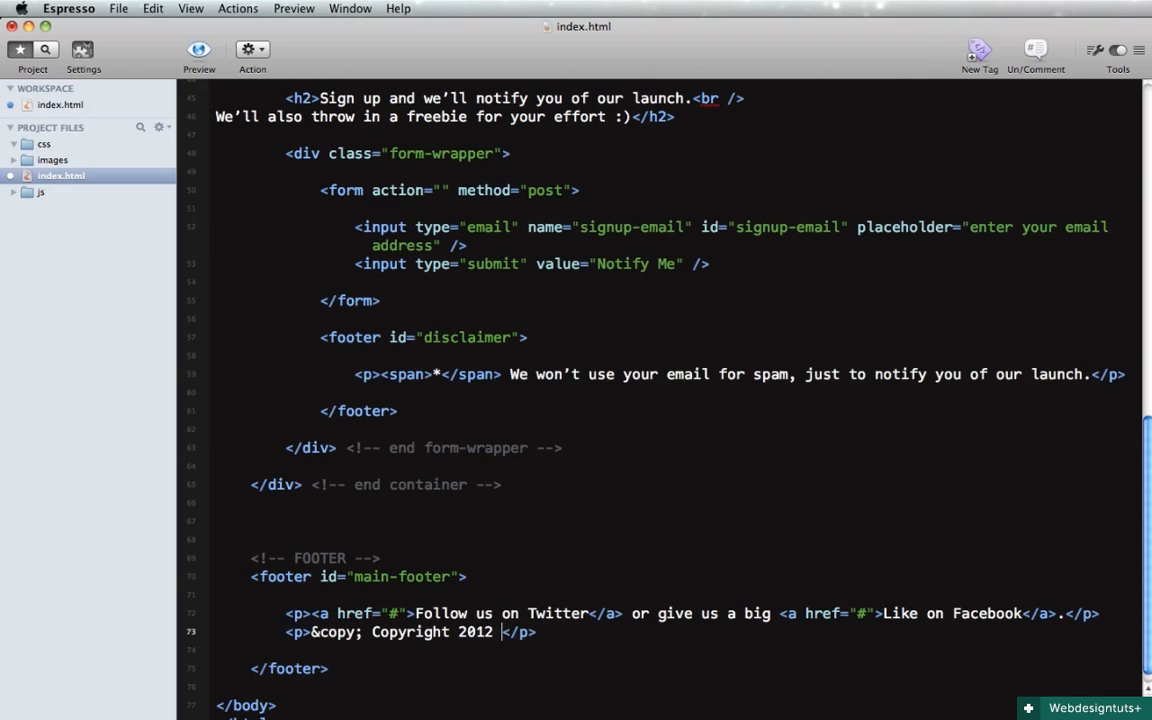
type("Blue Inc.")
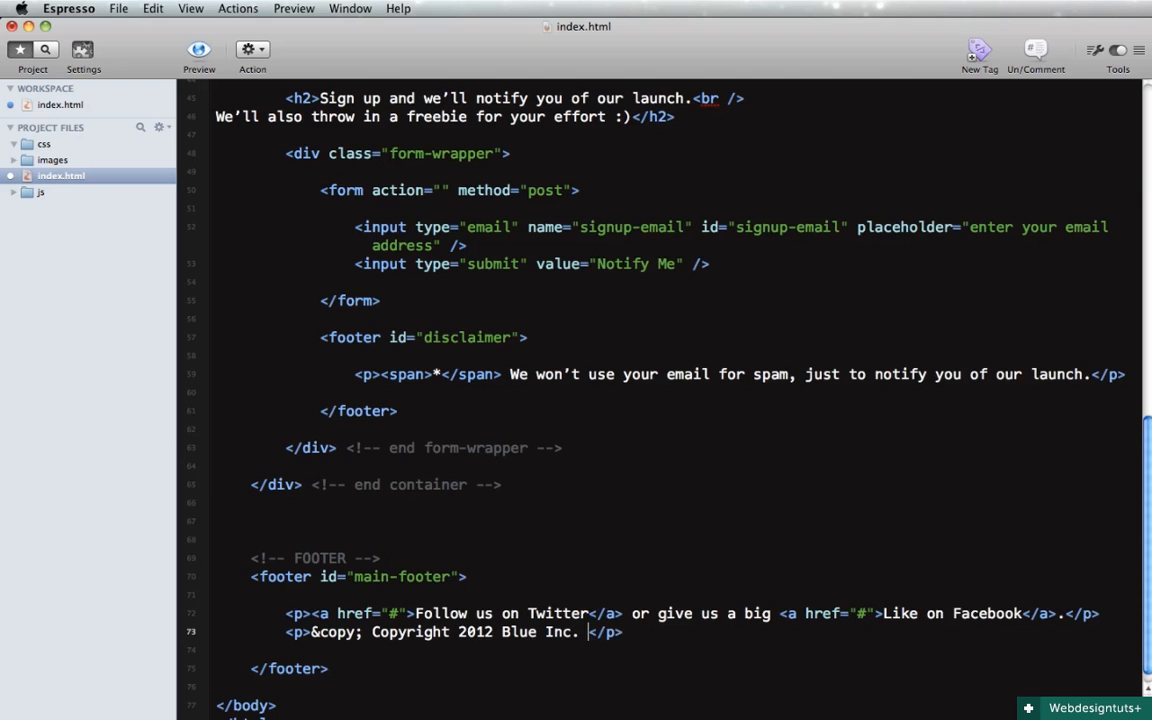
type("All rights reserb")
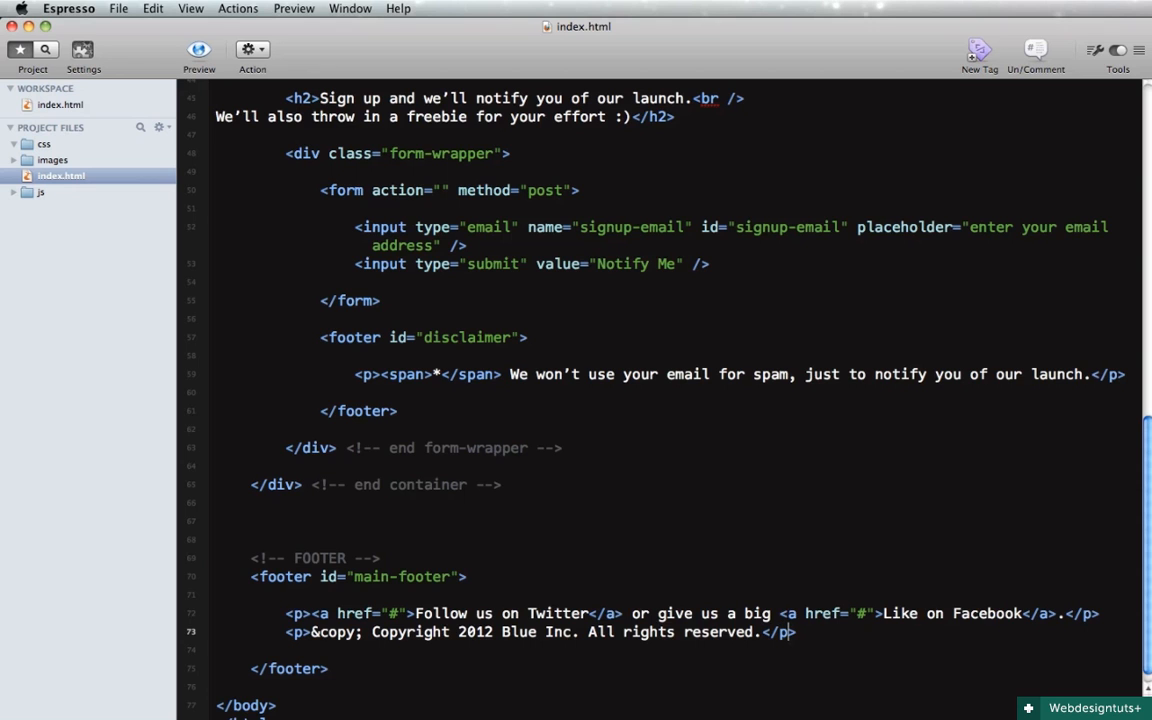
Reload index.html in Chrome to check the footer social links and copyright line
left_click(607, 430)
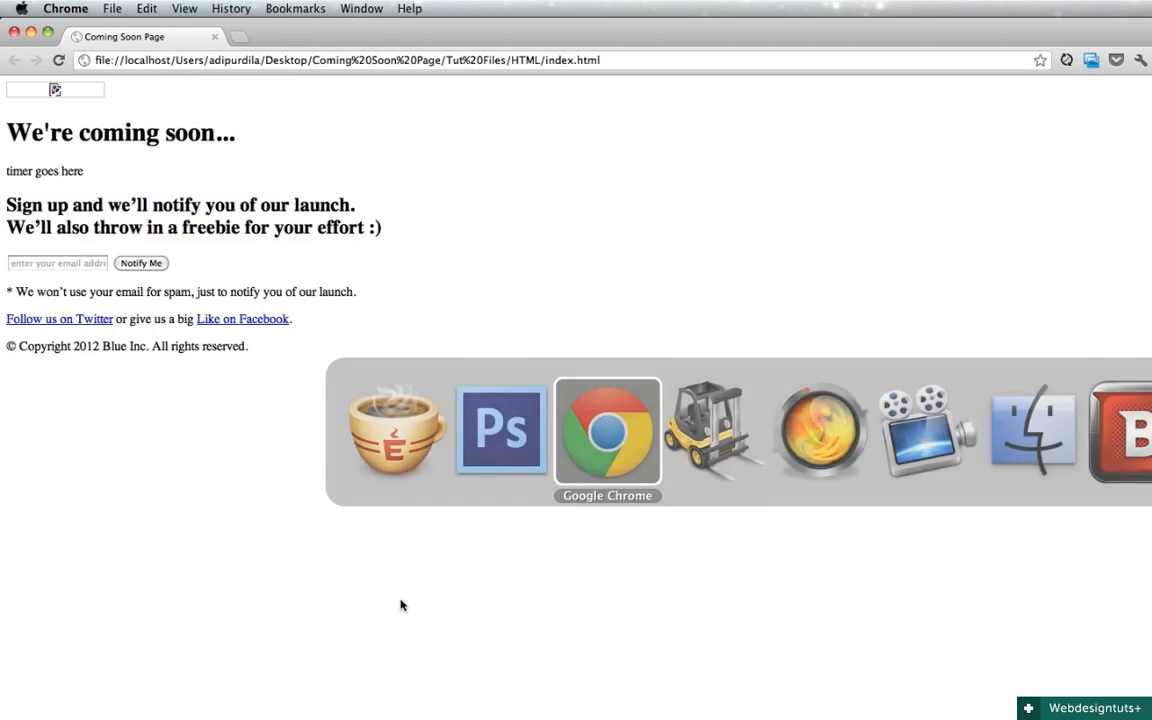
mouse_move(47, 92)
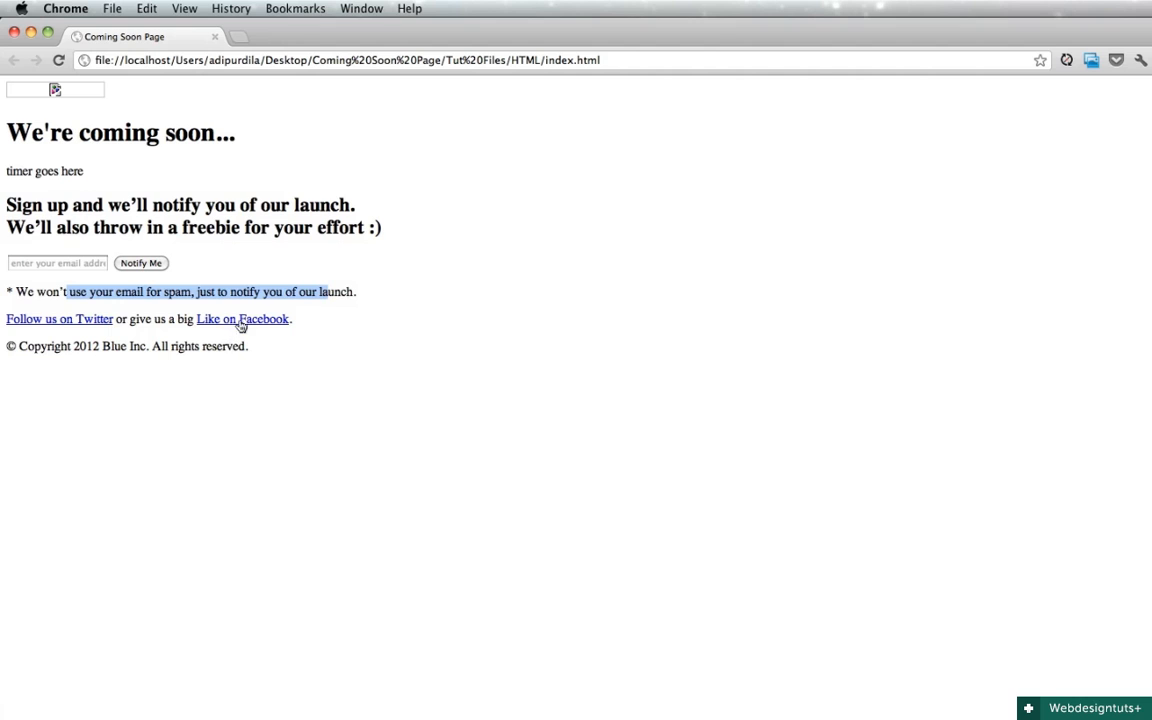
mouse_move(449, 305)
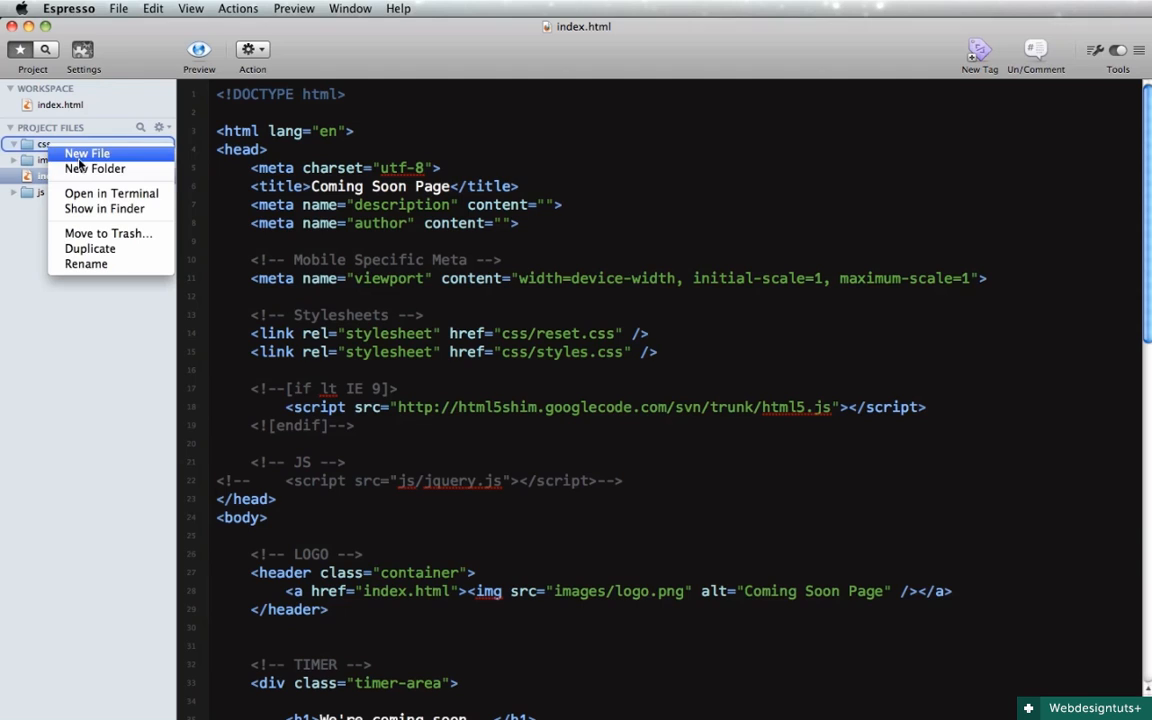
Create a new file named reset.css in the css folder and open it
left_click(88, 153)
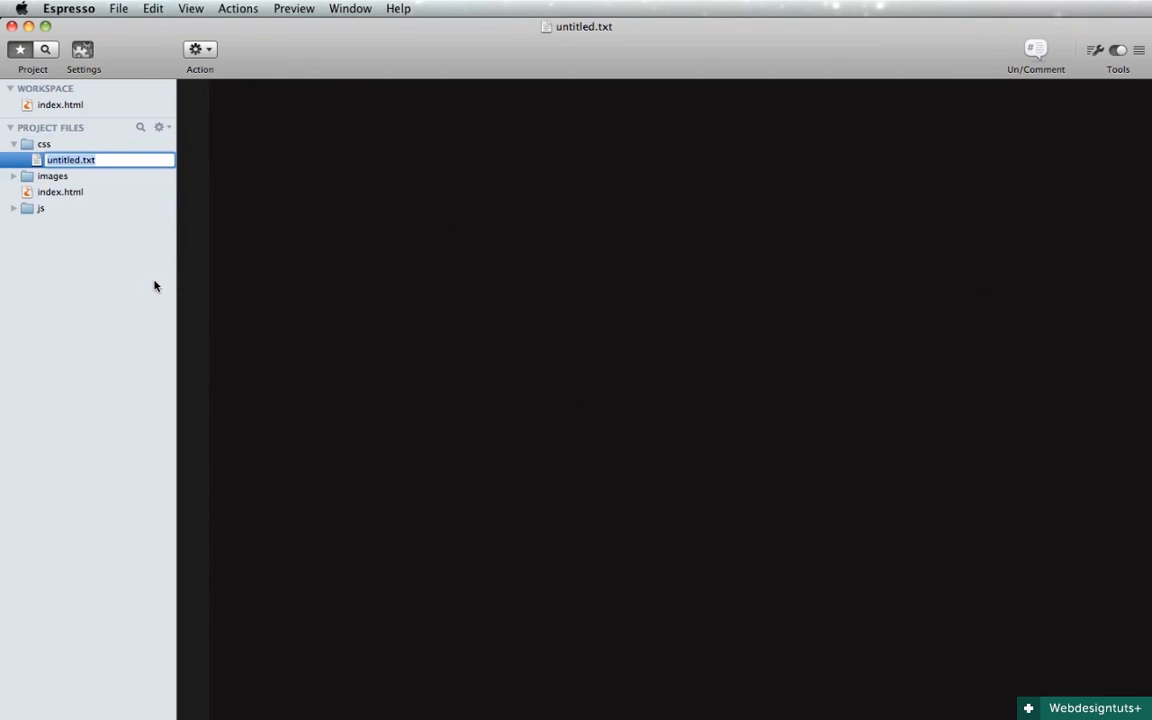
type("reset.css")
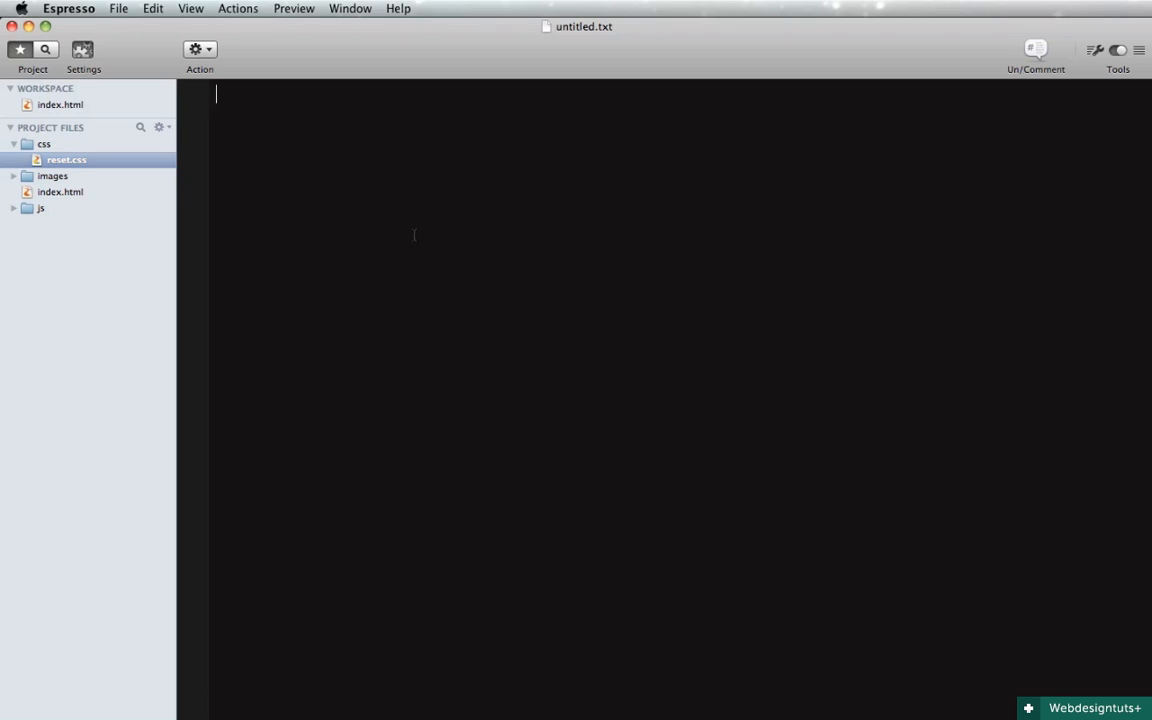
double_click(66, 159)
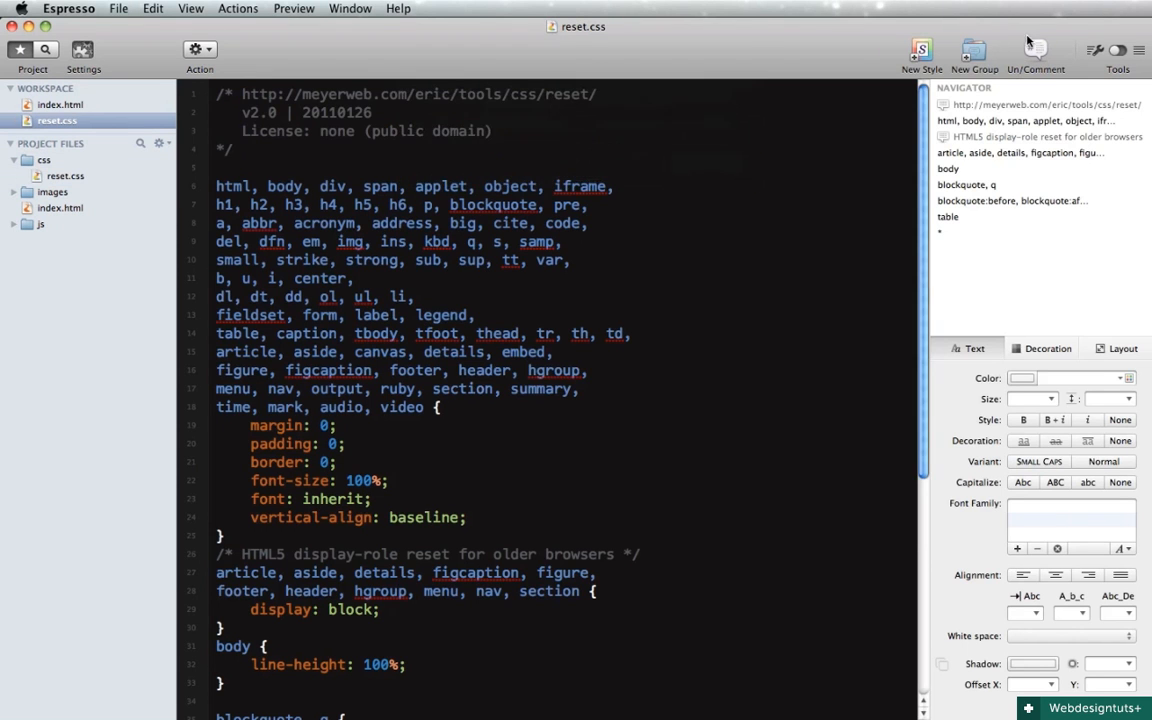
Paste the Meyer reset rules, ending with universal border-box sizing, into reset.css
left_click(1118, 55)
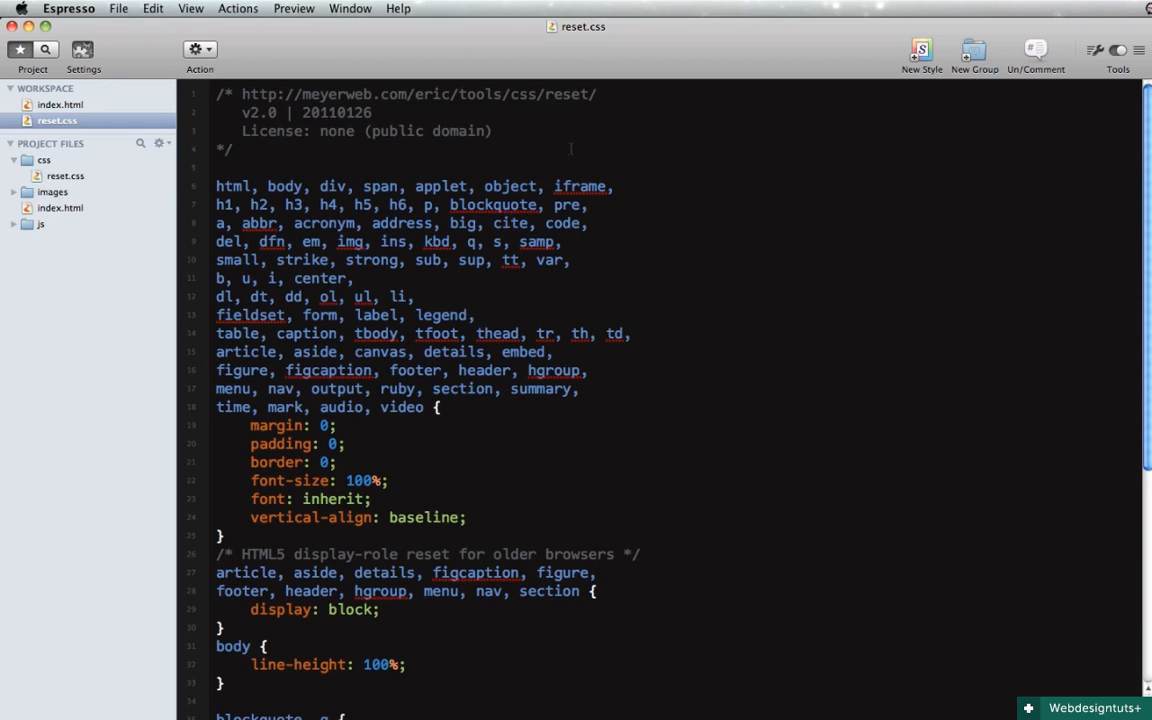
scroll("down", 3)
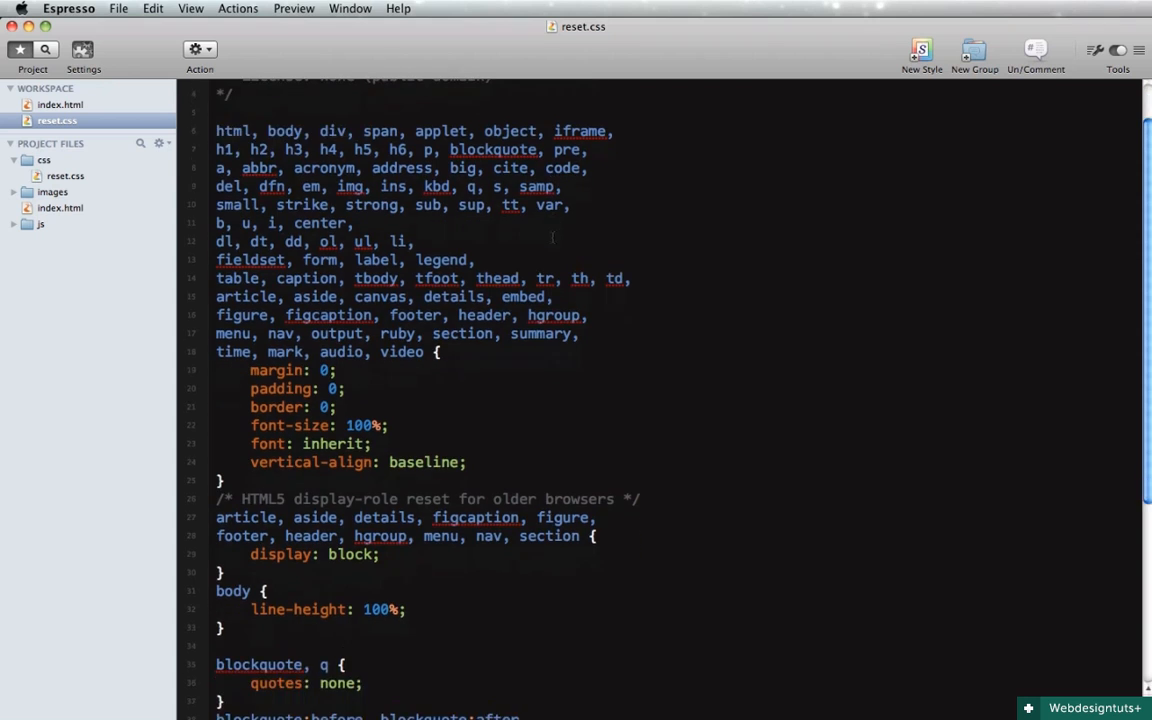
scroll("down", 3)
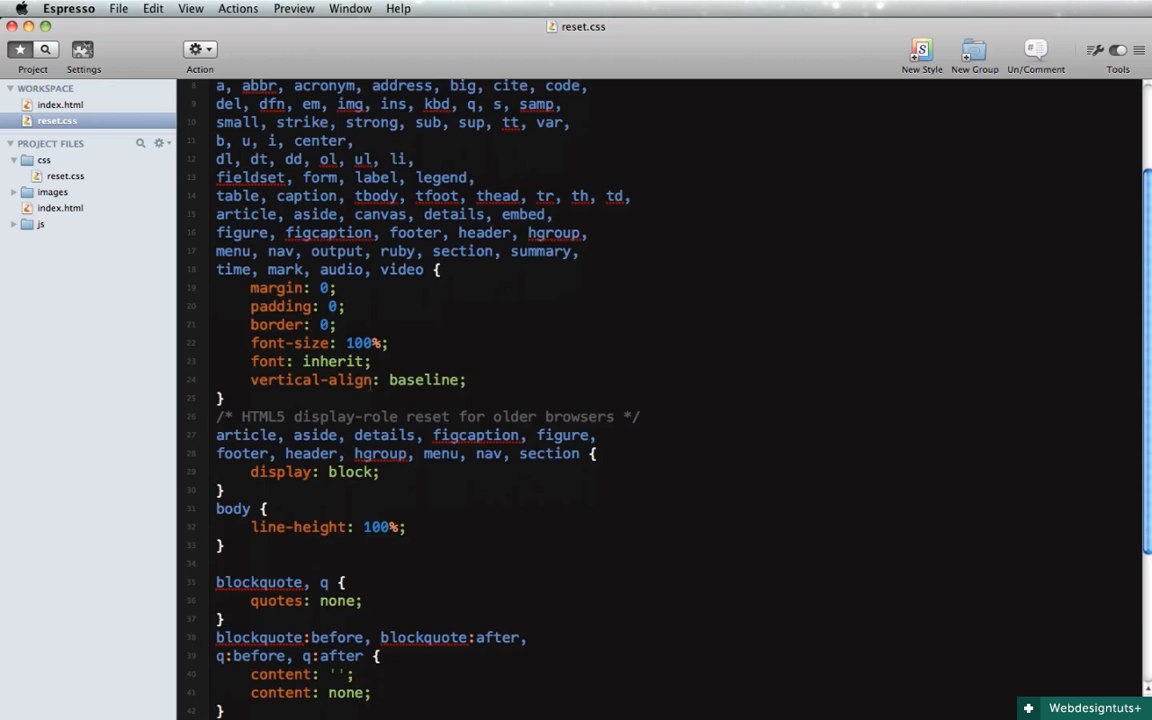
scroll("down", 3)
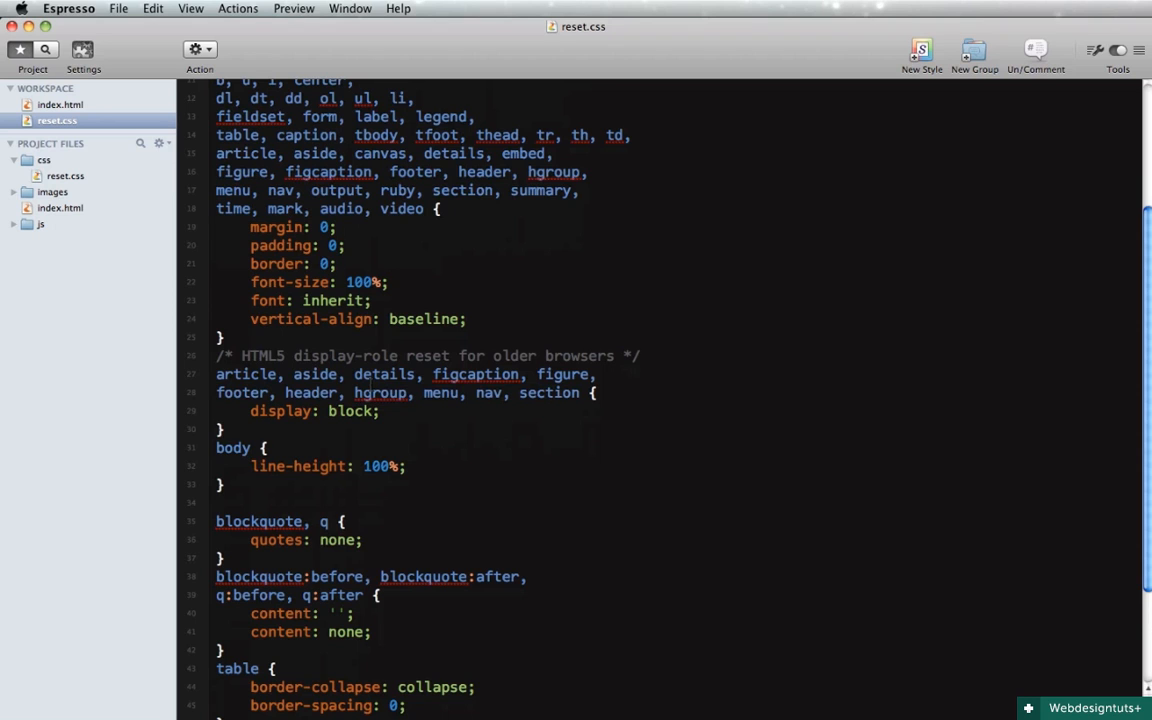
scroll("down", 3)
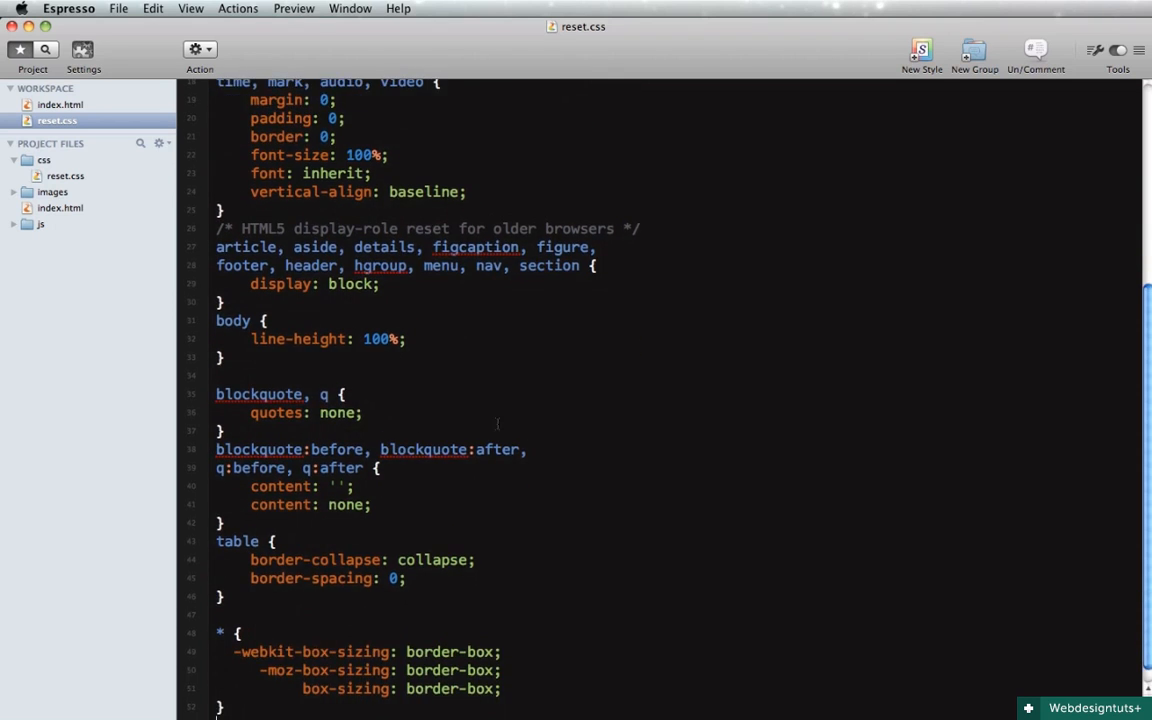
scroll("down", 3)
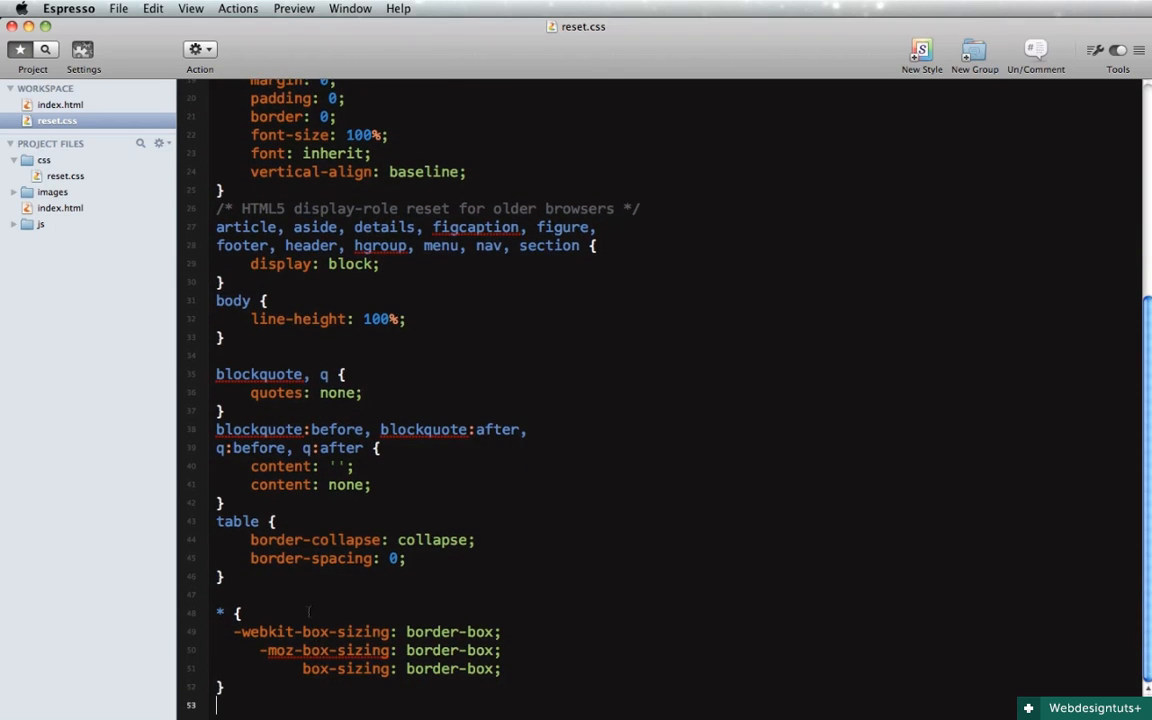
scroll("up", 3)
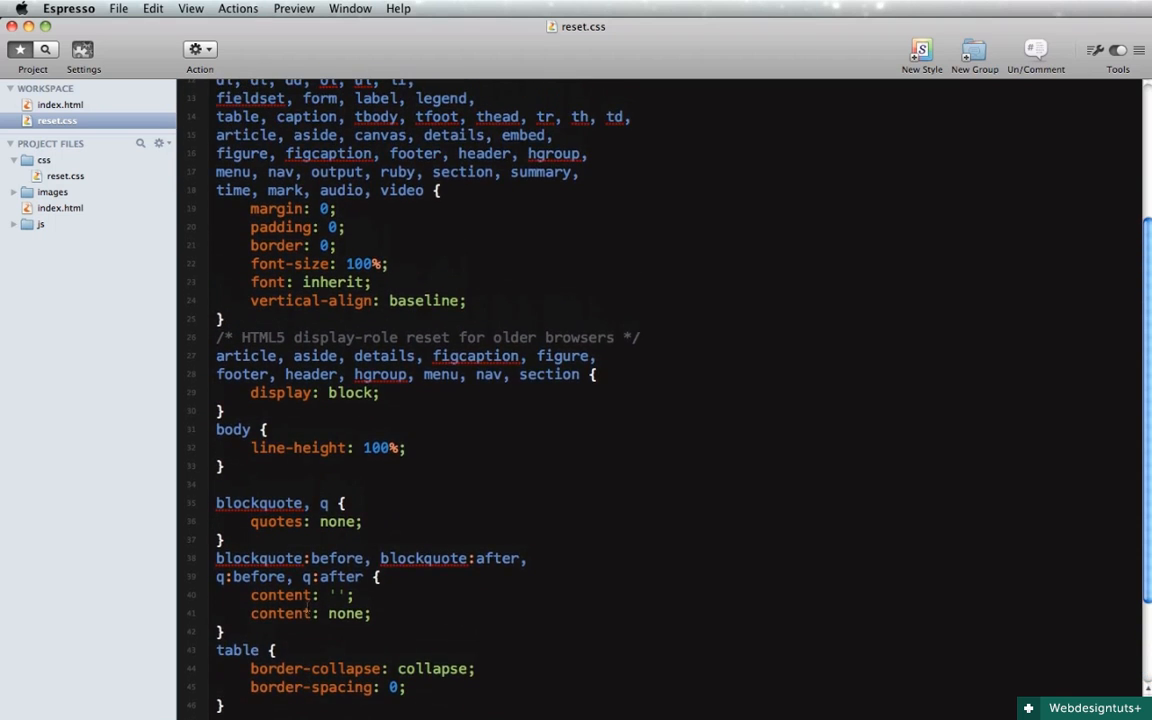
scroll("up", 3)
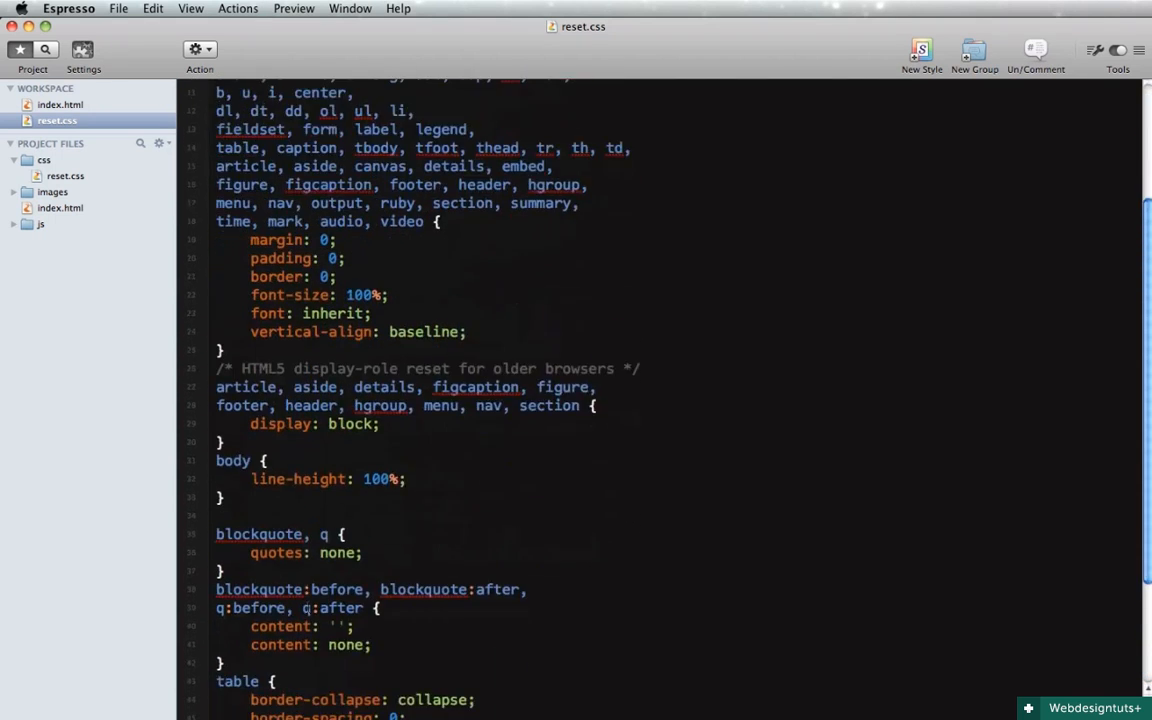
scroll("down", 3)
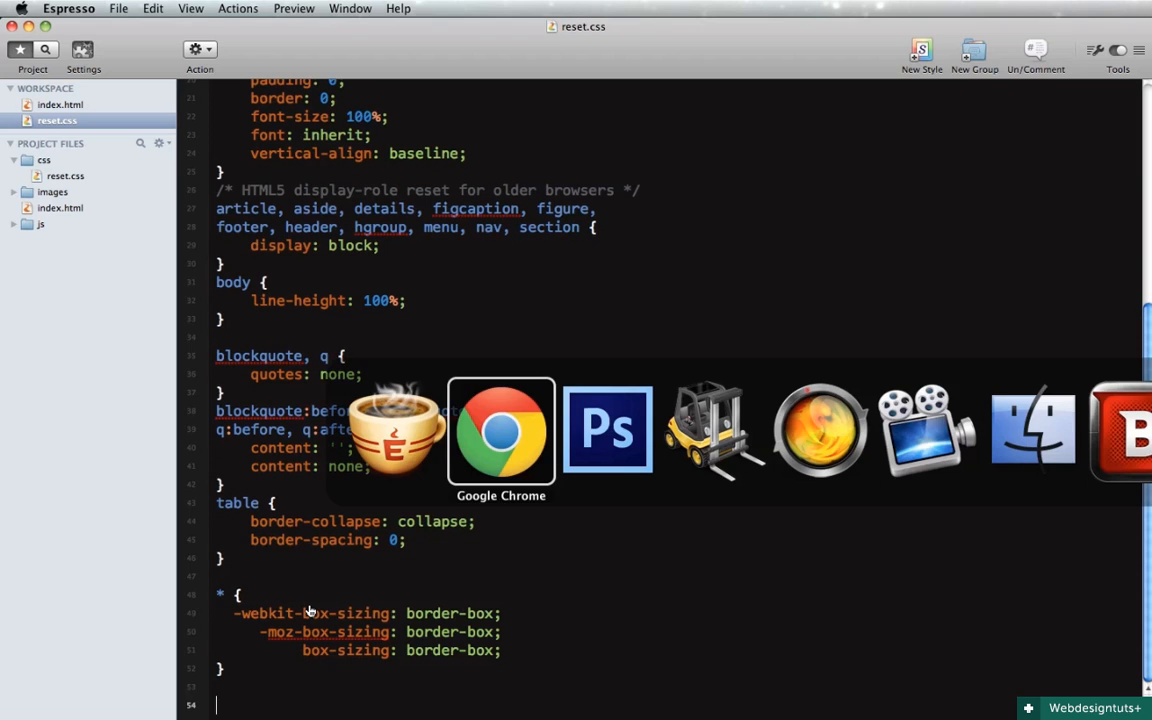
Append an 'a, a:hover' rule with text-decoration none, plus a 1px solid #333 bottom-border rule
left_click(501, 430)
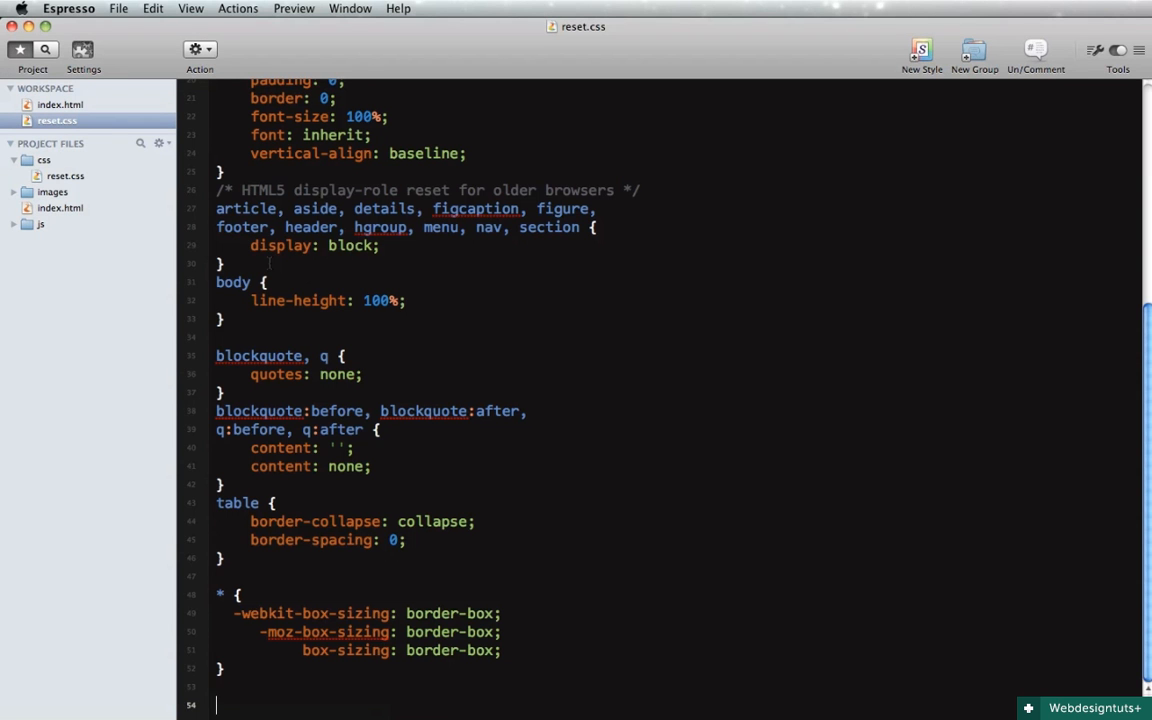
type("a, a")
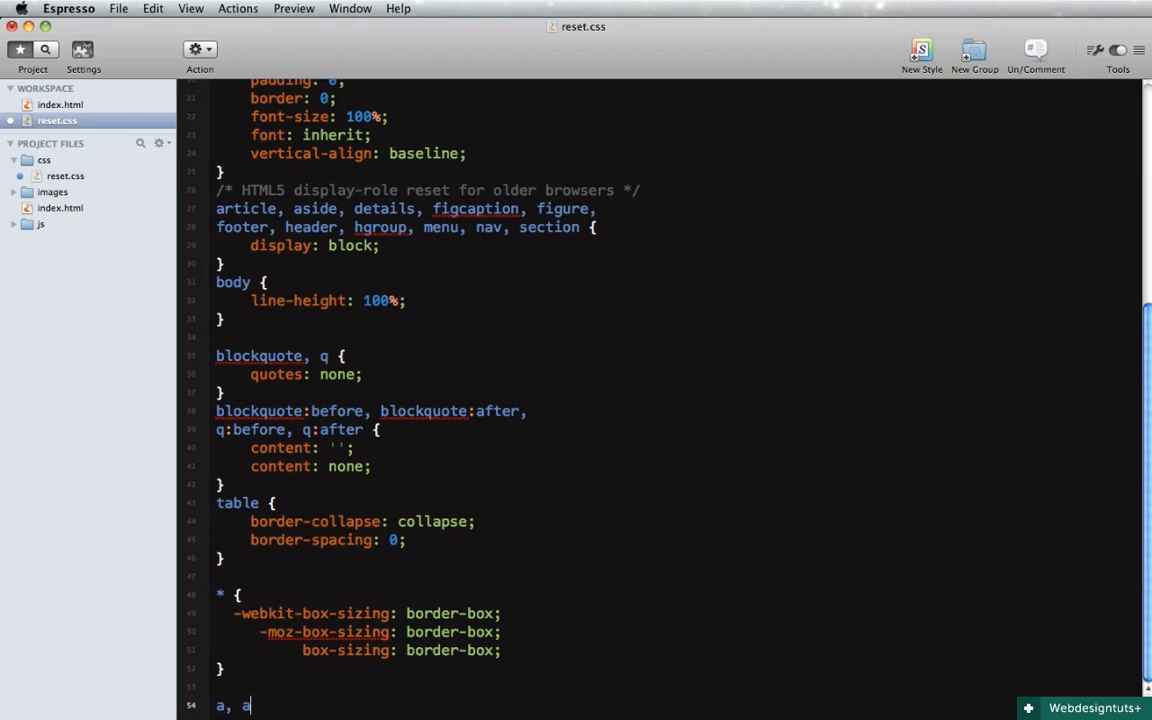
type(":hover {")
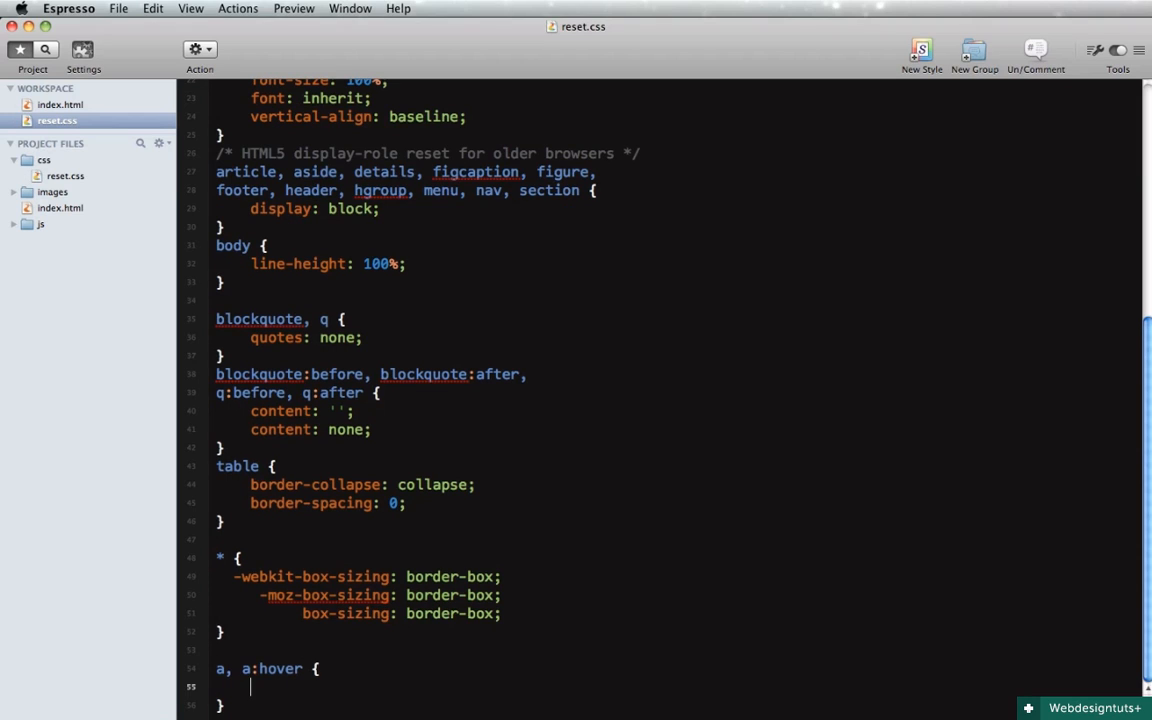
type("text-decoration: none;")
type("border-bottom: 1px solid #333;")
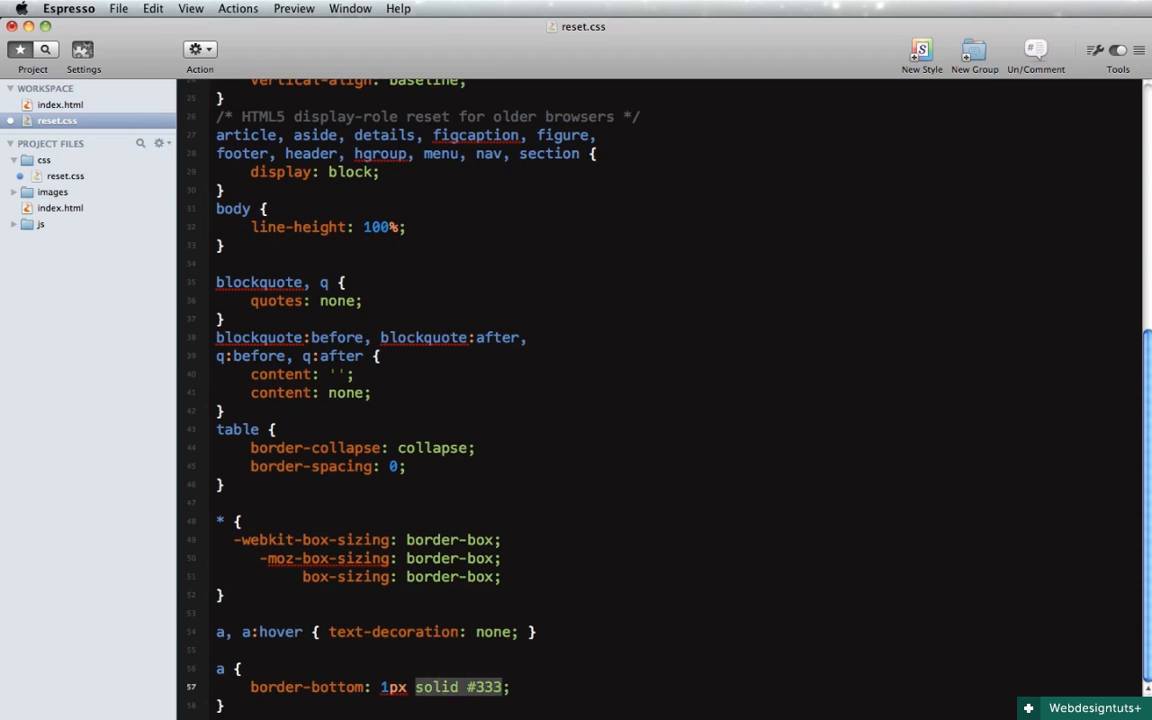
Refresh the Coming Soon page in Chrome to view the reset link styling
left_click(500, 430)
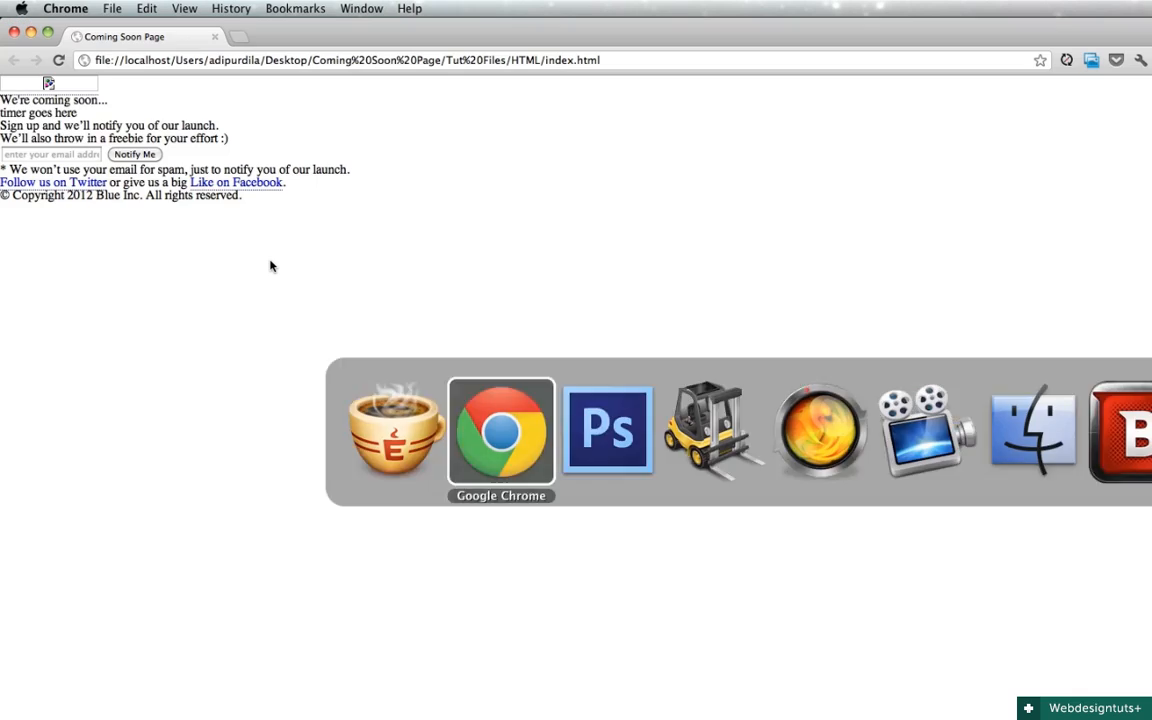
mouse_move(236, 182)
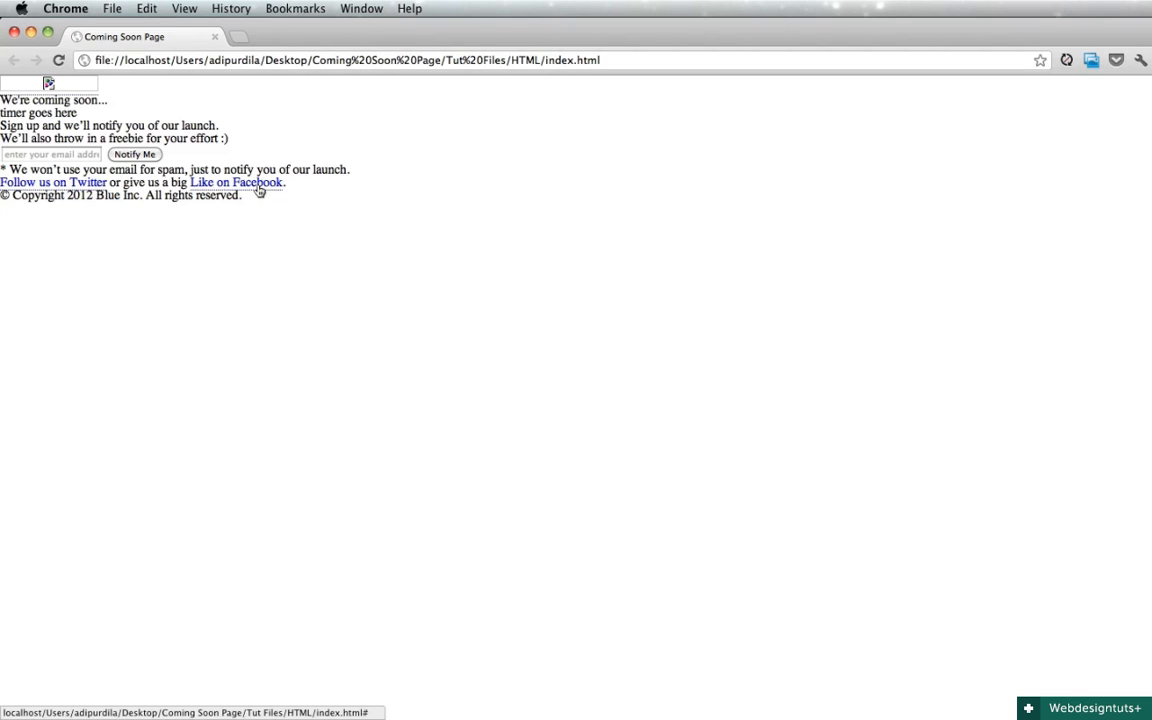
mouse_move(258, 205)
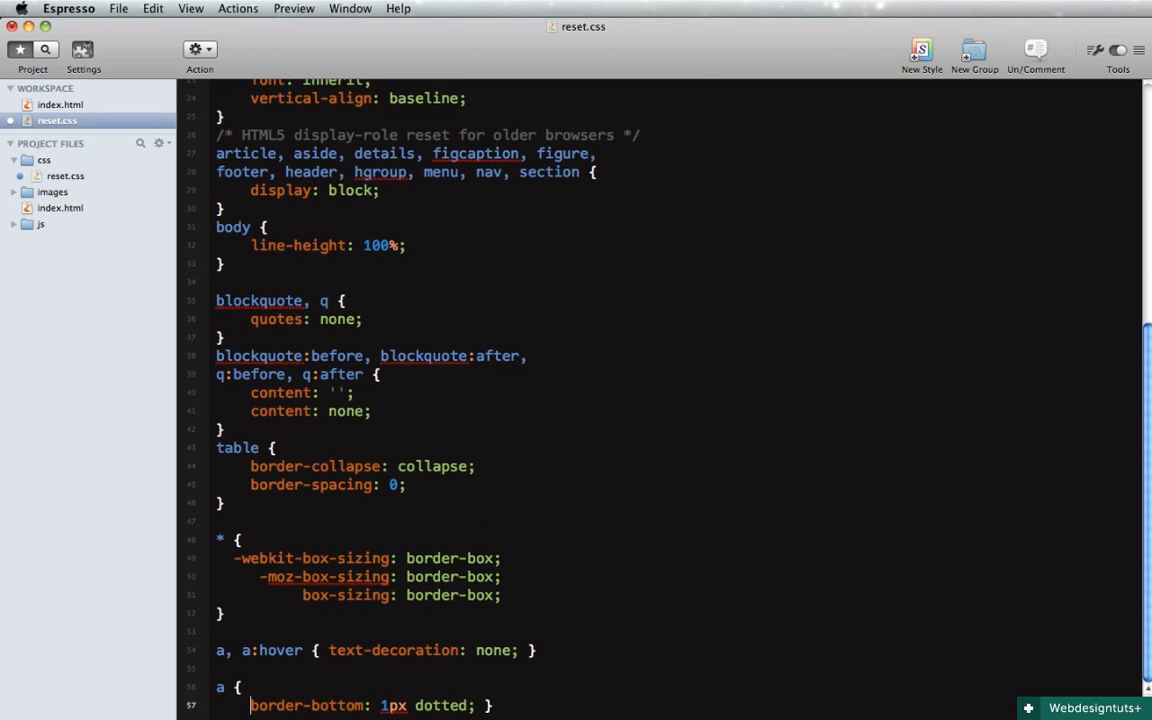
Scroll up to the link rule in reset.css to edit it
scroll("up", 3)
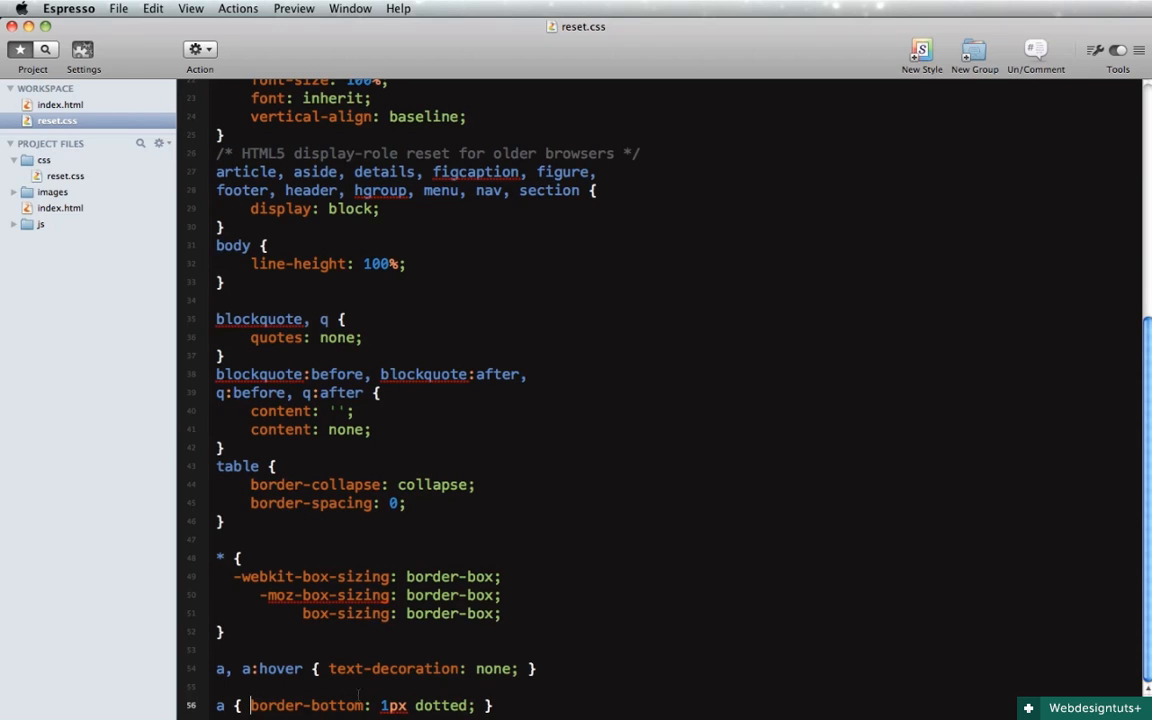